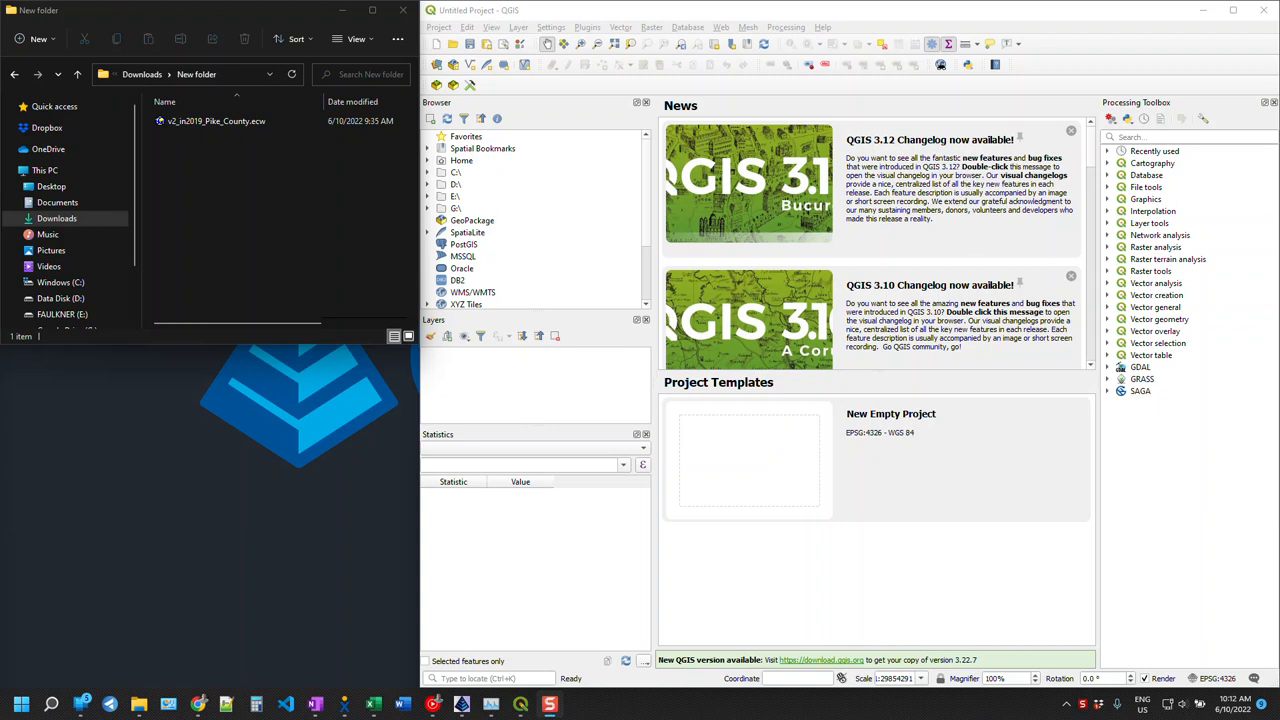
mouse_move(335, 162)
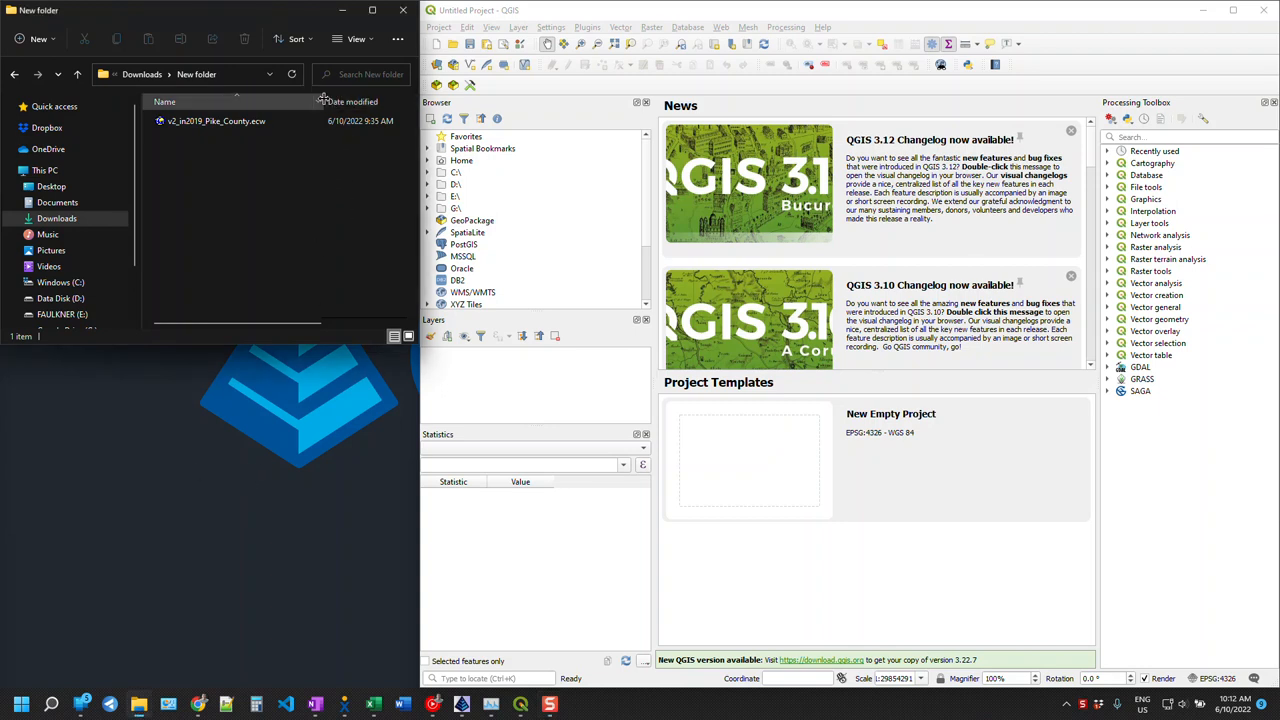
- Add the Pike County aerial ECW, accepting the first Indiana West to WGS 84 transformation
left_click(215, 121)
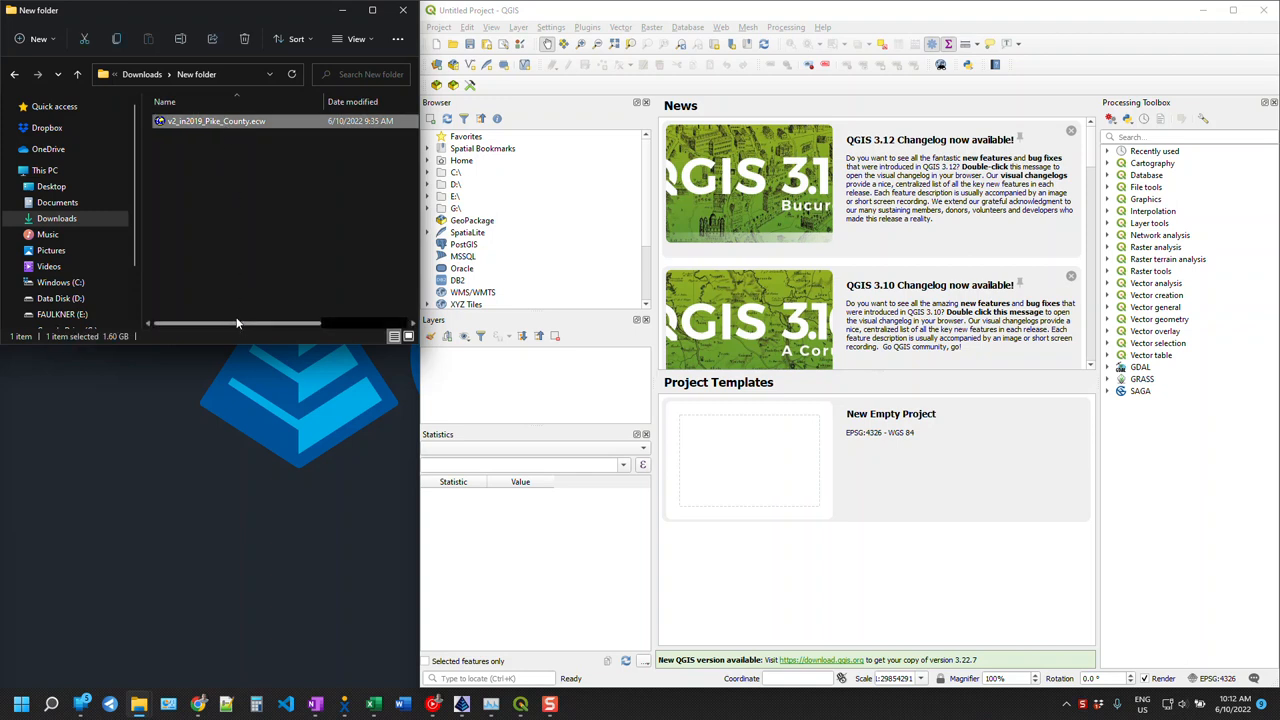
left_click_drag(200, 322, 295, 322)
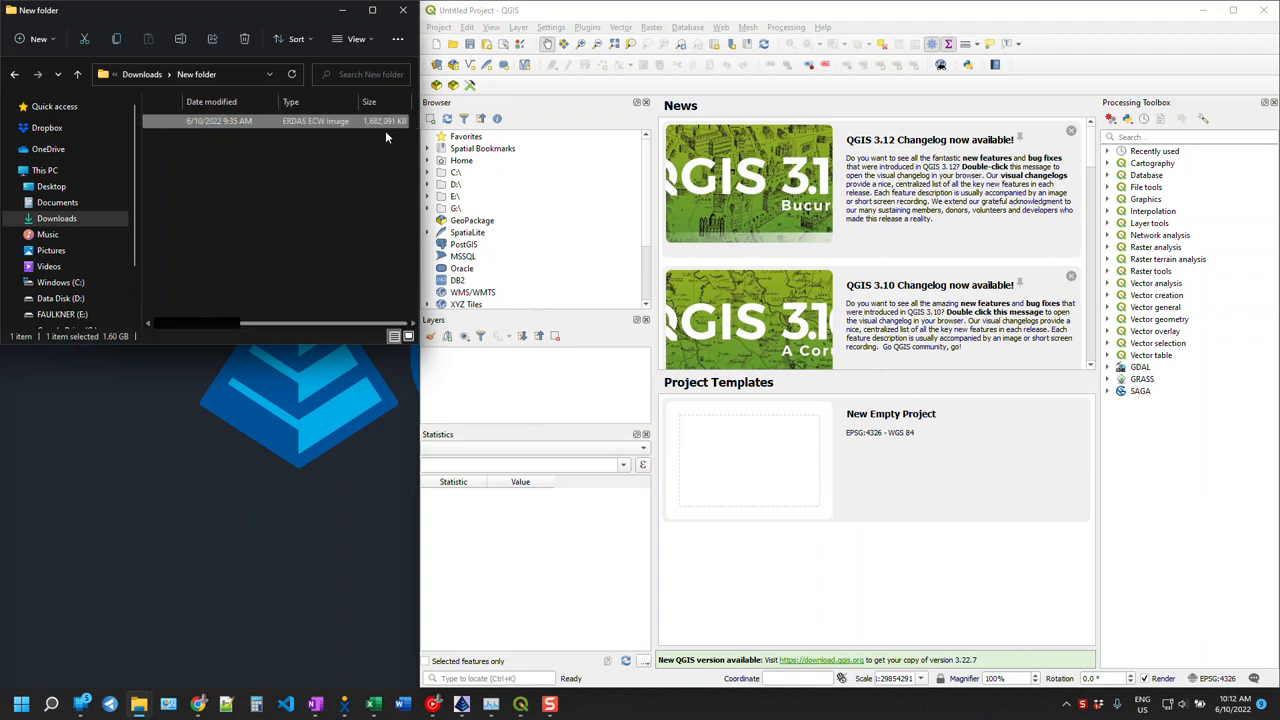
mouse_move(318, 330)
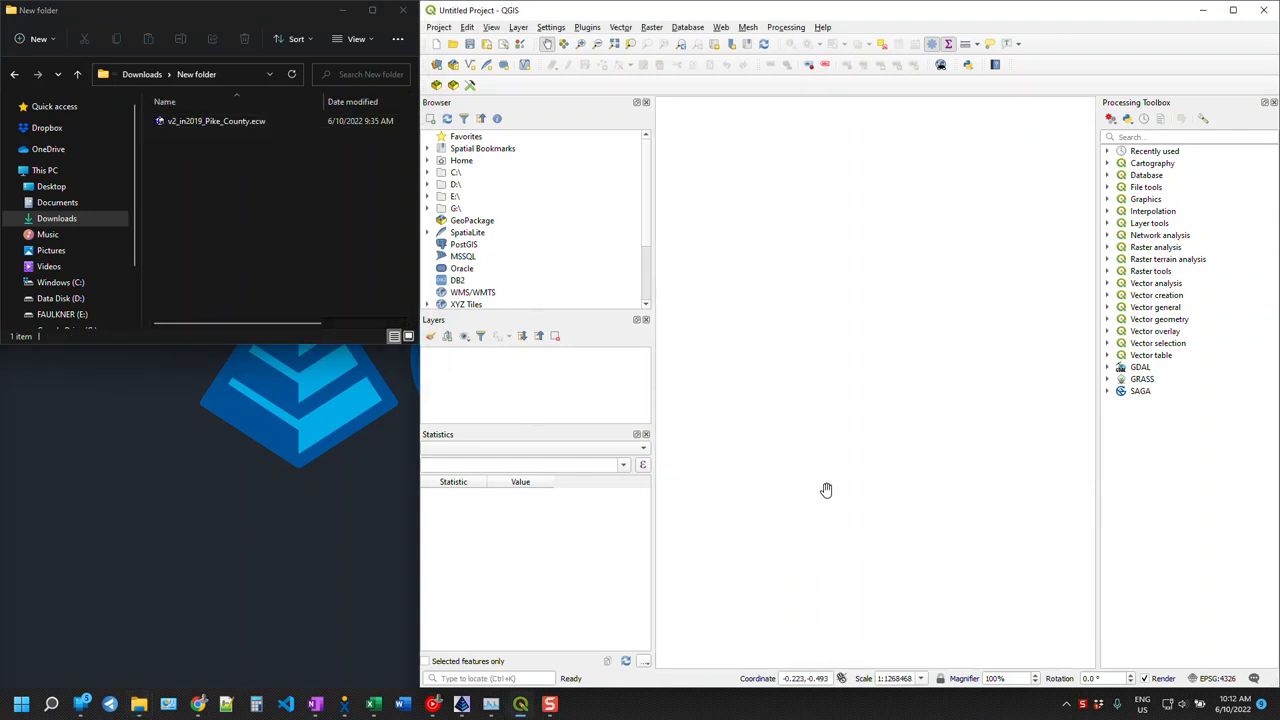
left_click(215, 121)
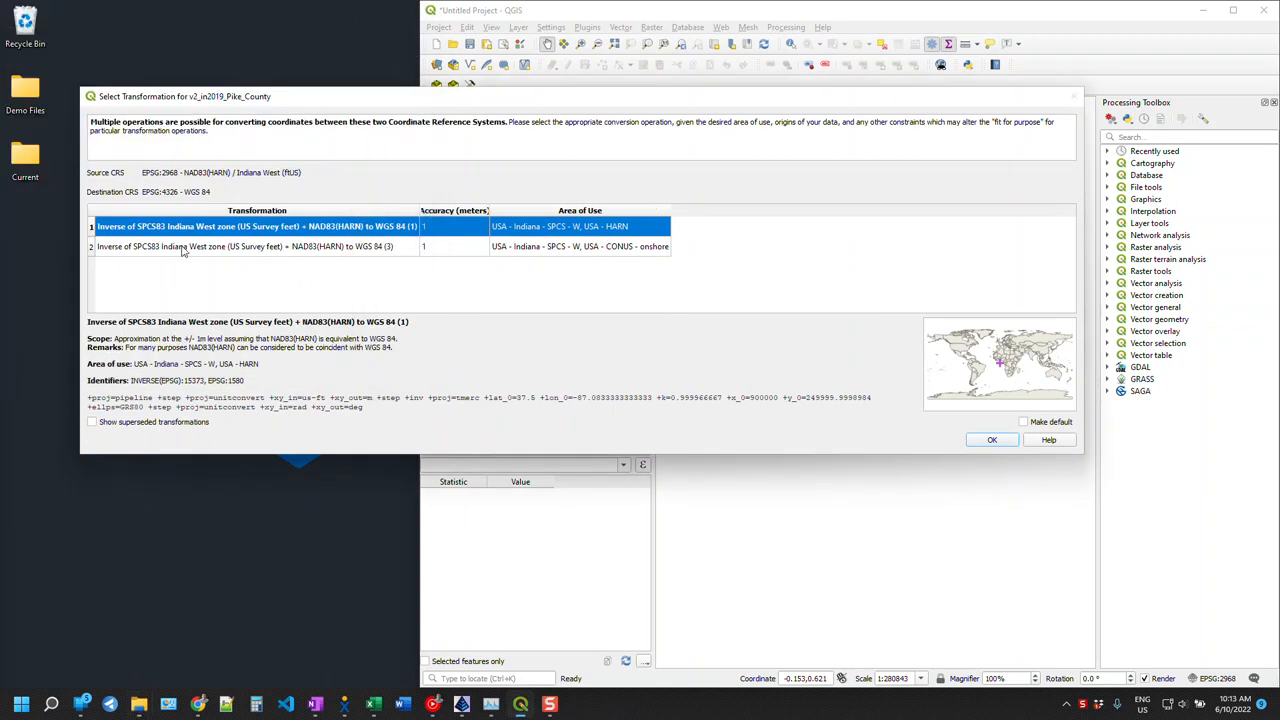
mouse_move(230, 108)
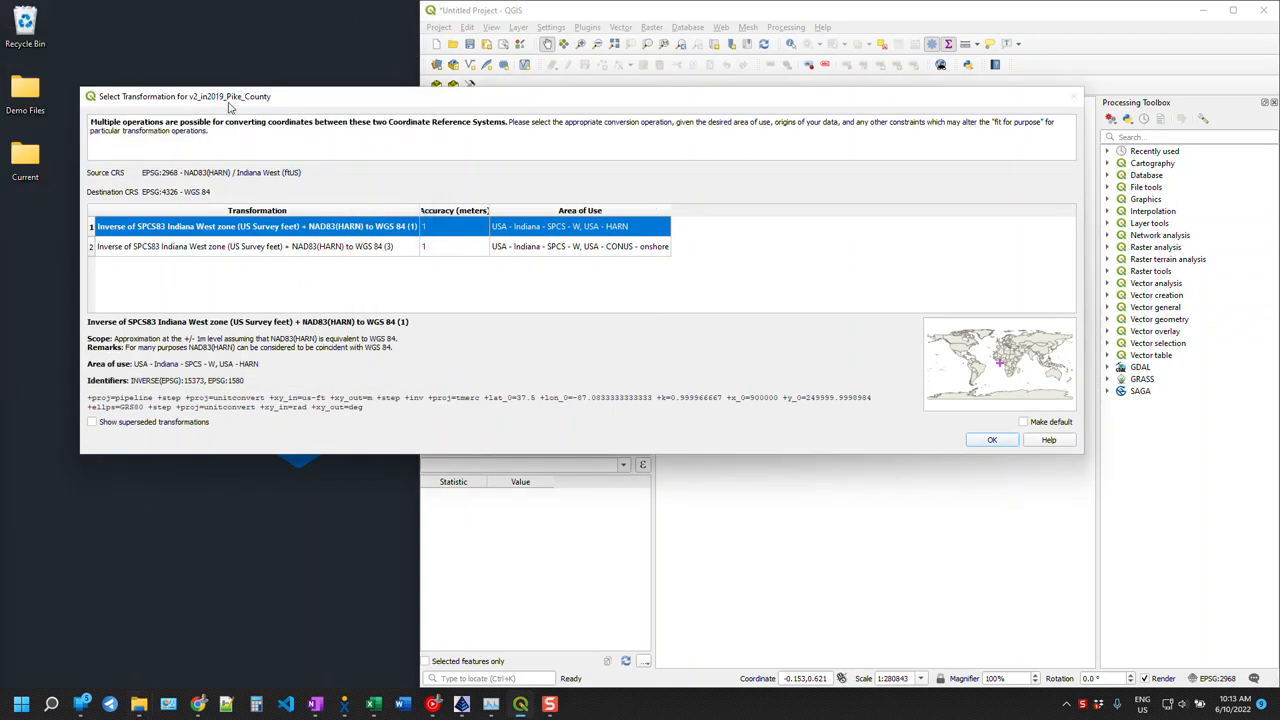
mouse_move(523, 228)
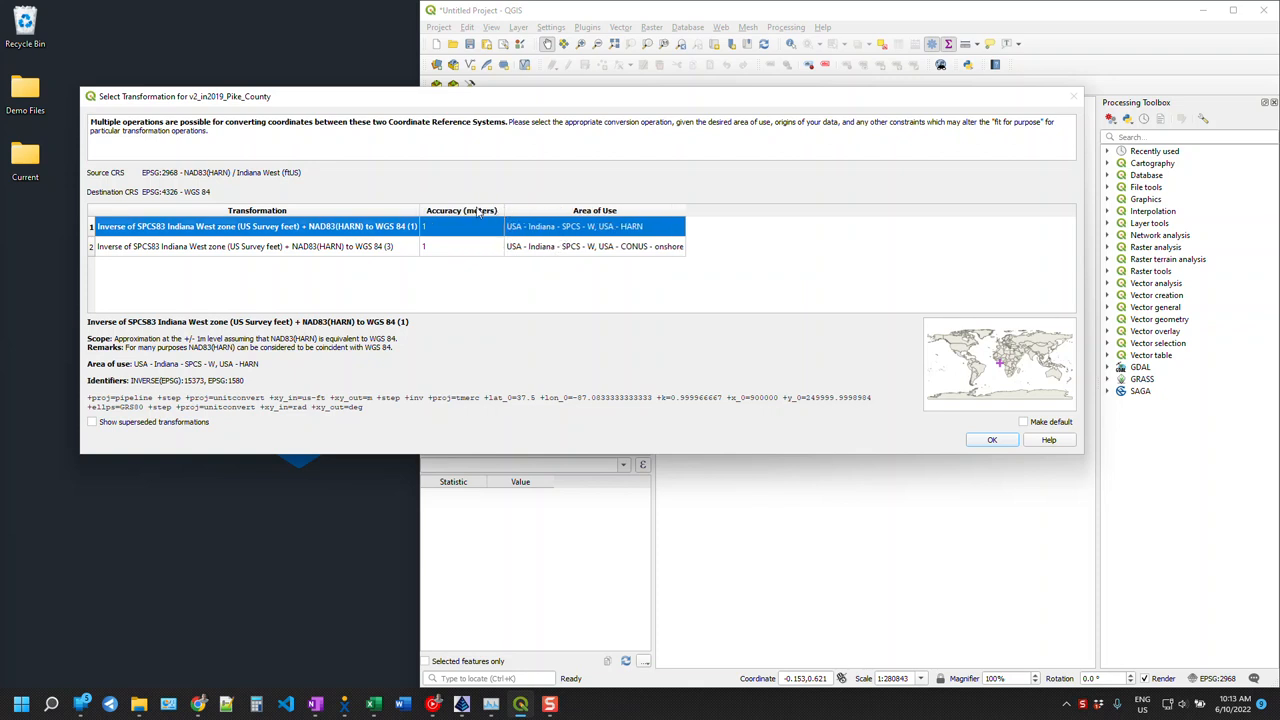
mouse_move(1005, 449)
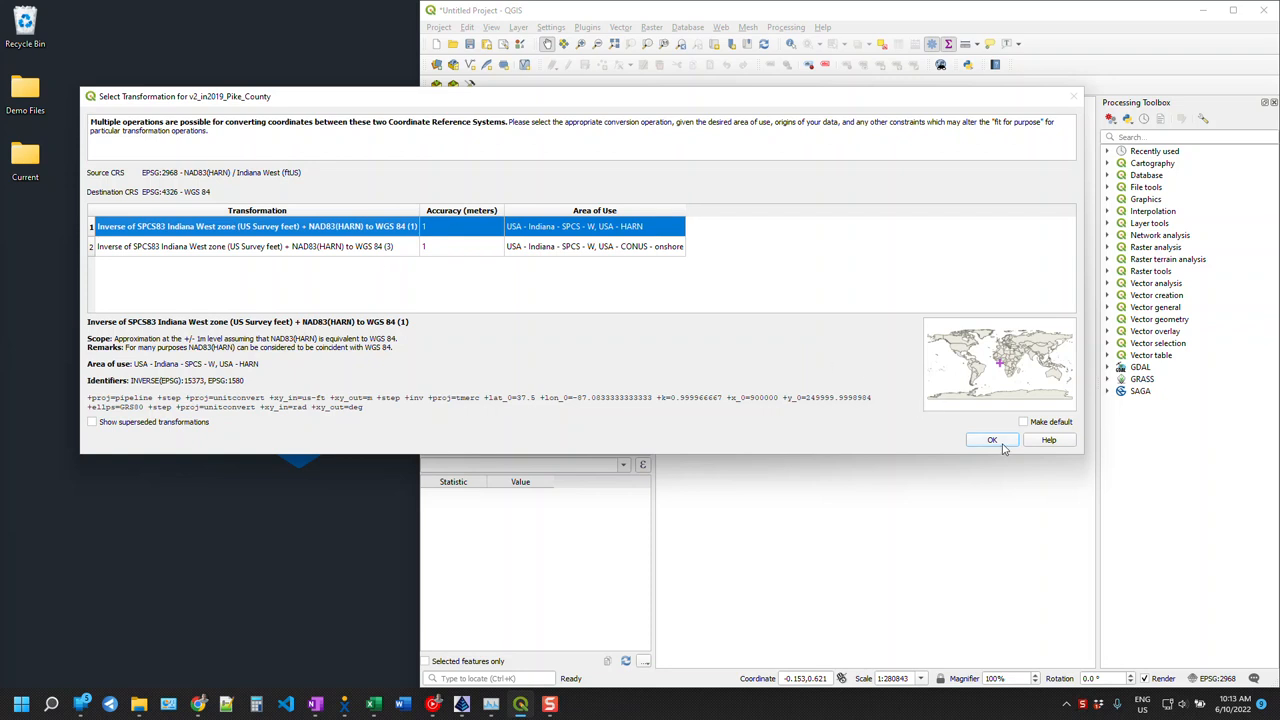
left_click(991, 440)
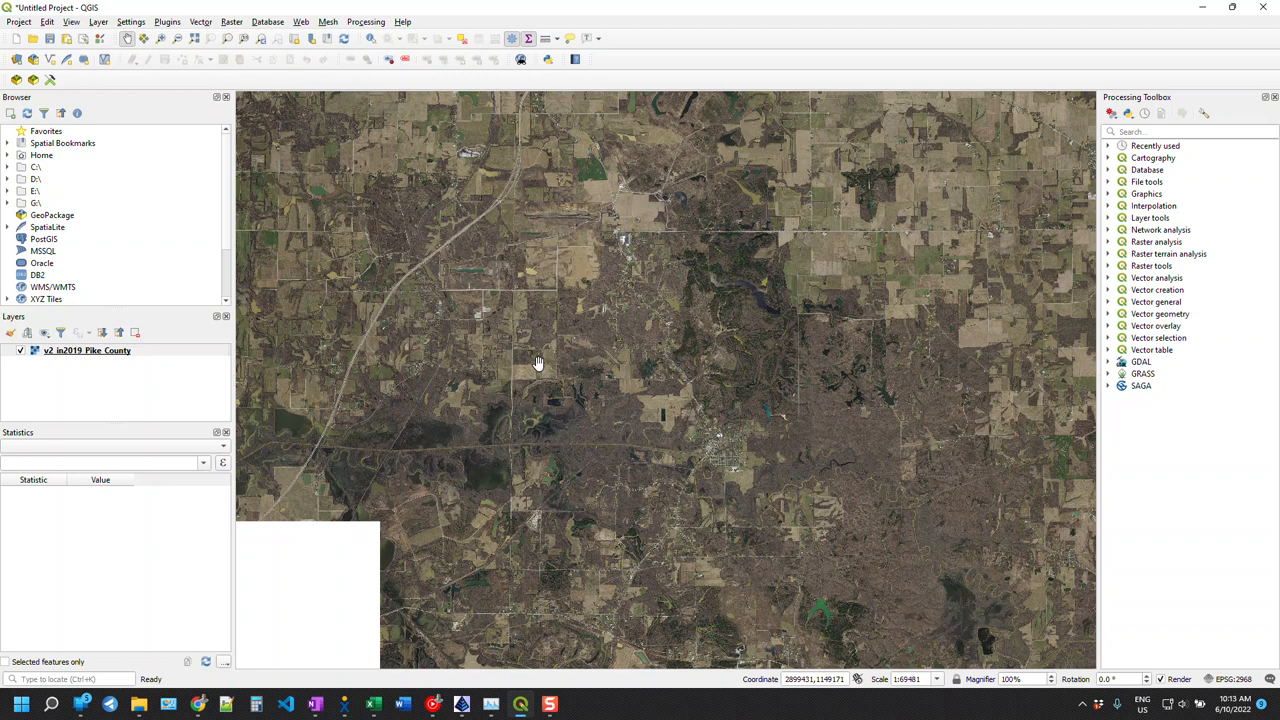
mouse_move(535, 333)
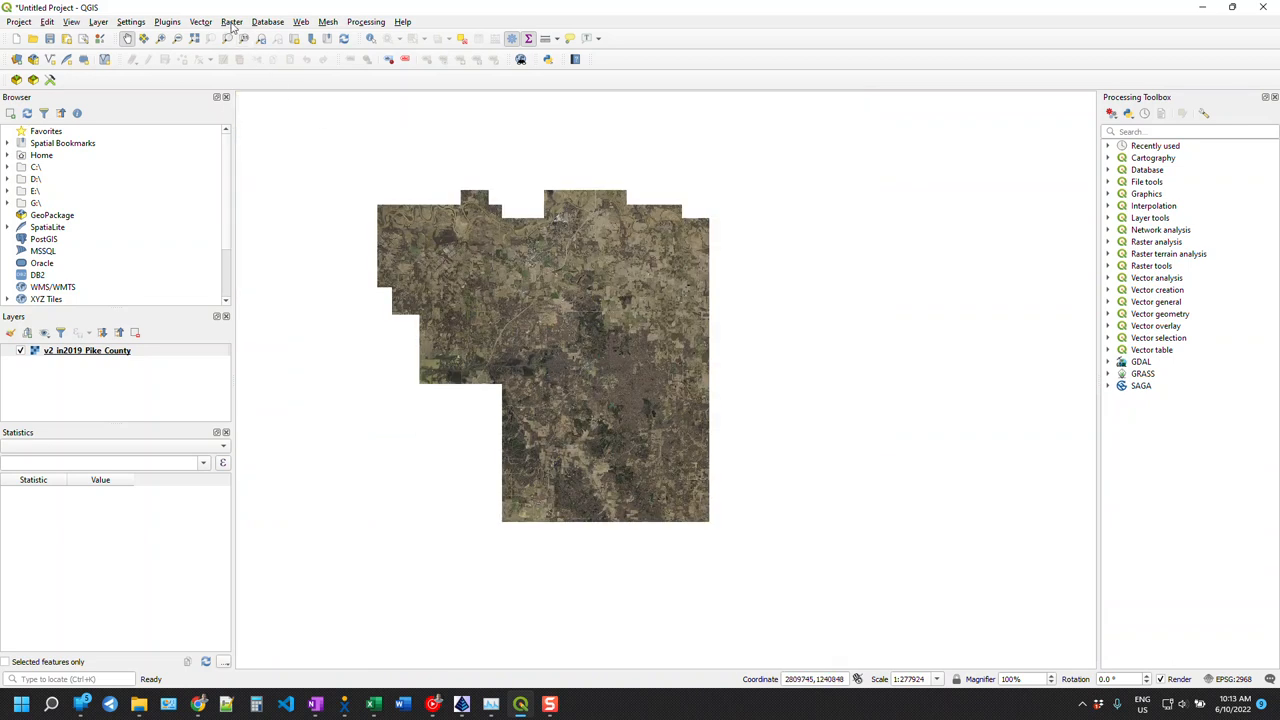
- Zoom out until the entire irregular Pike County mosaic outline is in view
left_click(231, 21)
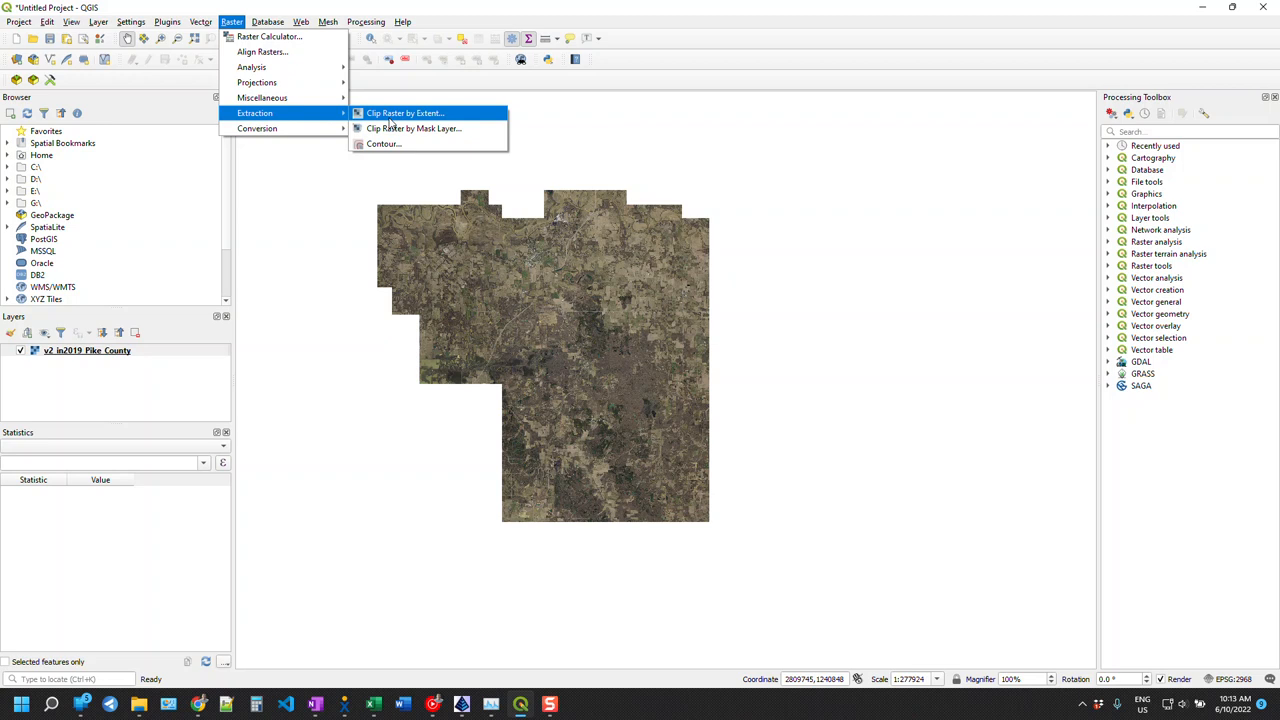
- Run Clip Raster by Extent on the aerial using a rectangle drawn on the canvas
left_click(404, 112)
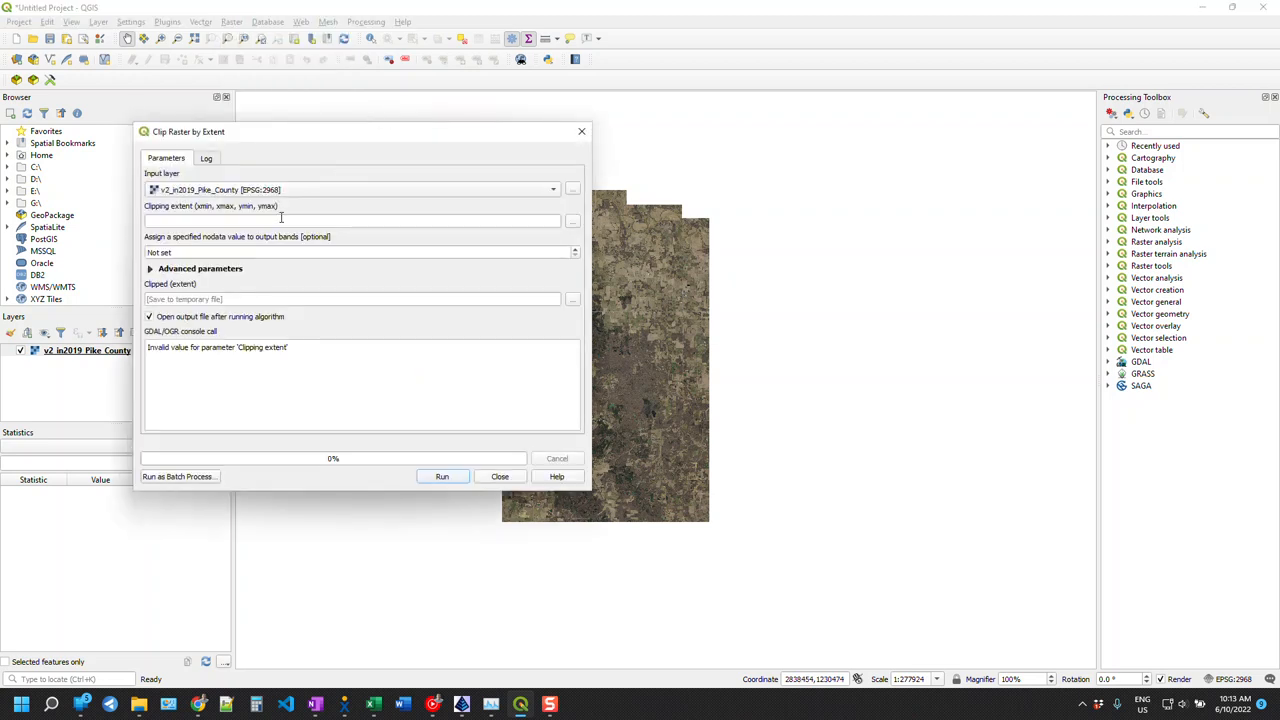
mouse_move(475, 213)
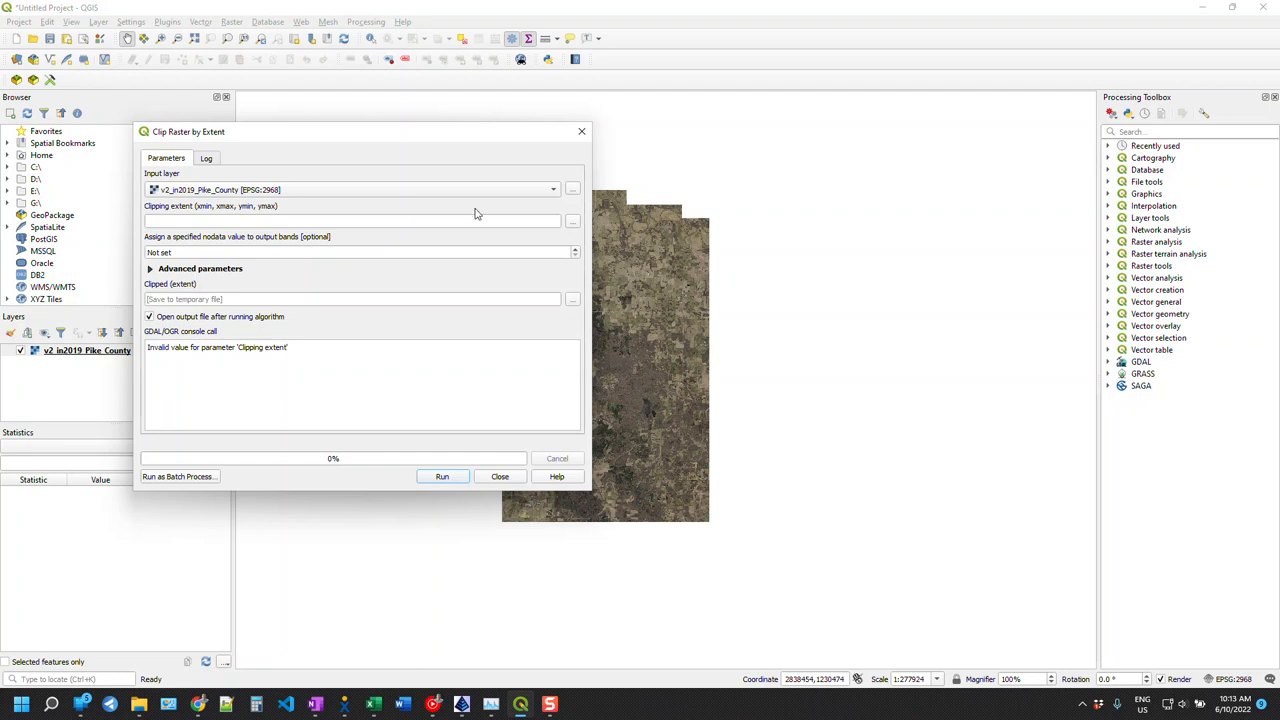
left_click(572, 221)
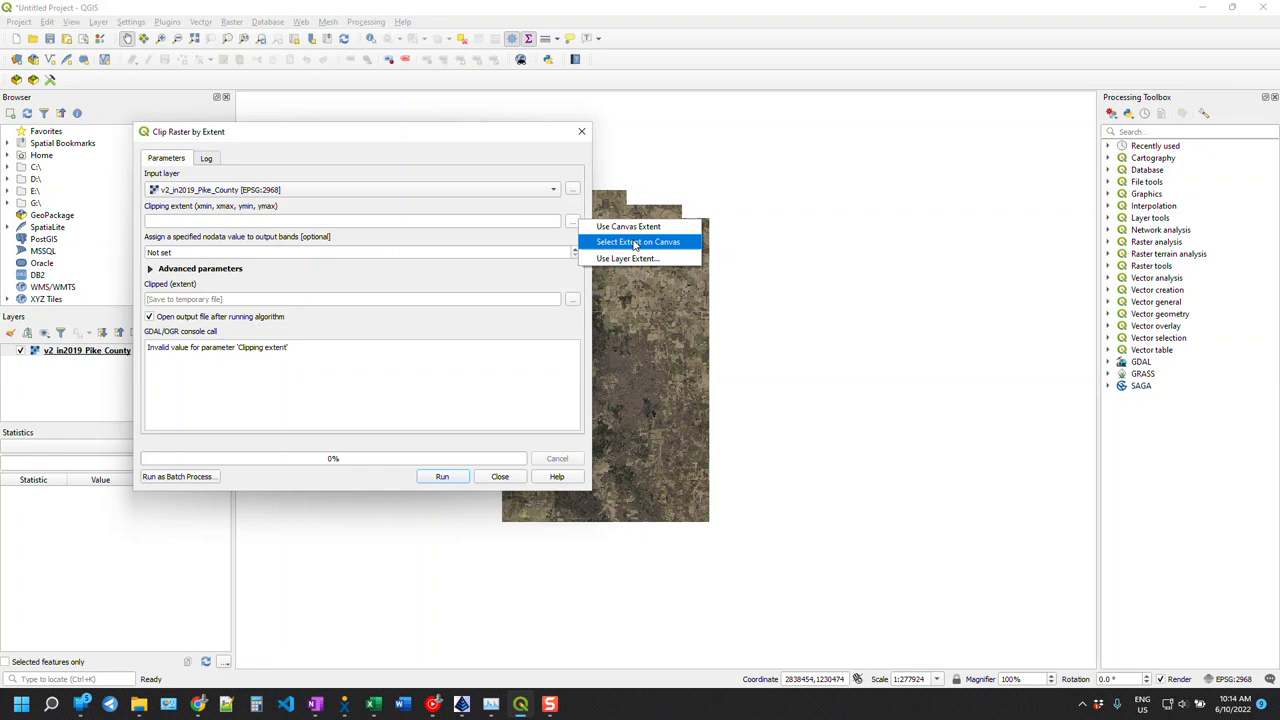
left_click(638, 241)
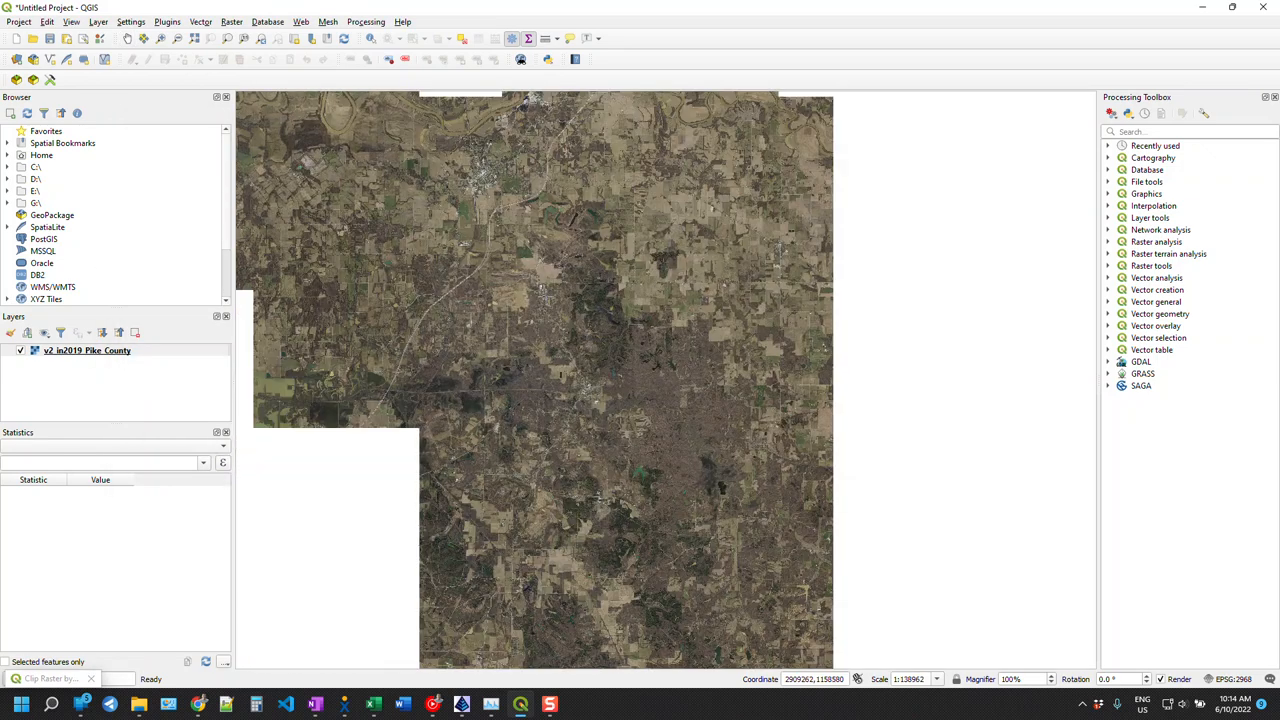
left_click_drag(494, 272, 632, 357)
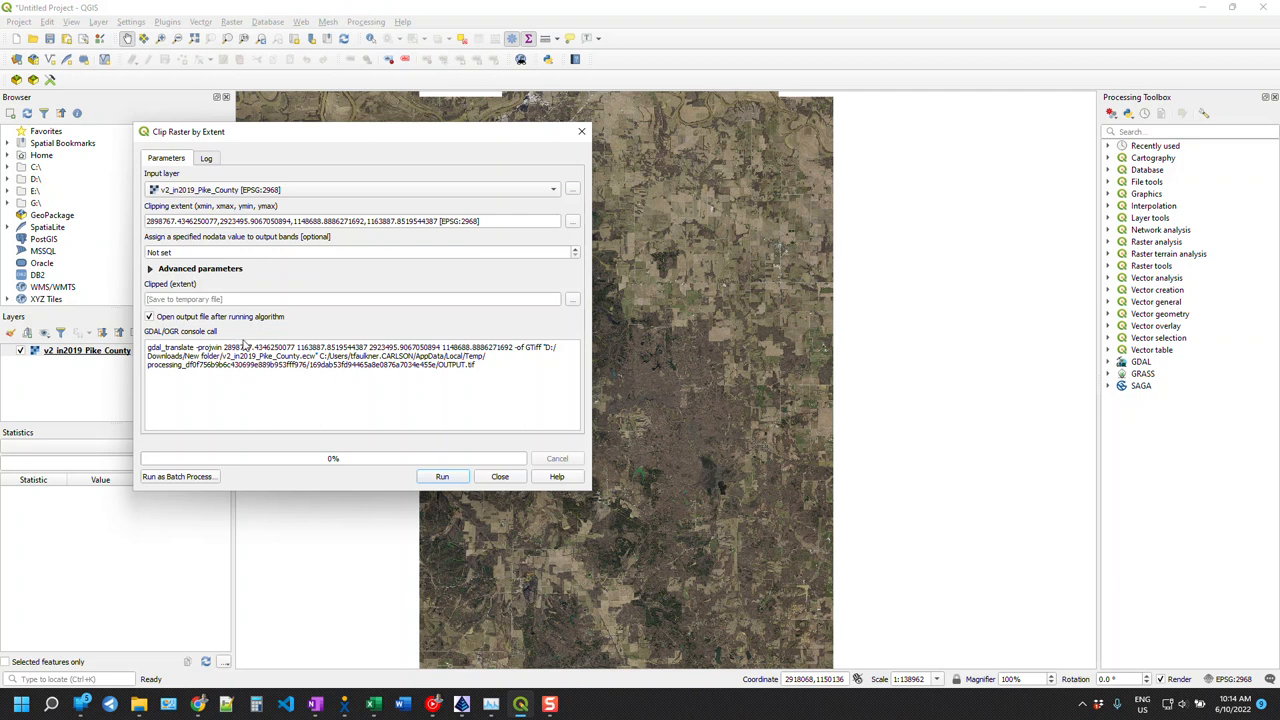
left_click(441, 476)
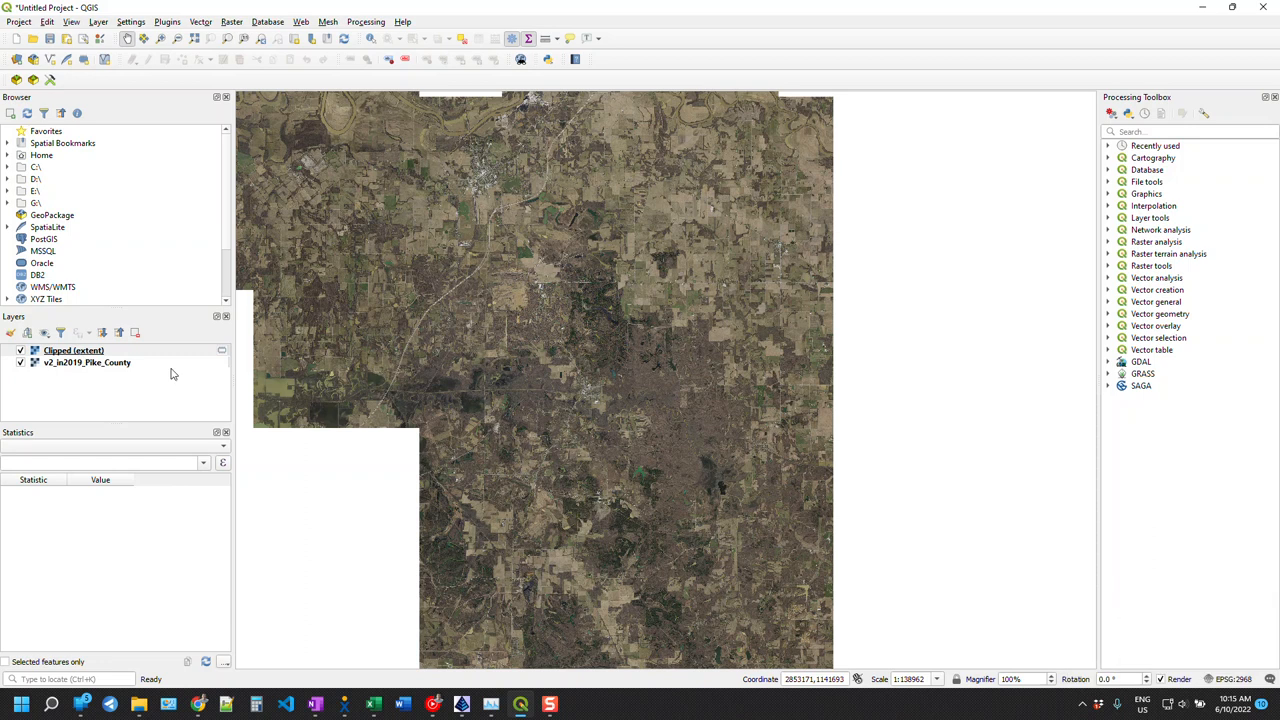
- Hide v2_in2019_Pike_County so only the Clipped (extent) layer shows
left_click(87, 362)
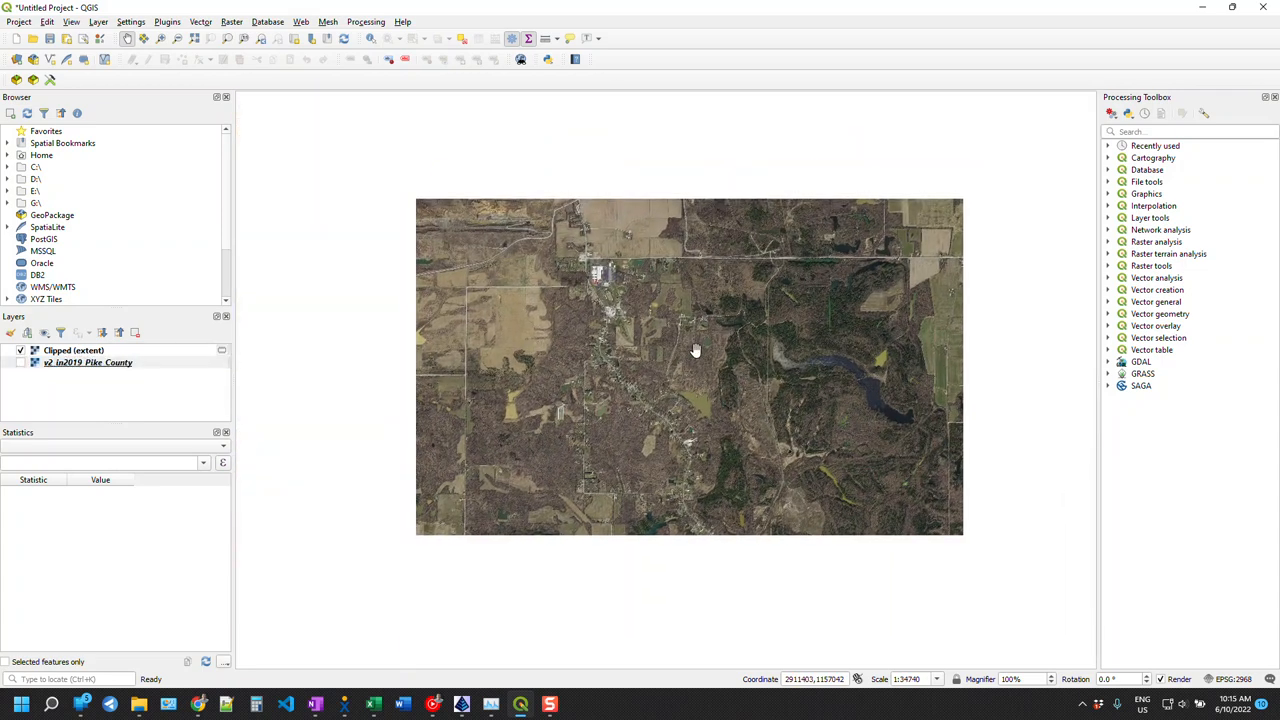
left_click(73, 350)
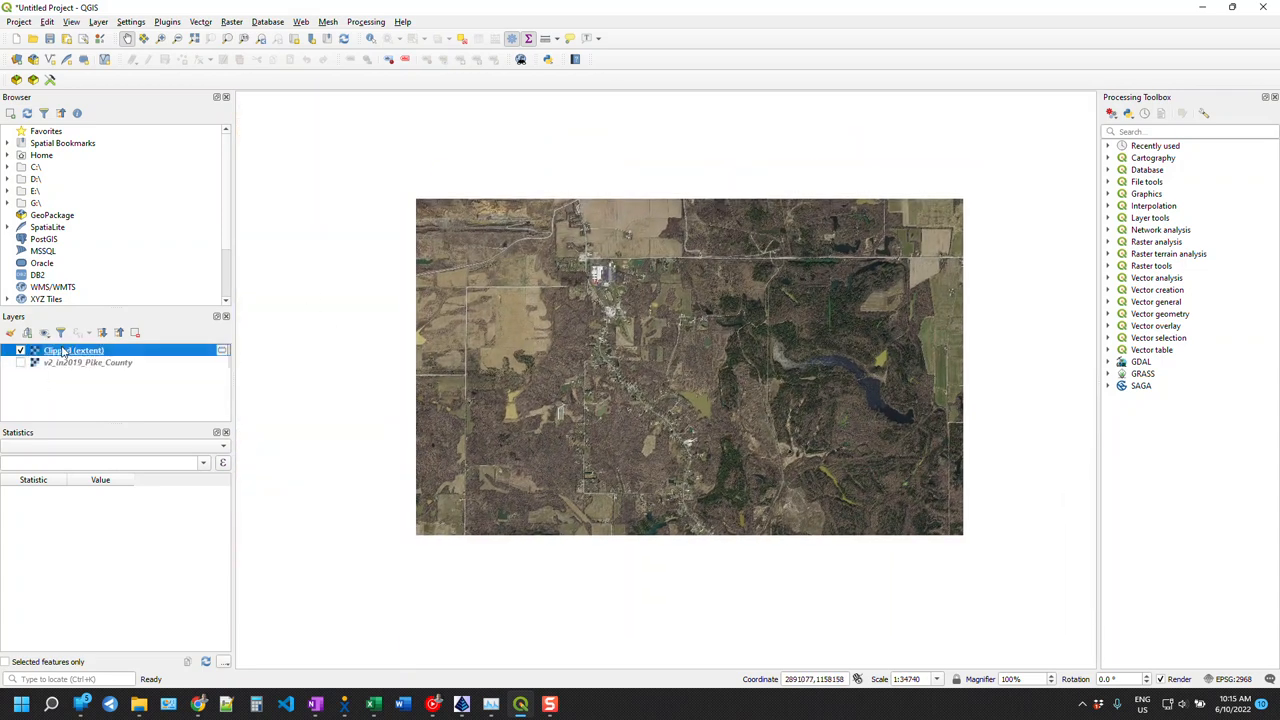
right_click(74, 350)
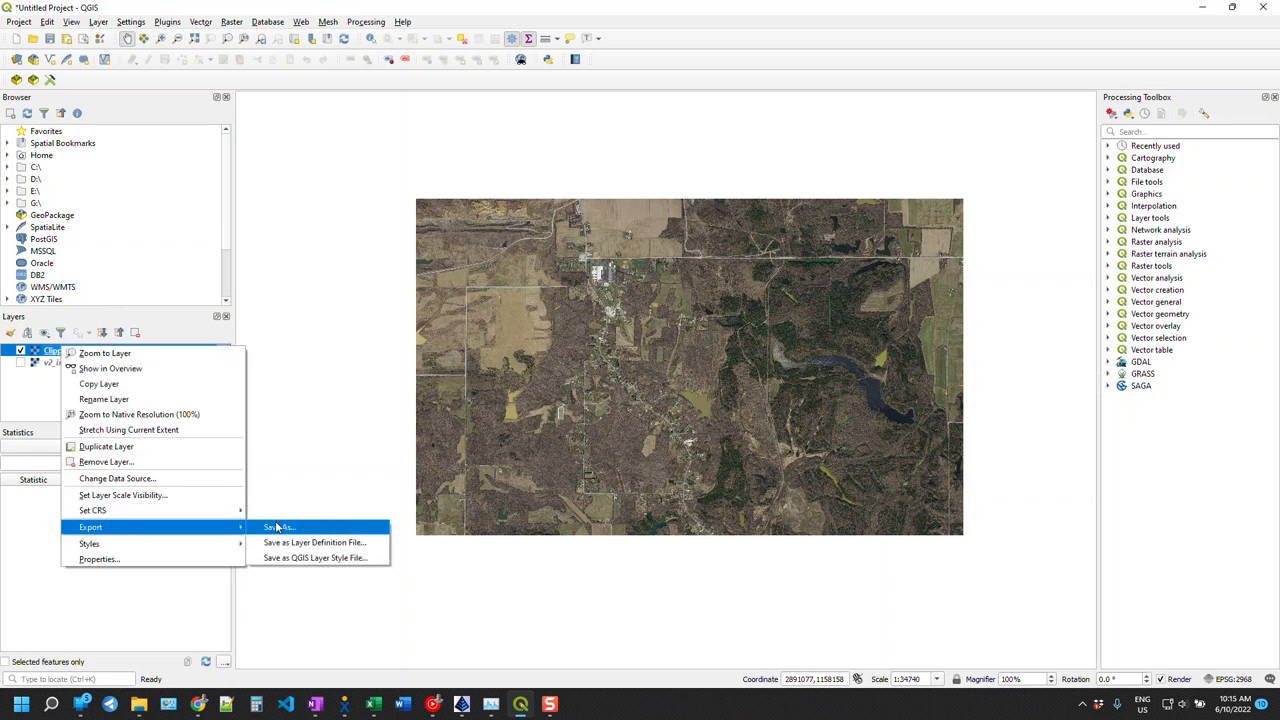
- Save Clipped (extent) as GeoTIFF export1.tif in New folder, not added to the map
left_click(279, 527)
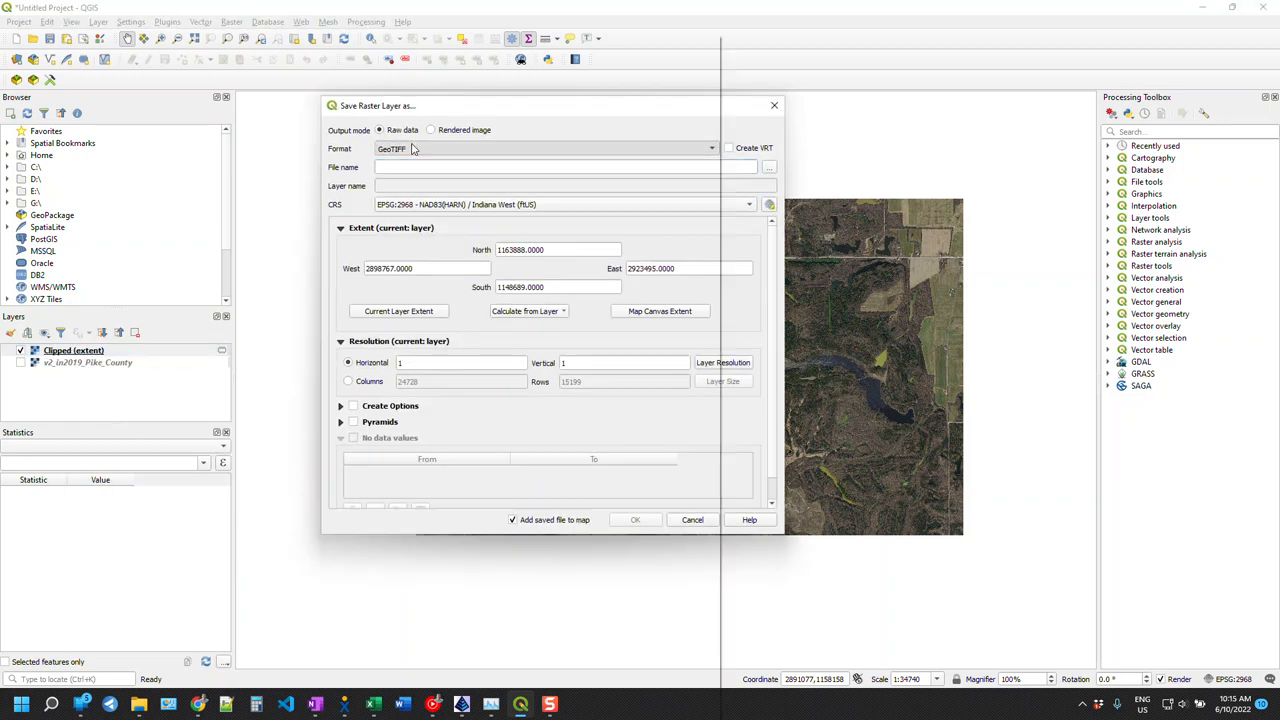
left_click(545, 148)
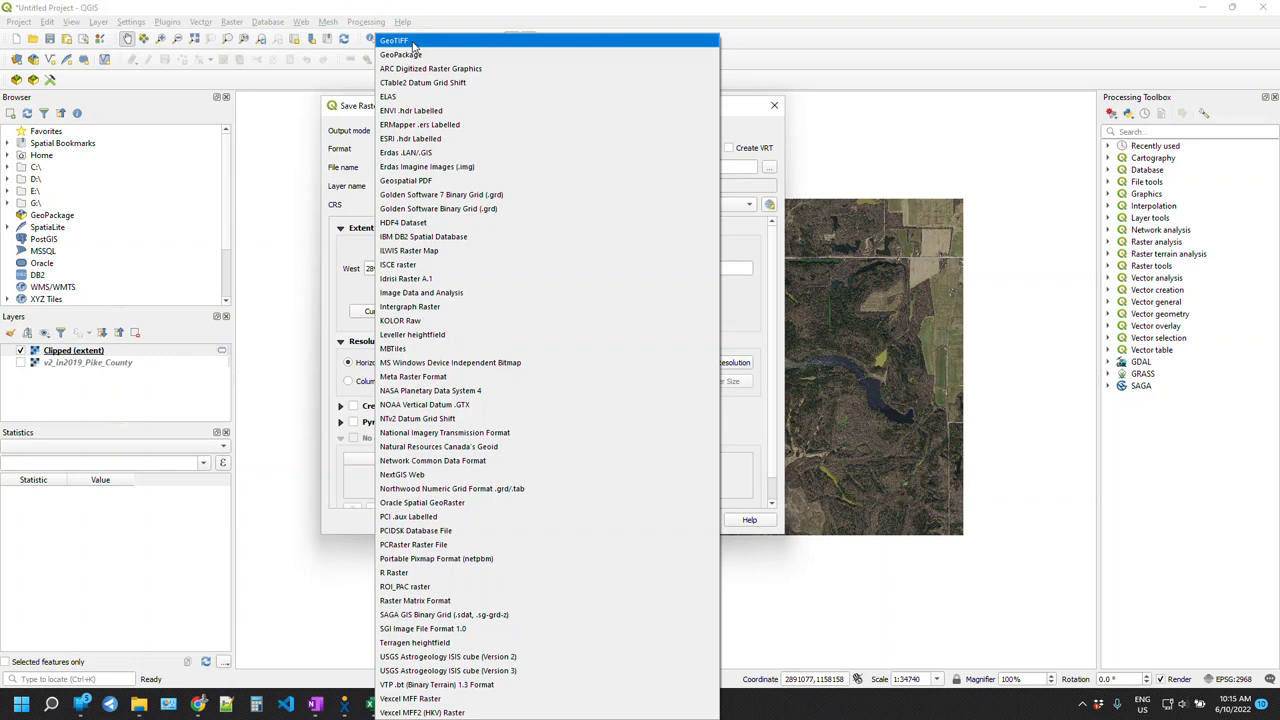
left_click(394, 40)
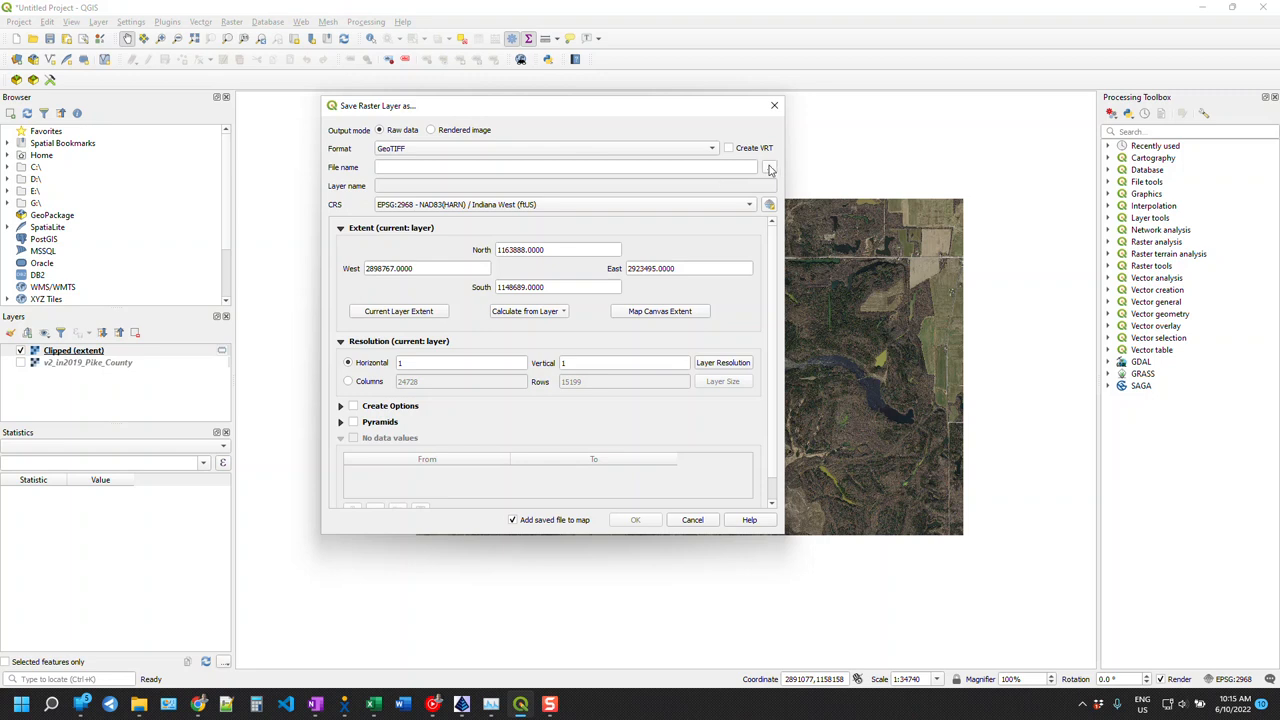
left_click(770, 167)
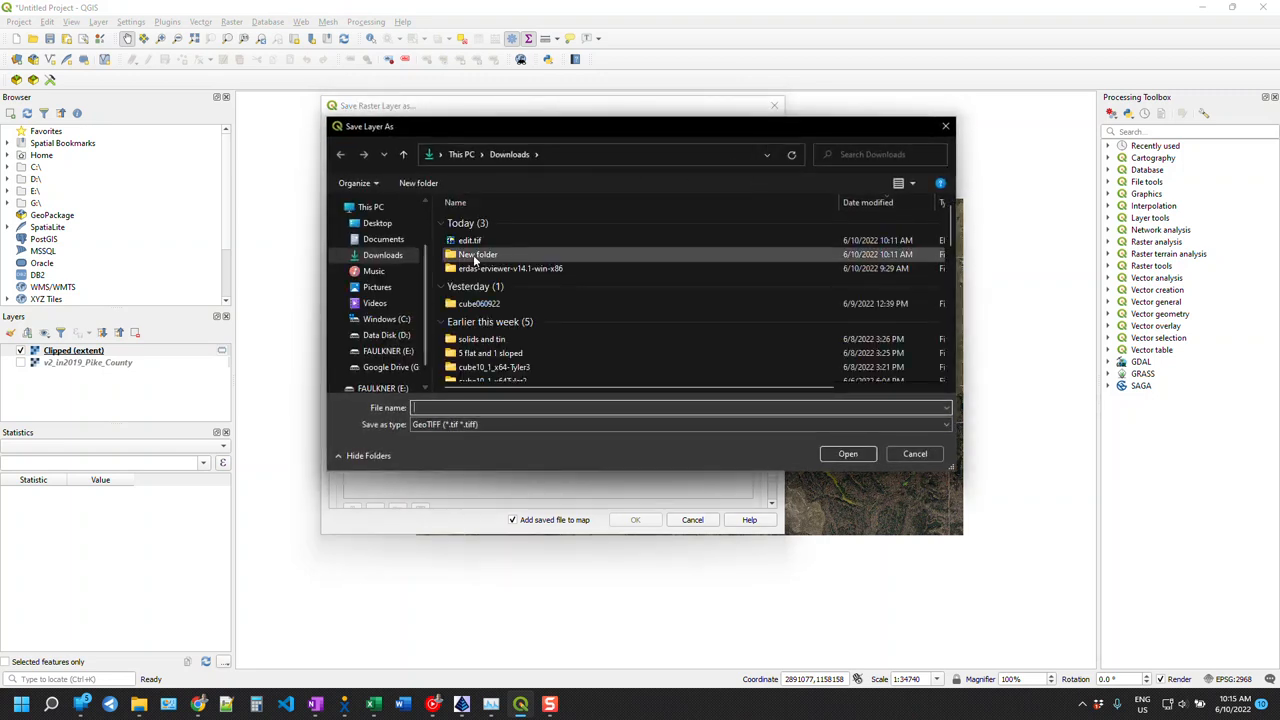
double_click(477, 254)
type("export1")
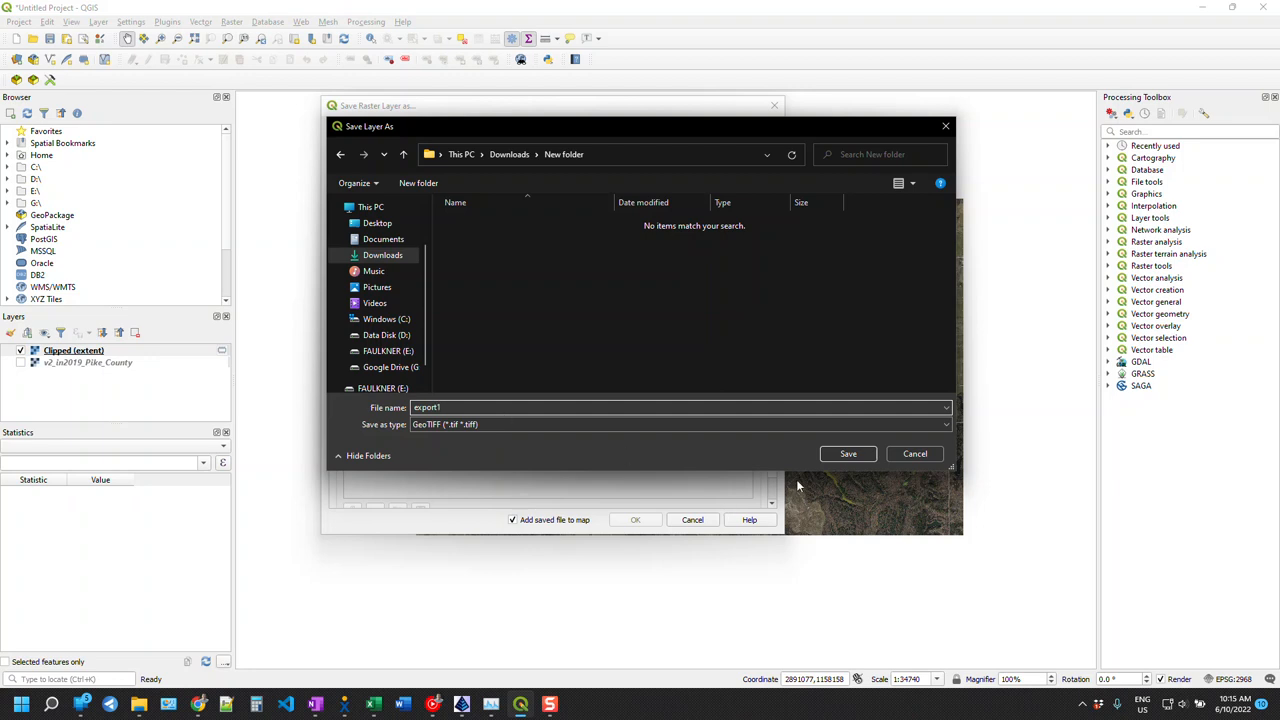
left_click(847, 453)
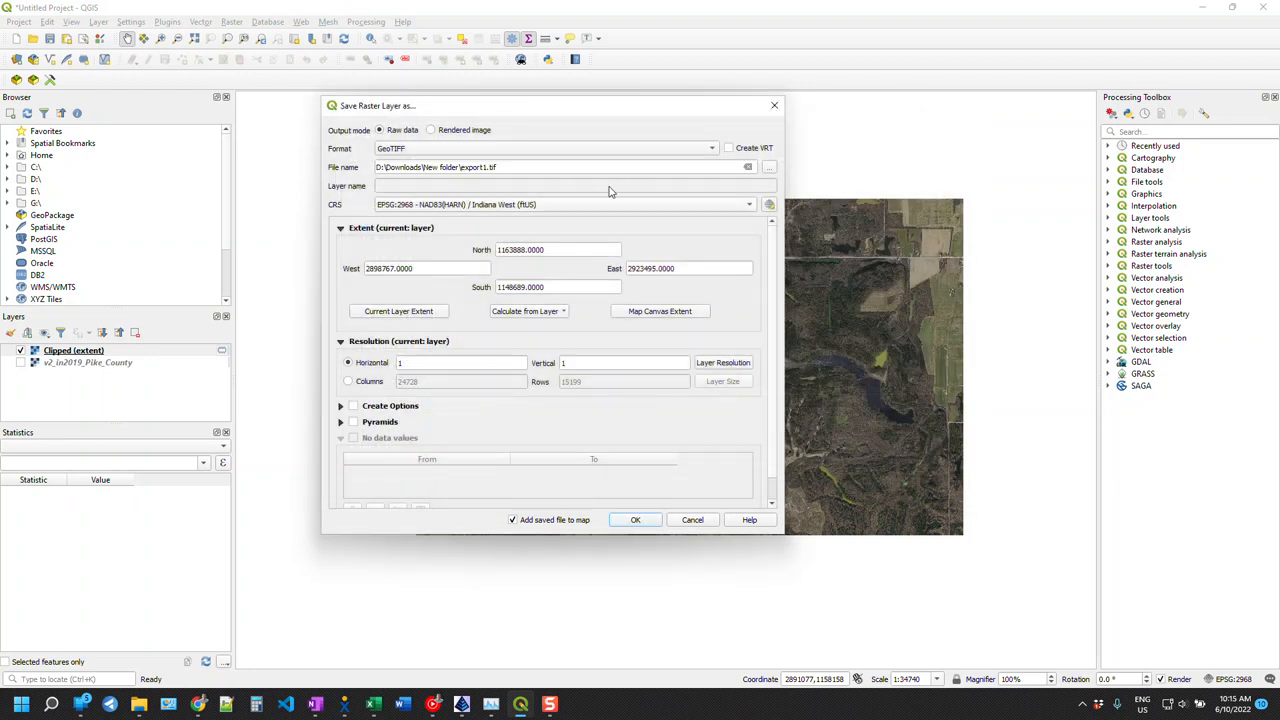
mouse_move(435, 298)
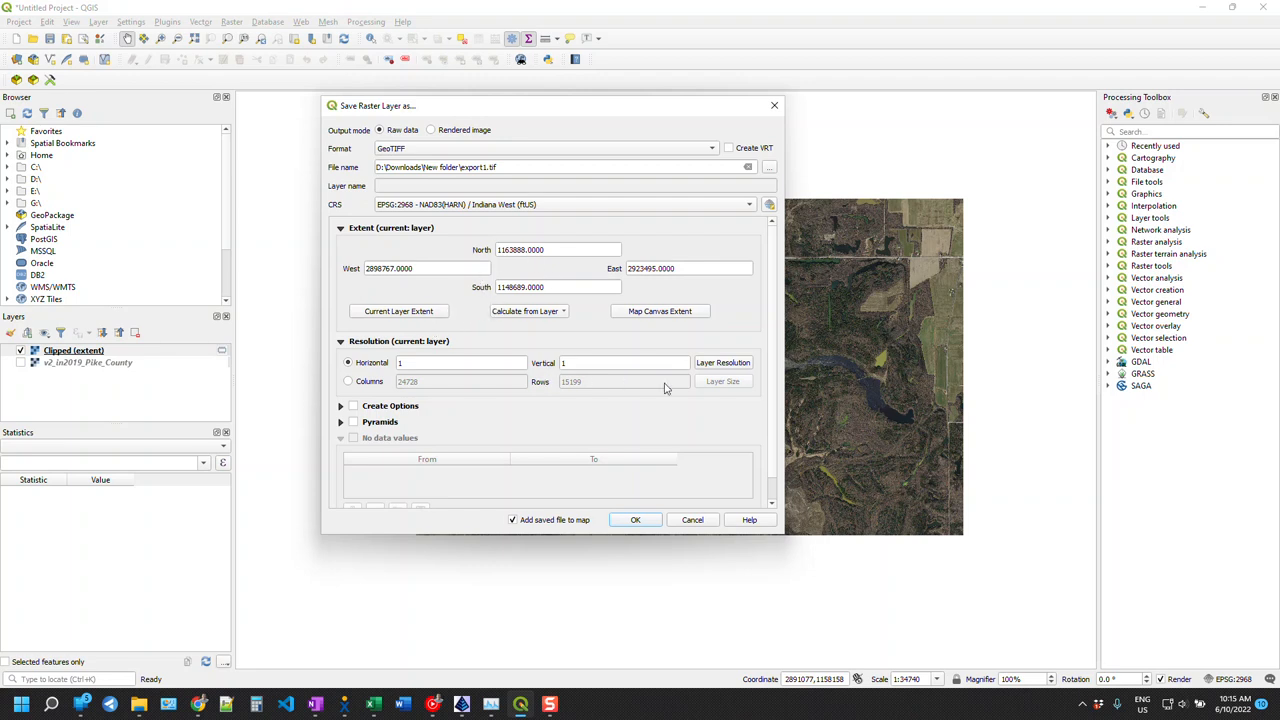
mouse_move(697, 410)
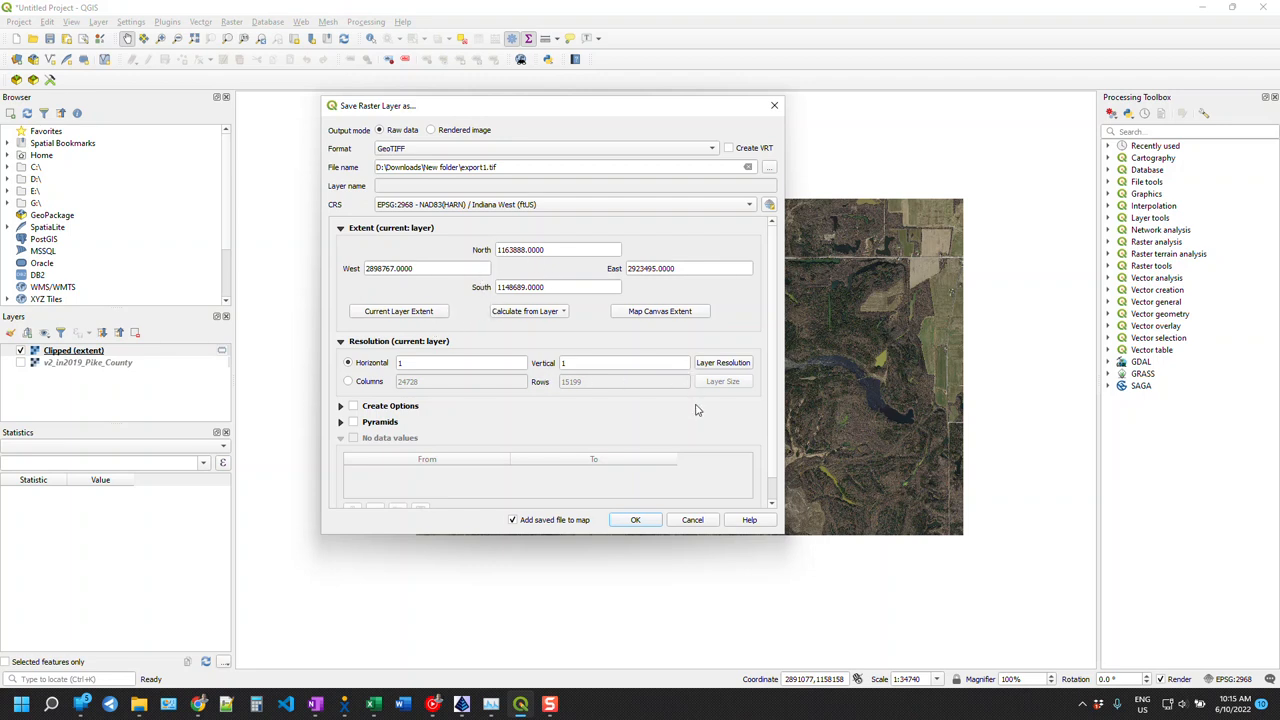
mouse_move(530, 527)
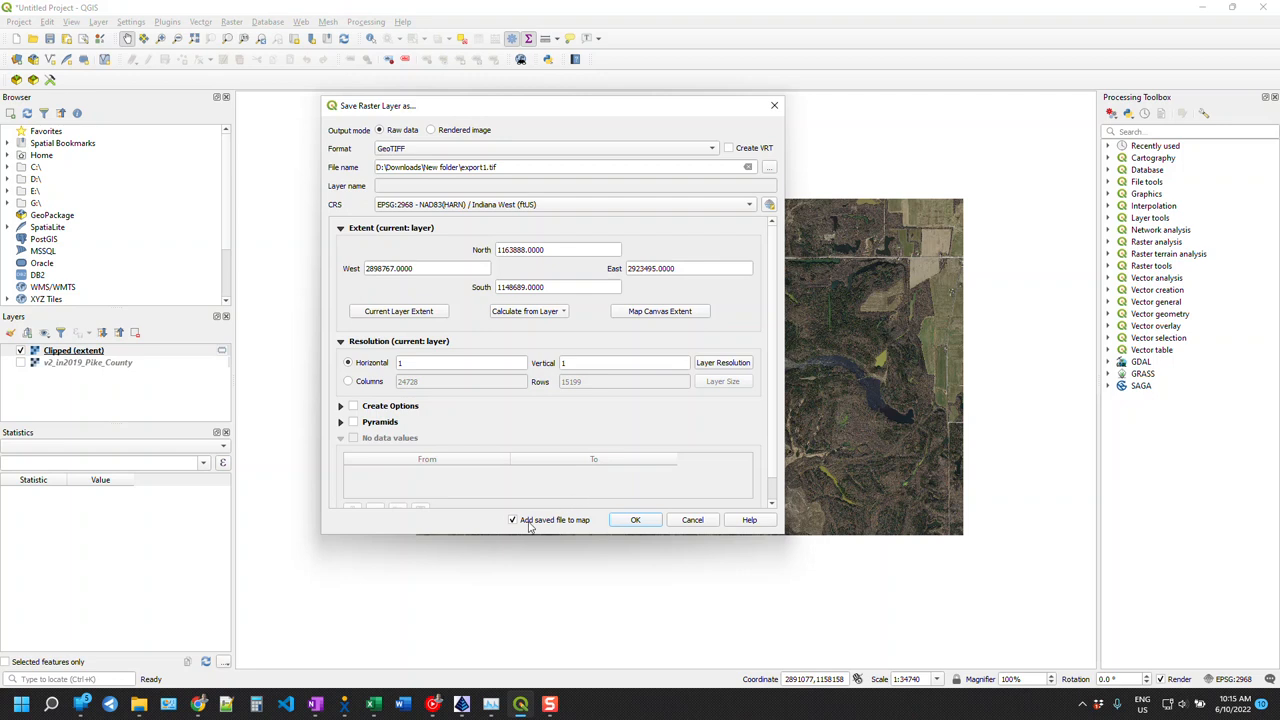
mouse_move(540, 525)
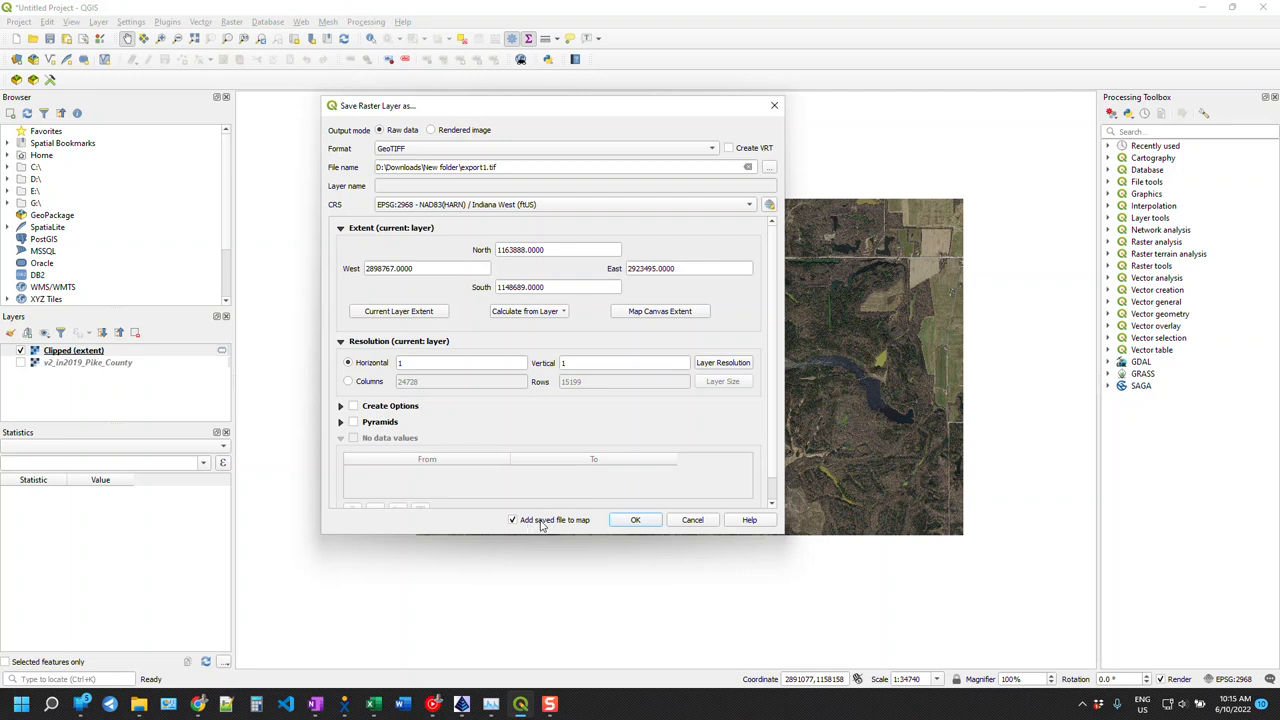
mouse_move(90, 362)
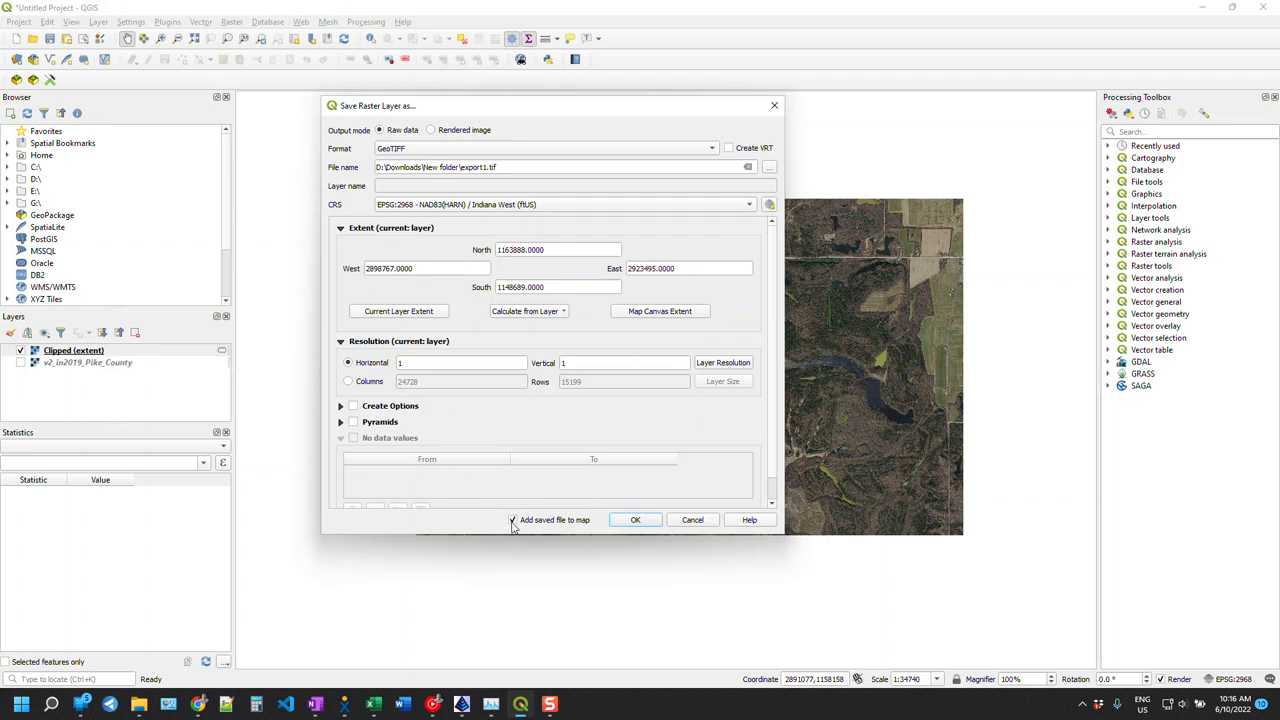
left_click(512, 519)
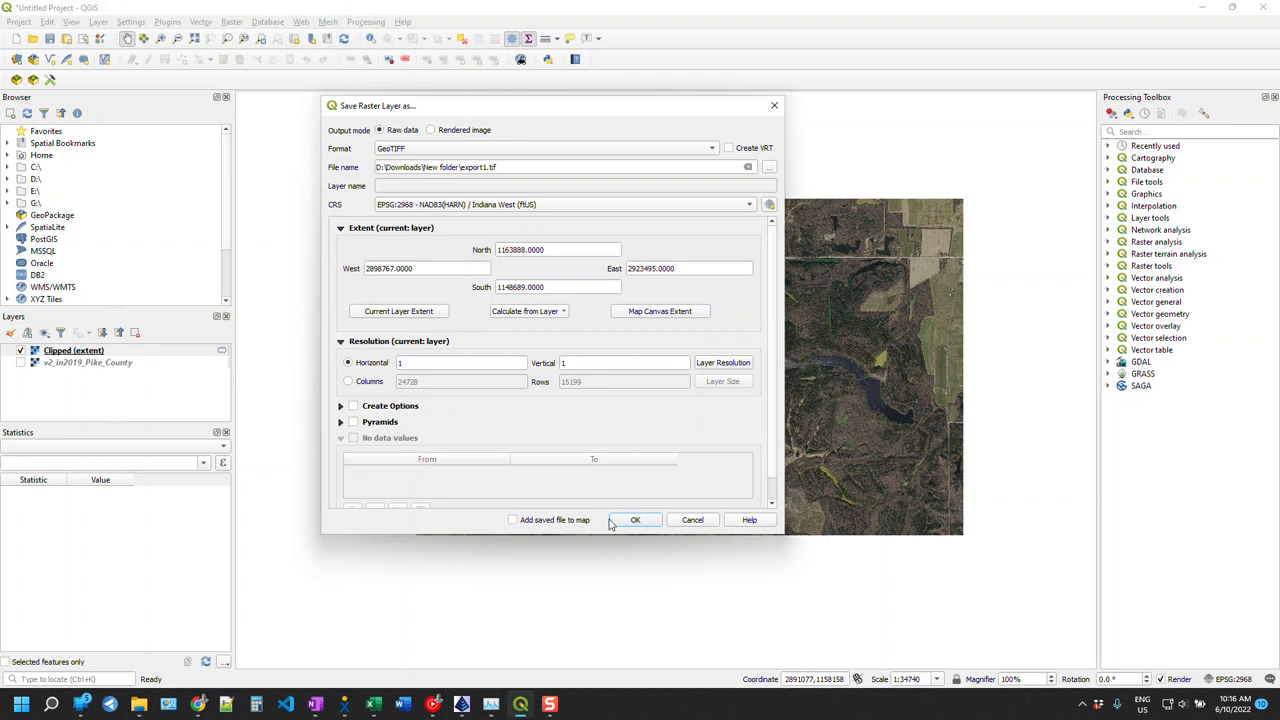
left_click(635, 519)
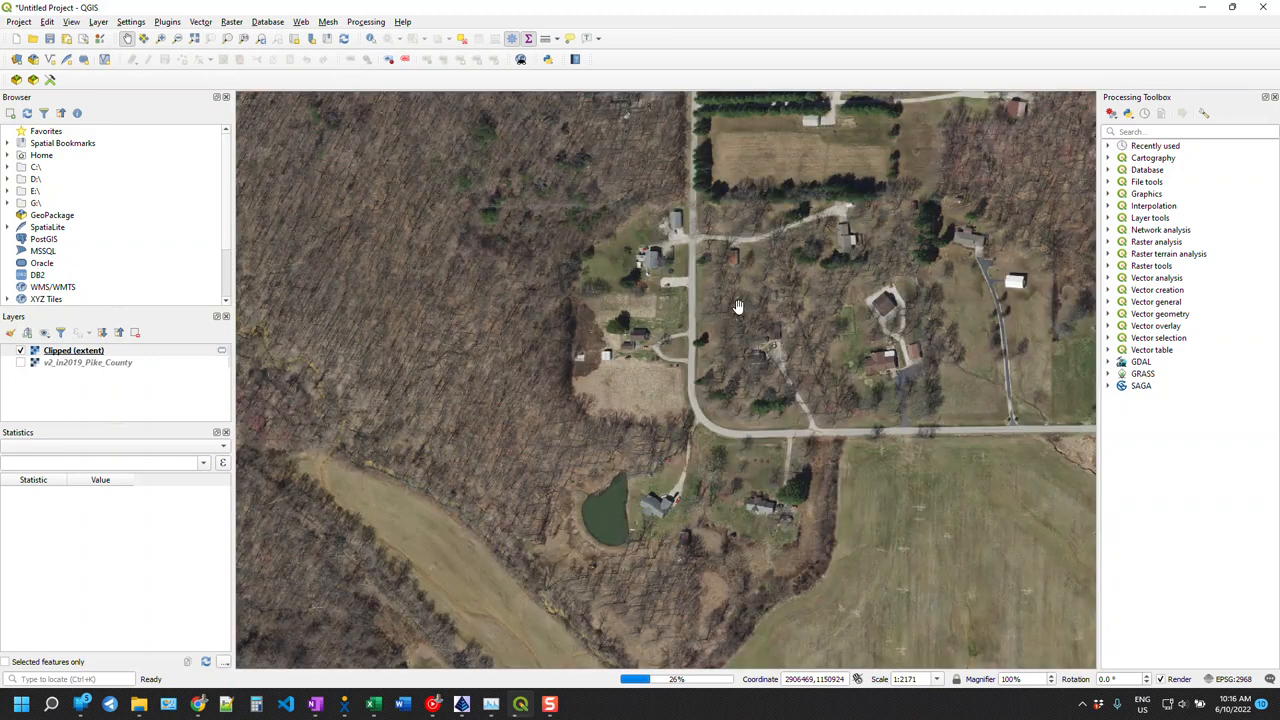
- Zoom in and pan across the house and driveway while export1.tif keeps saving
scroll("up", 3)
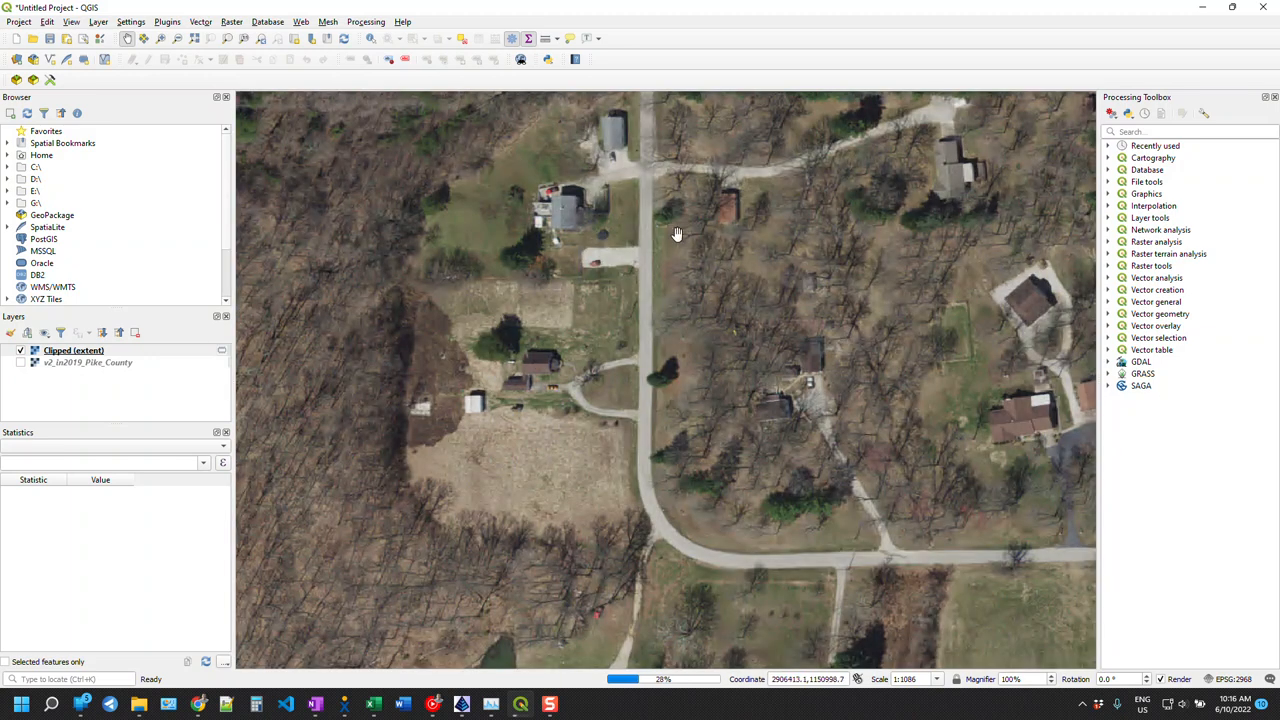
scroll("up", 3)
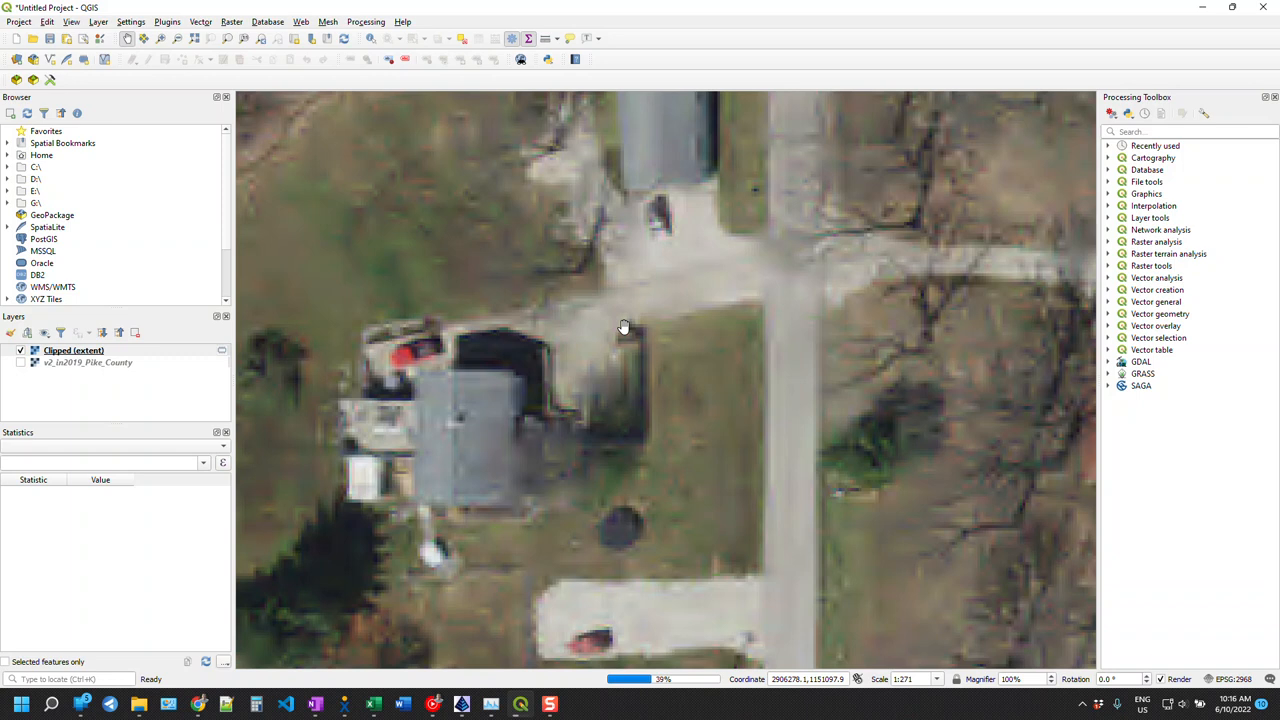
mouse_move(609, 330)
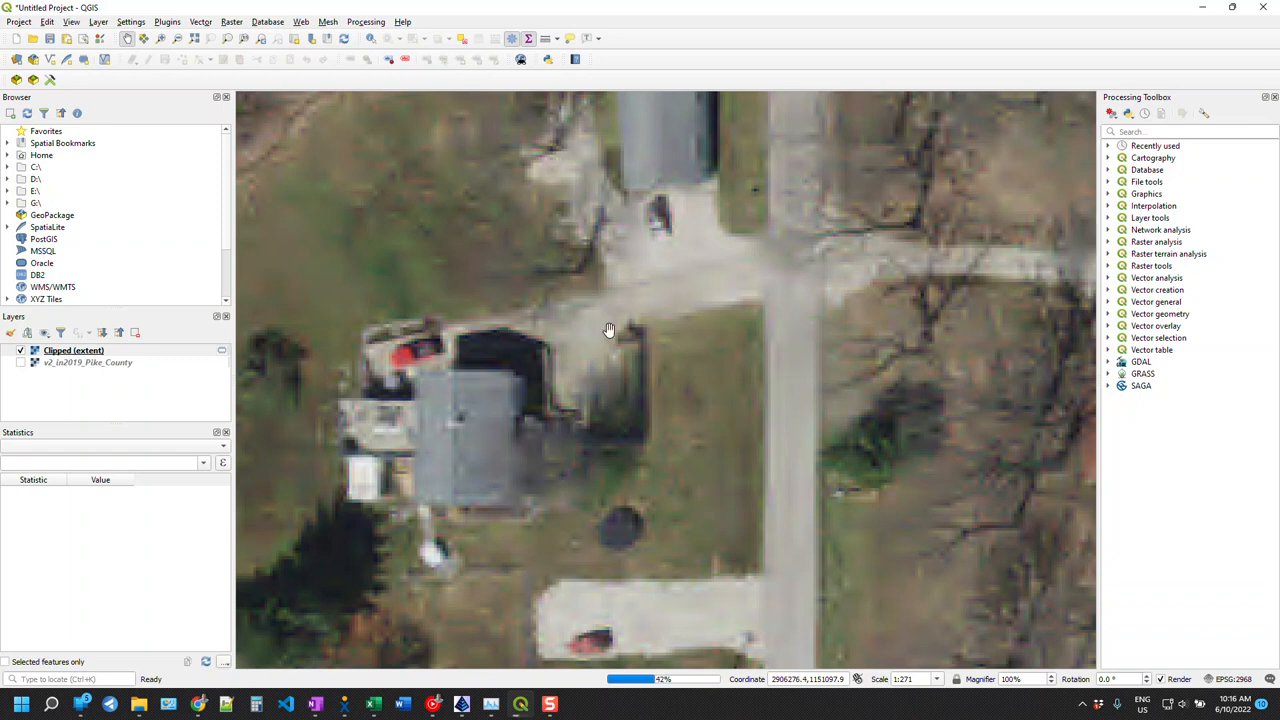
left_click_drag(609, 330, 520, 391)
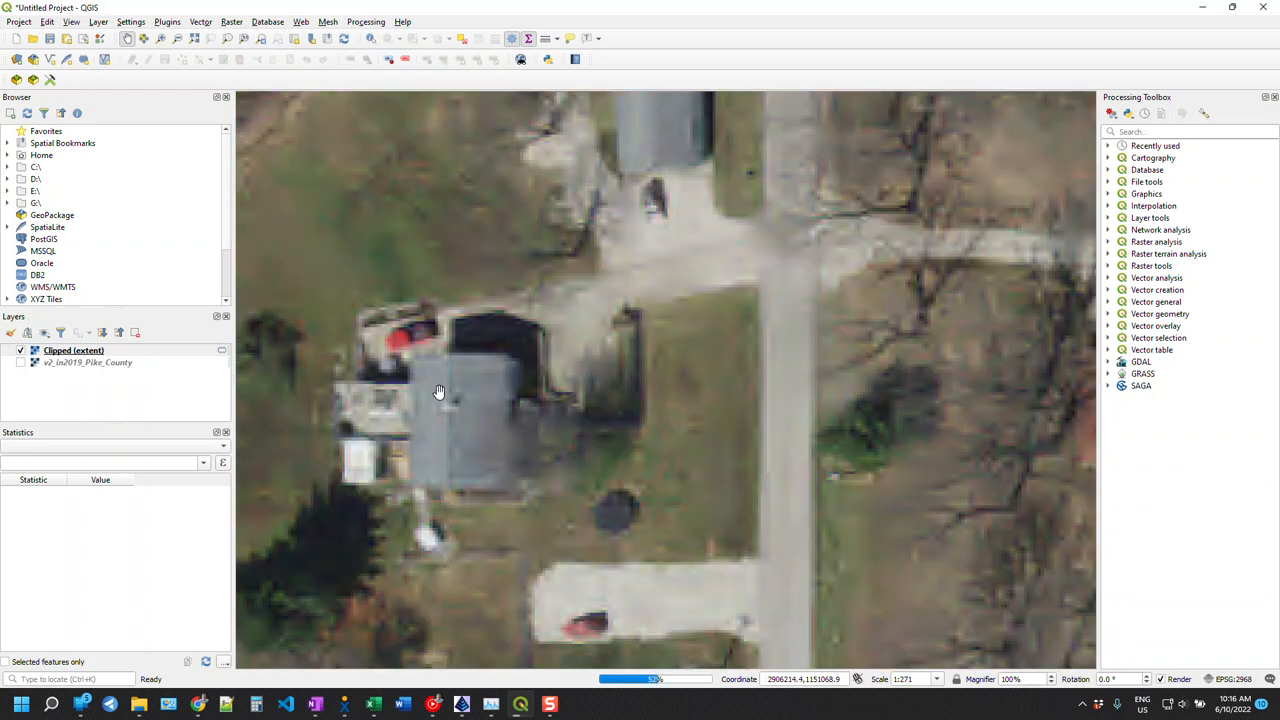
scroll("down", 3)
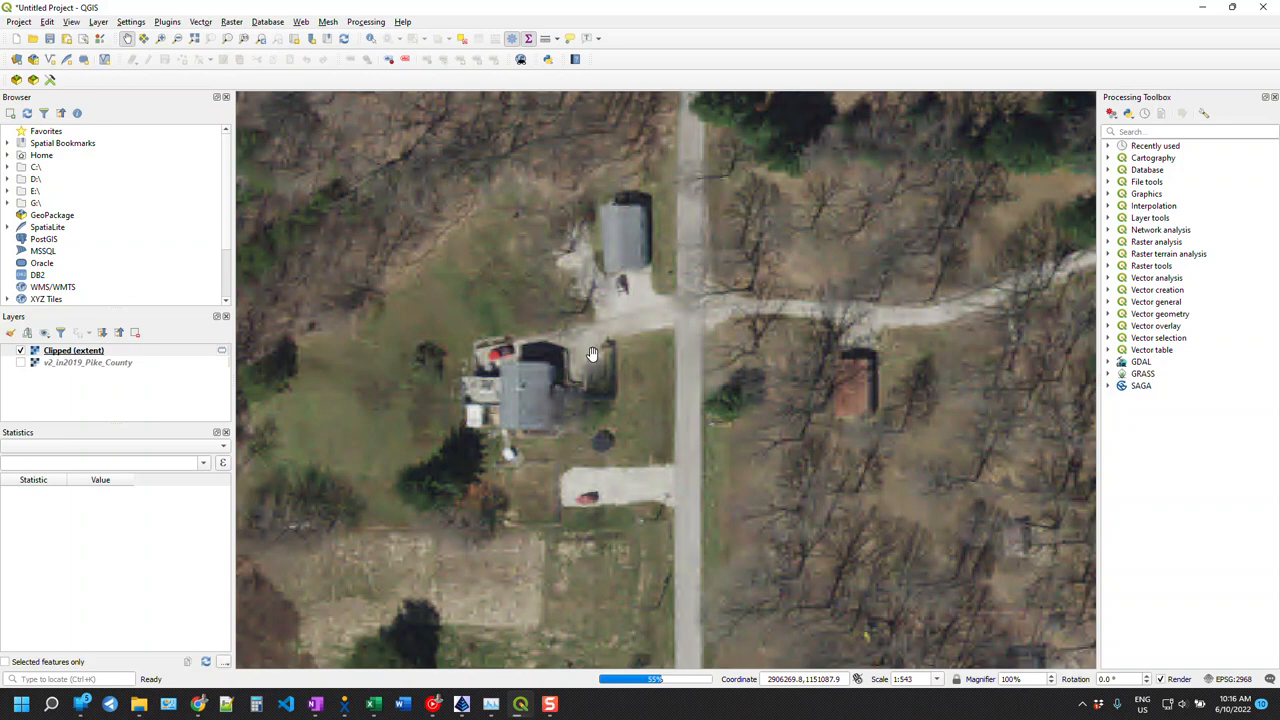
scroll("down", 3)
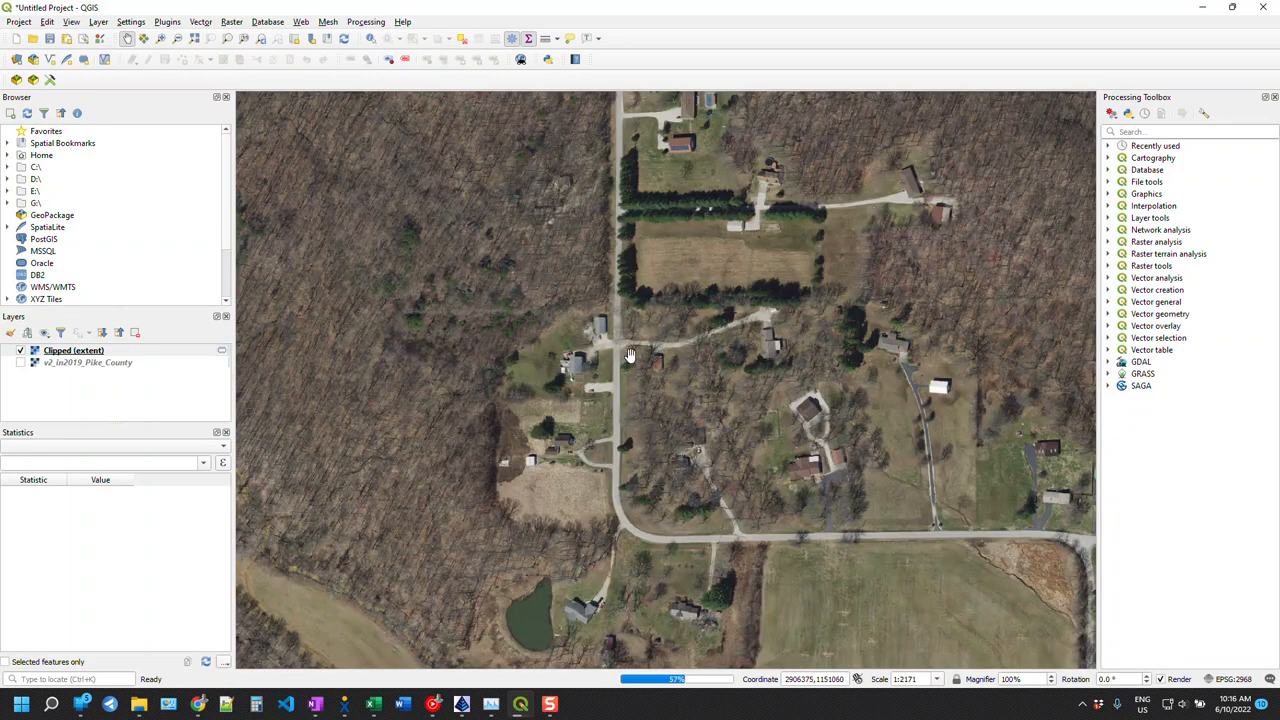
mouse_move(658, 390)
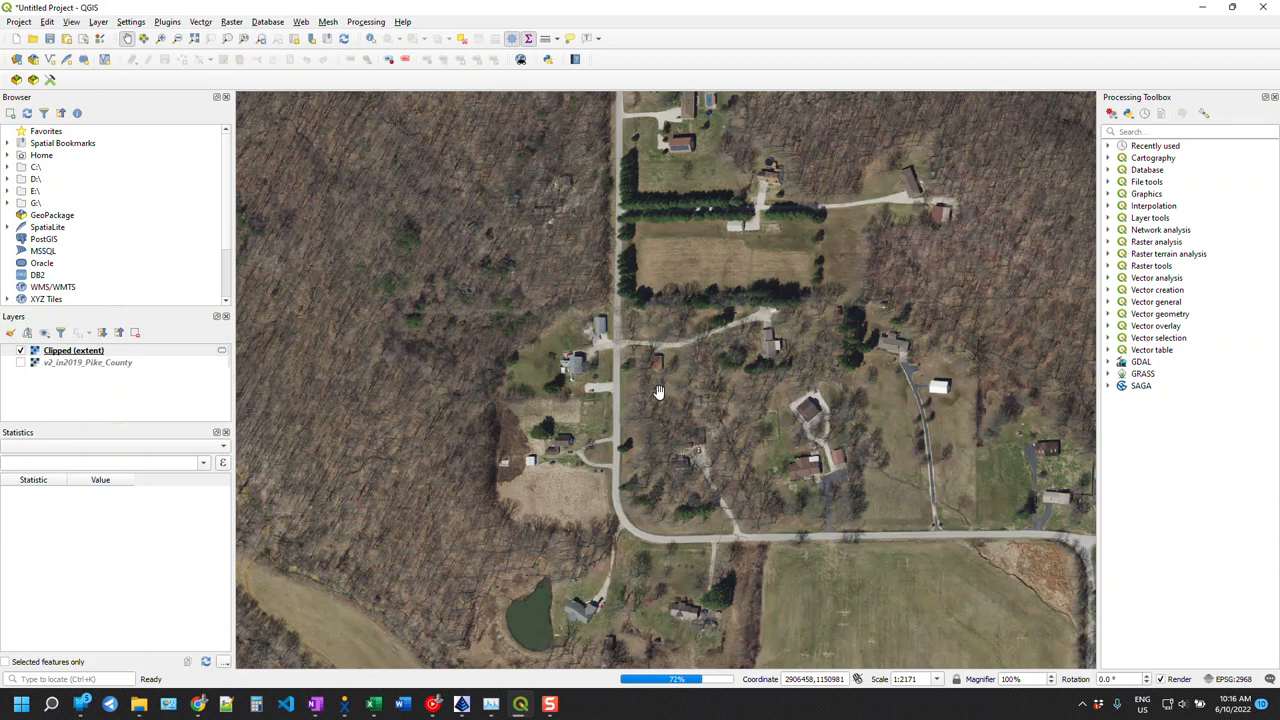
mouse_move(502, 643)
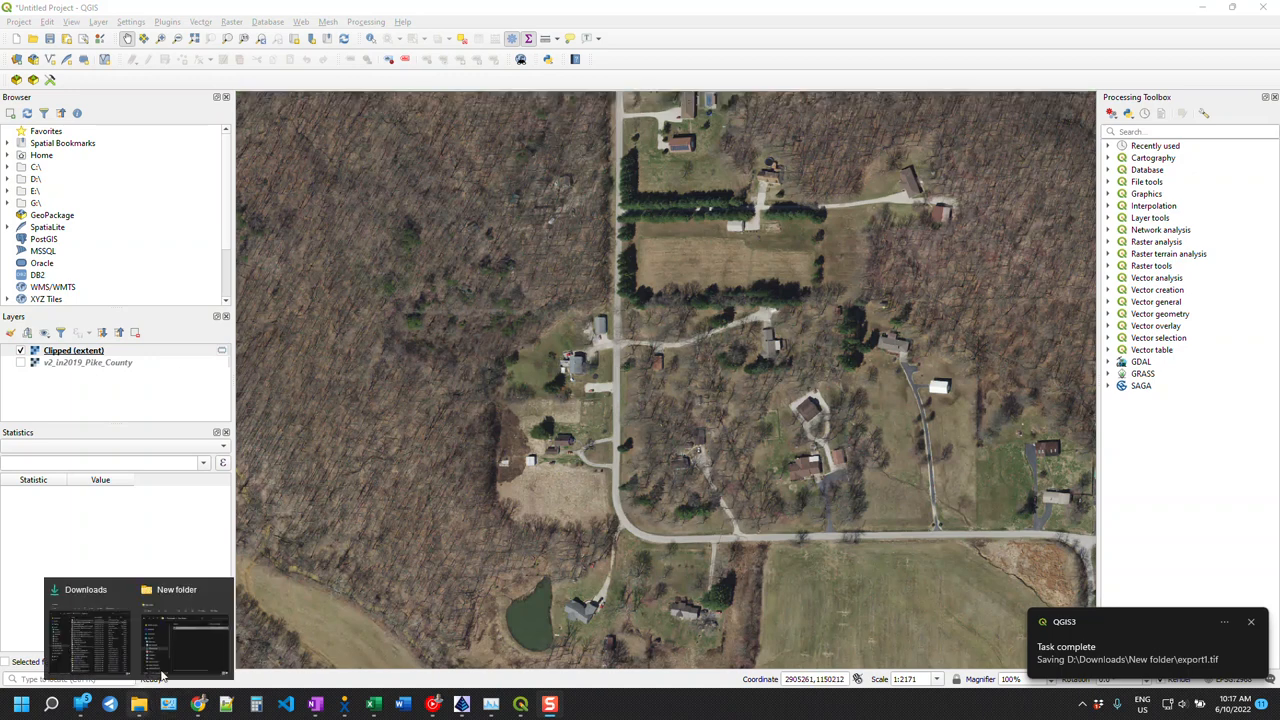
- Compare export1.tif (about 1.75 GB) with the original ECW, then minimize New folder
left_click(185, 625)
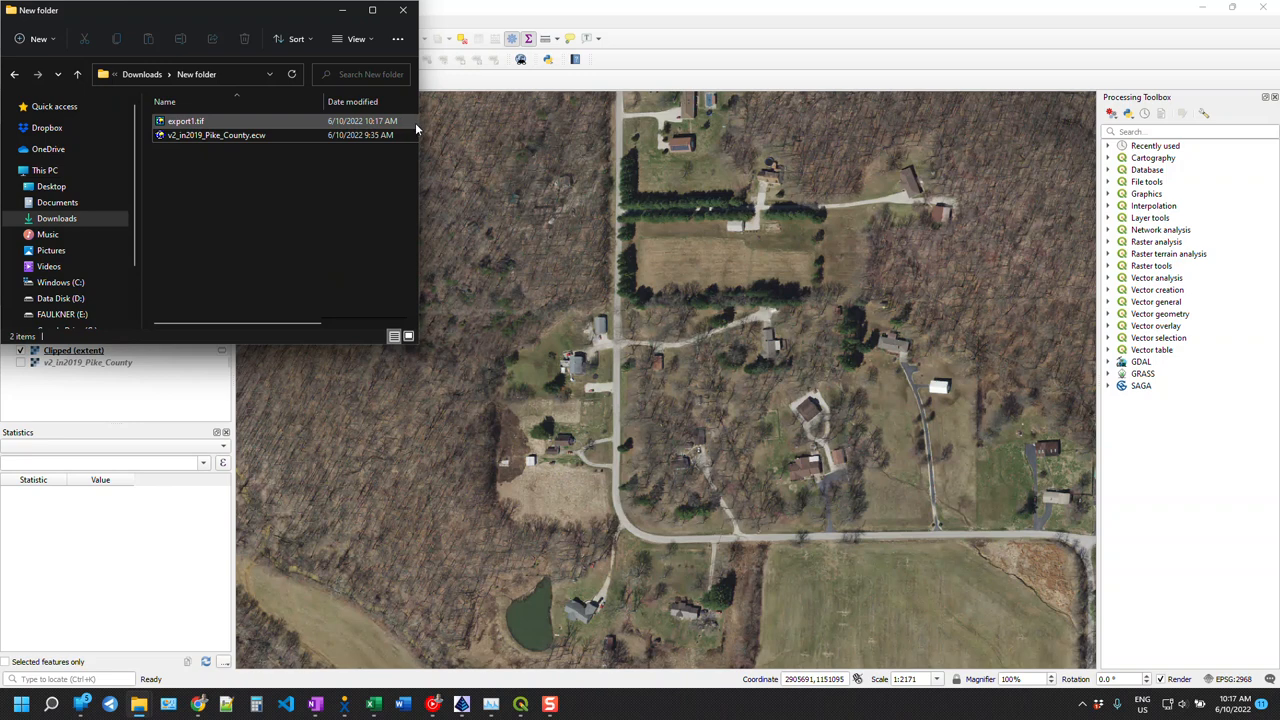
left_click(185, 120)
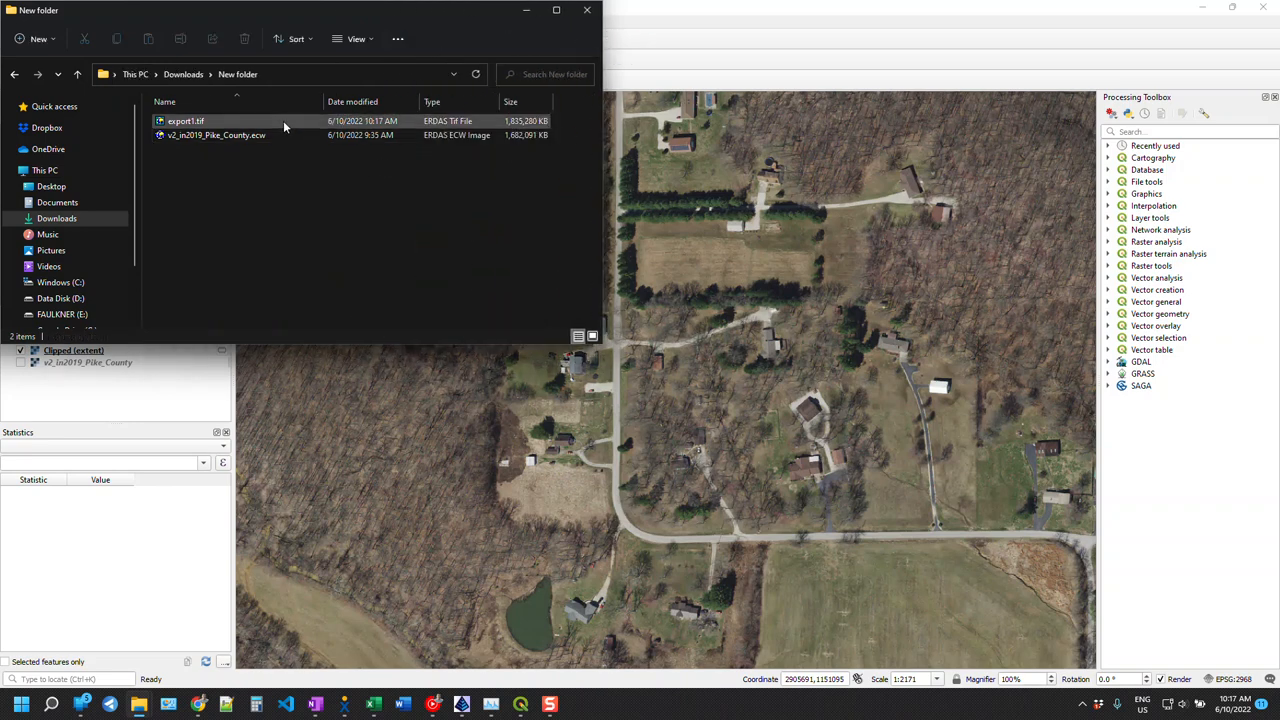
left_click(185, 121)
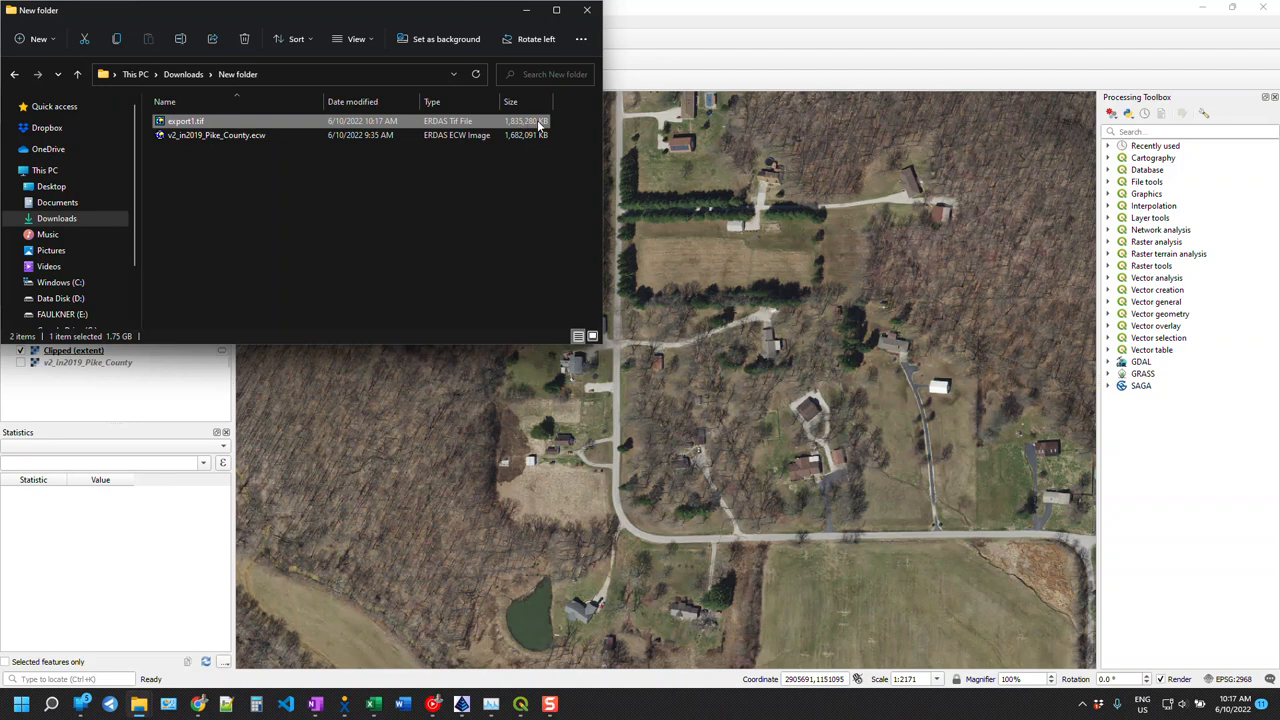
left_click(215, 135)
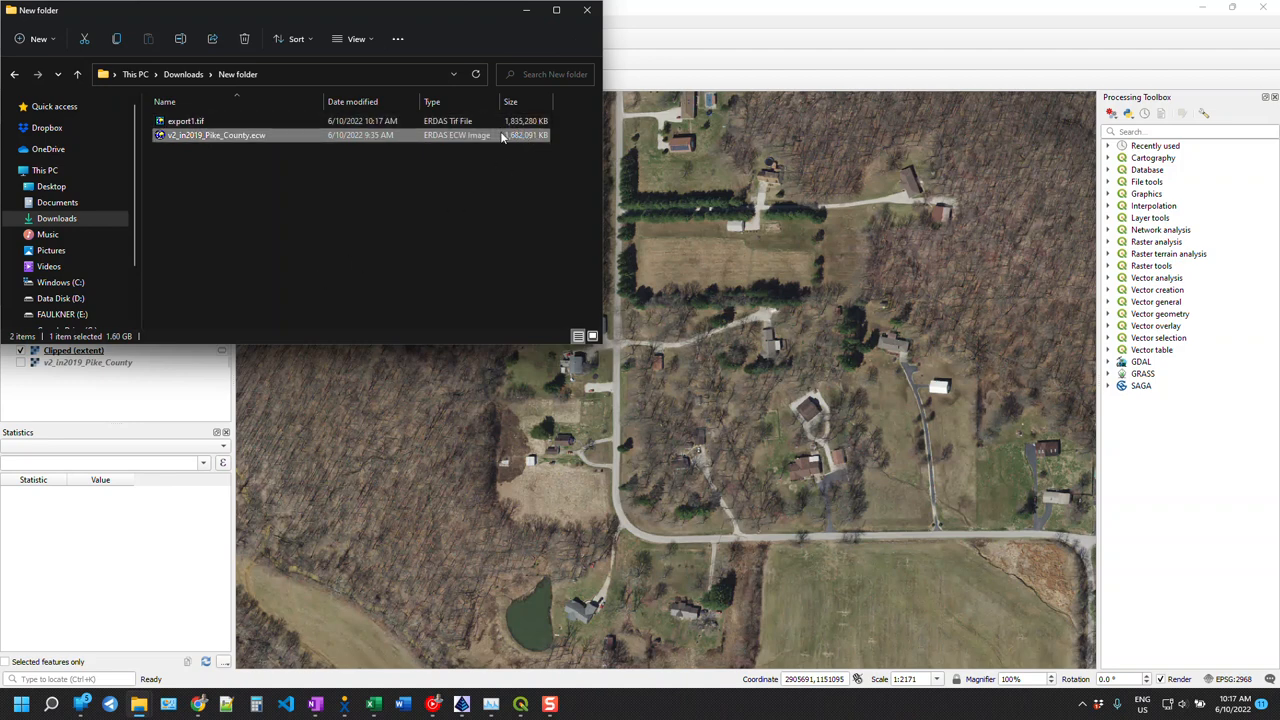
left_click(391, 208)
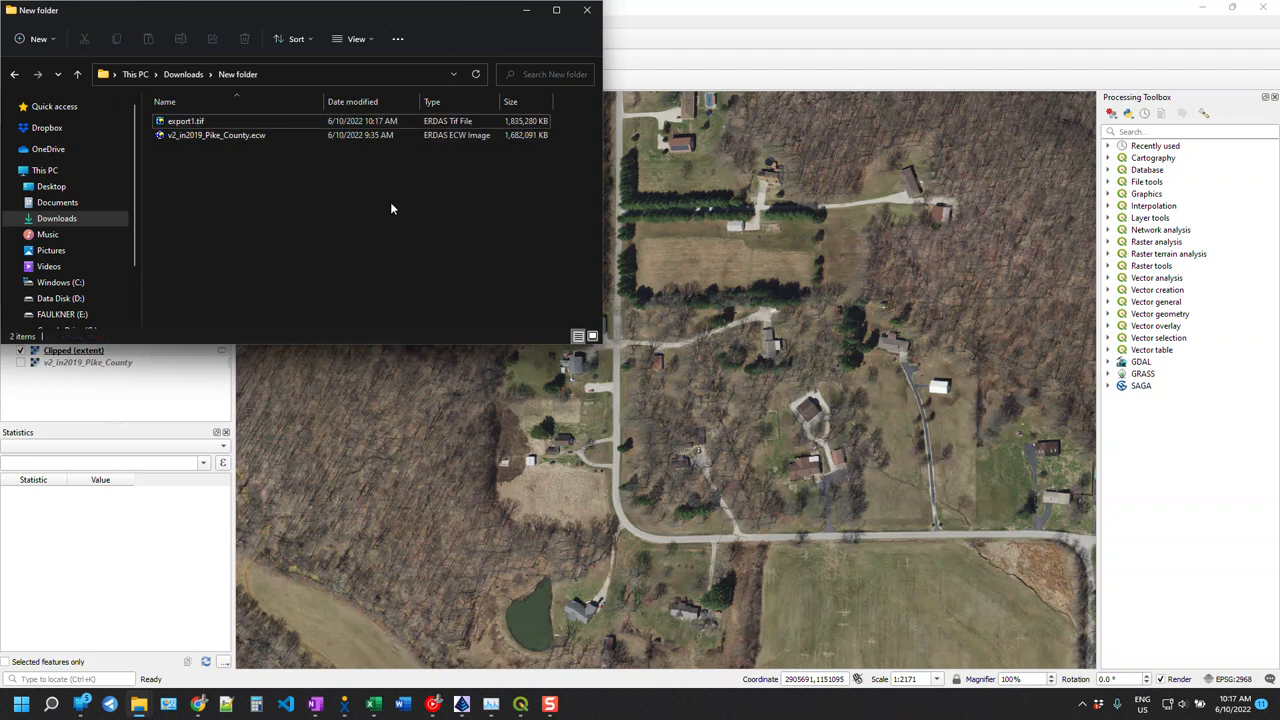
left_click(216, 135)
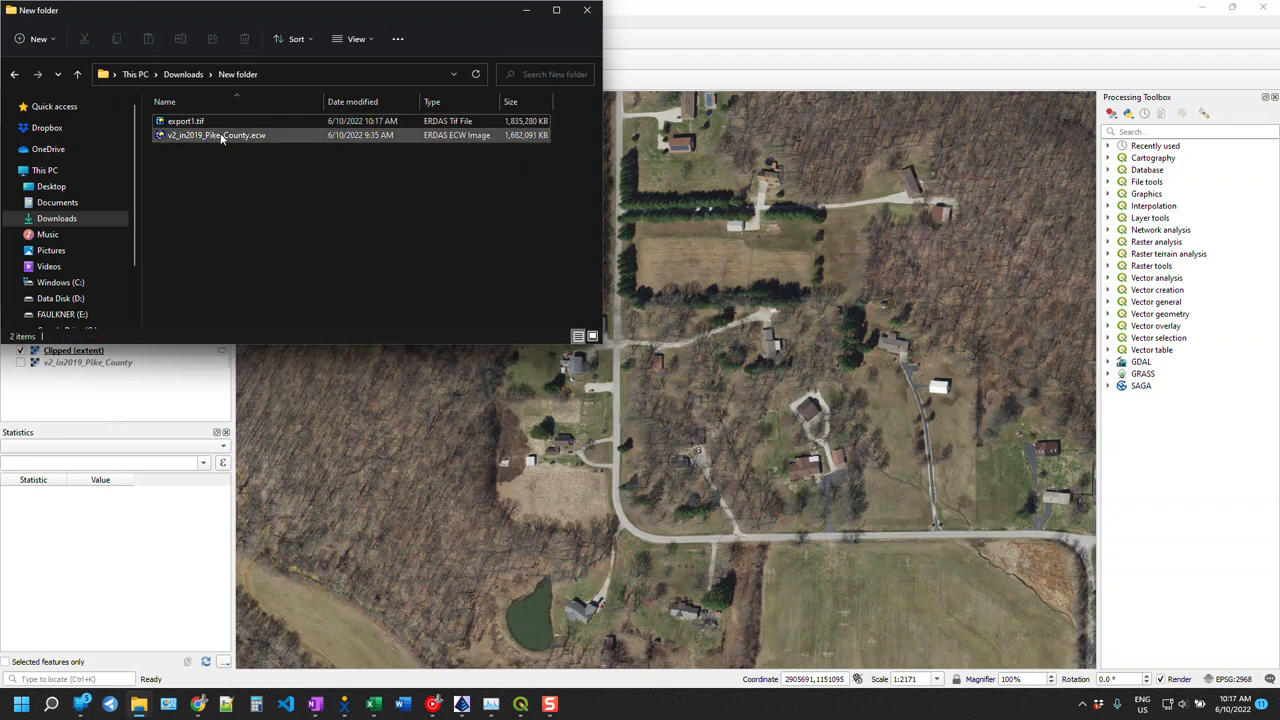
left_click(215, 135)
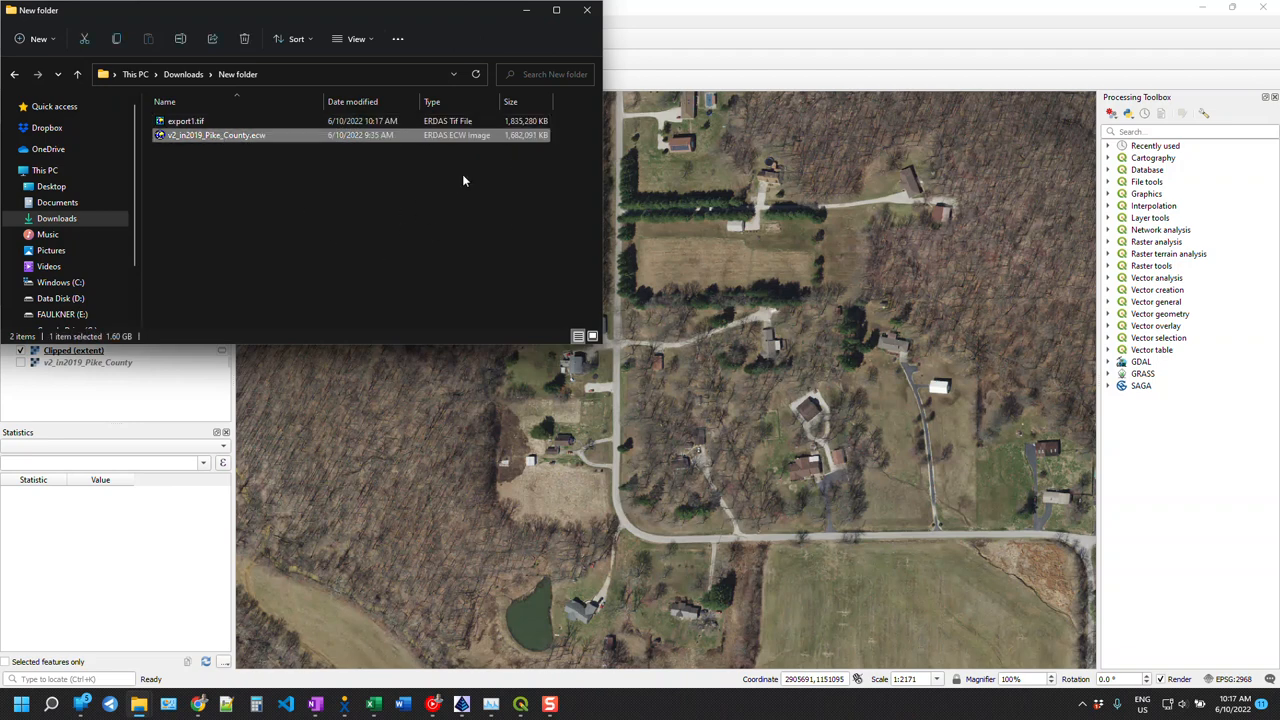
left_click(185, 121)
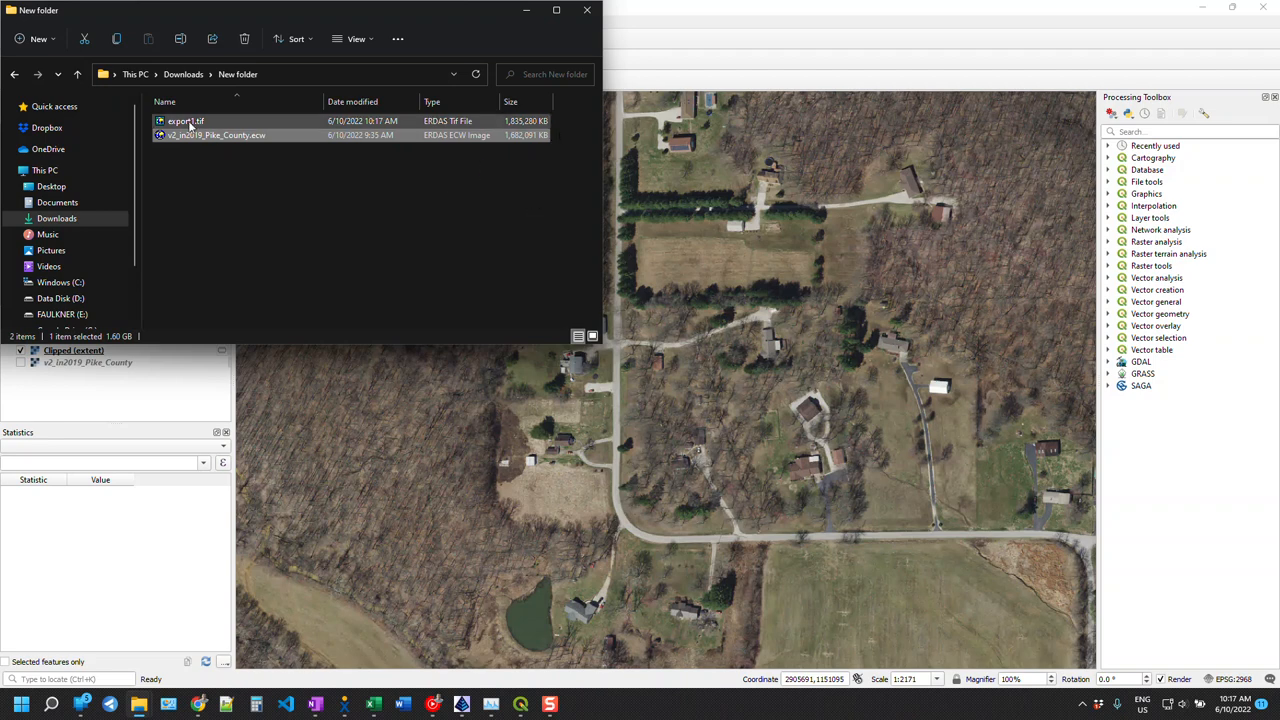
left_click(185, 121)
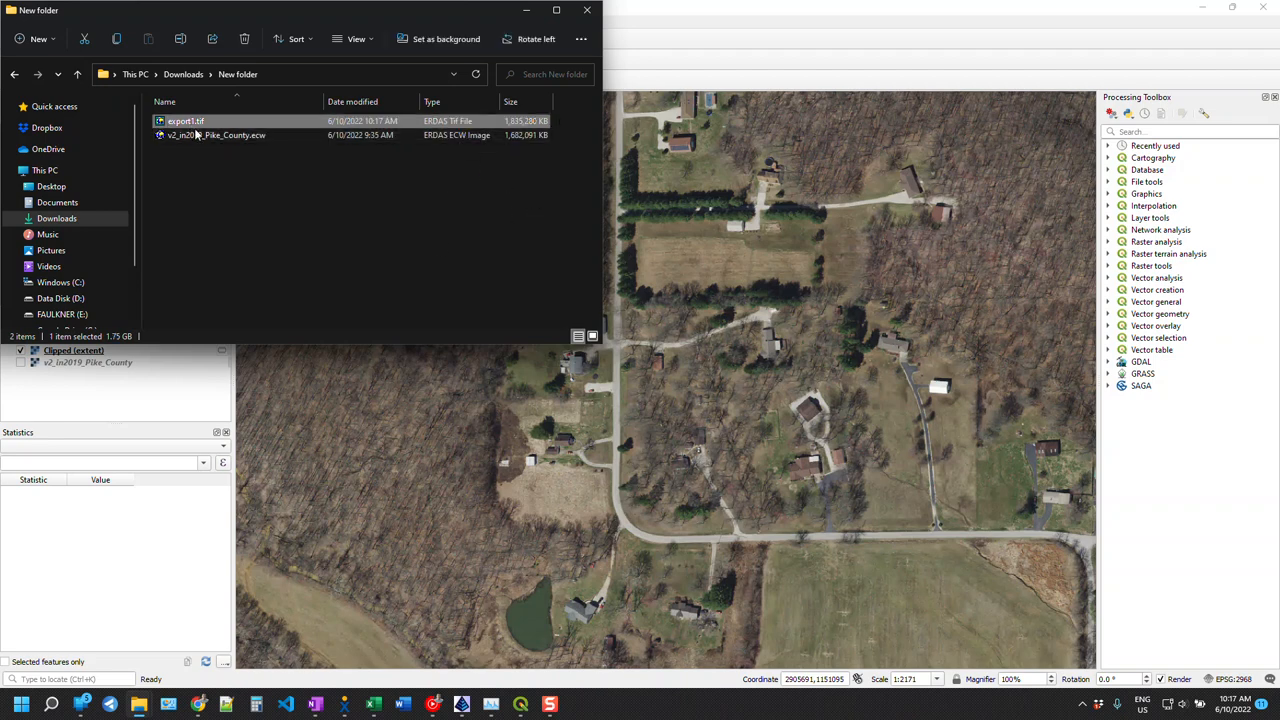
mouse_move(696, 340)
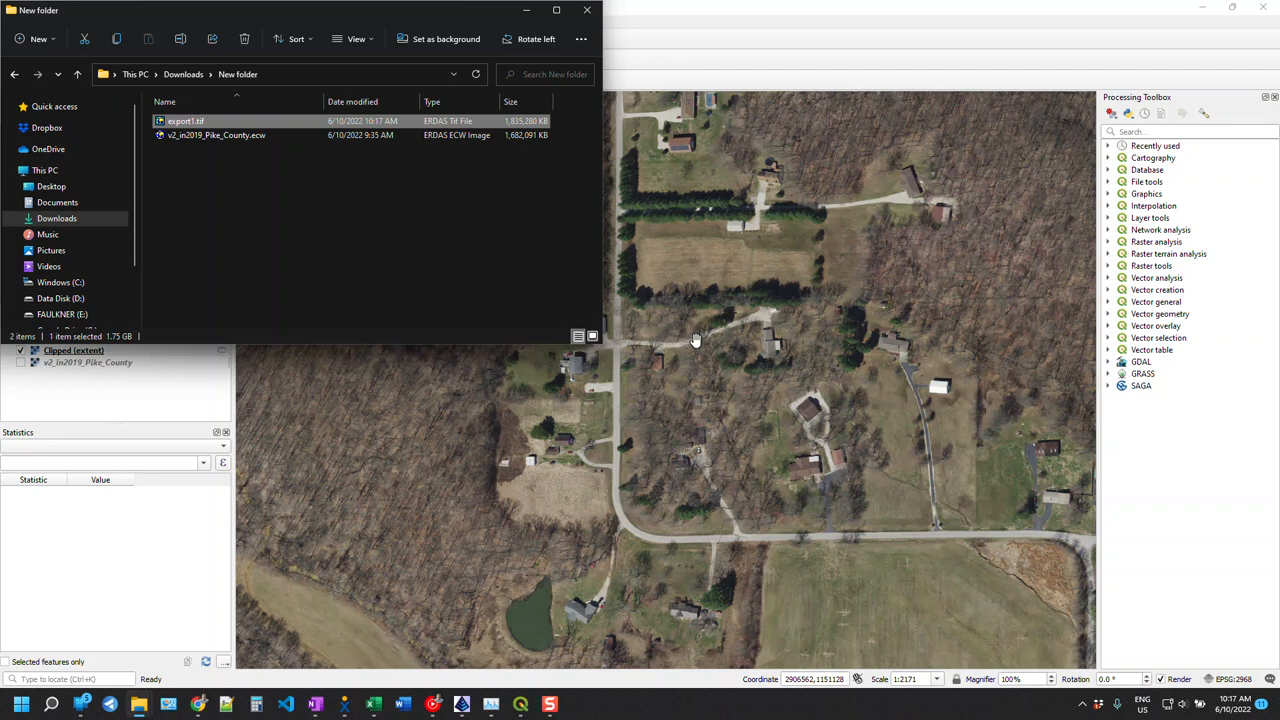
mouse_move(527, 11)
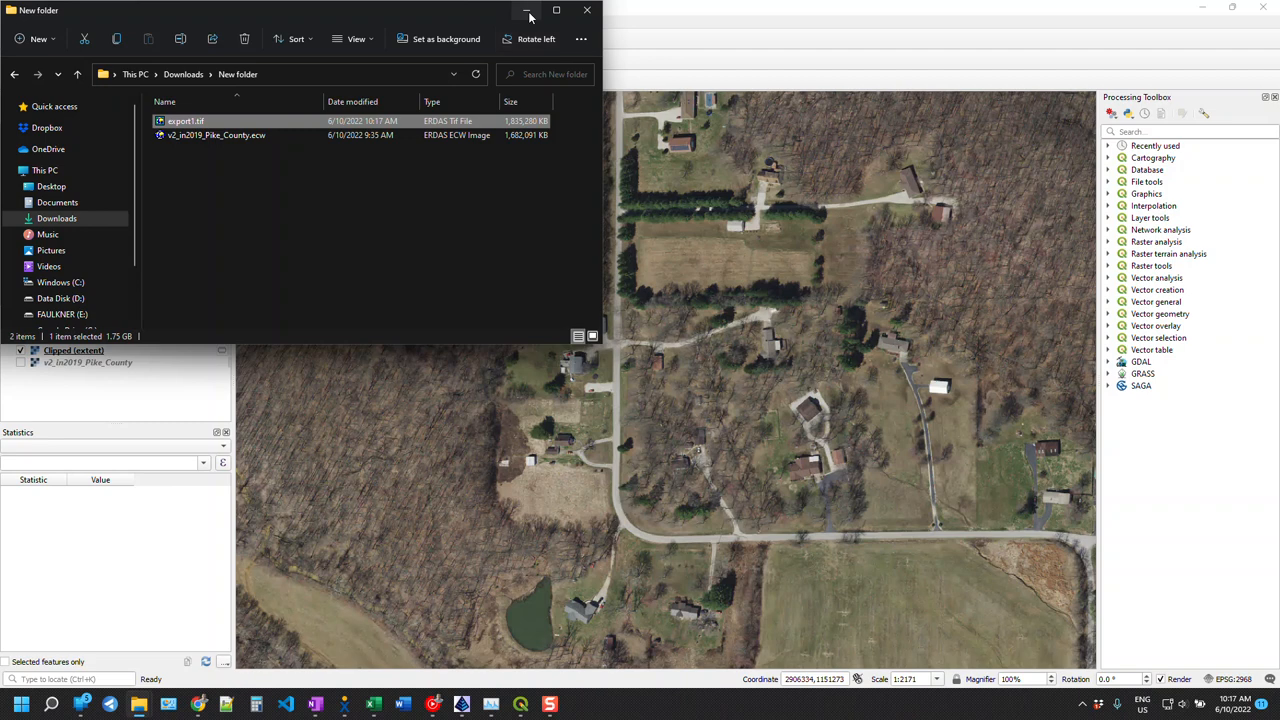
left_click(527, 10)
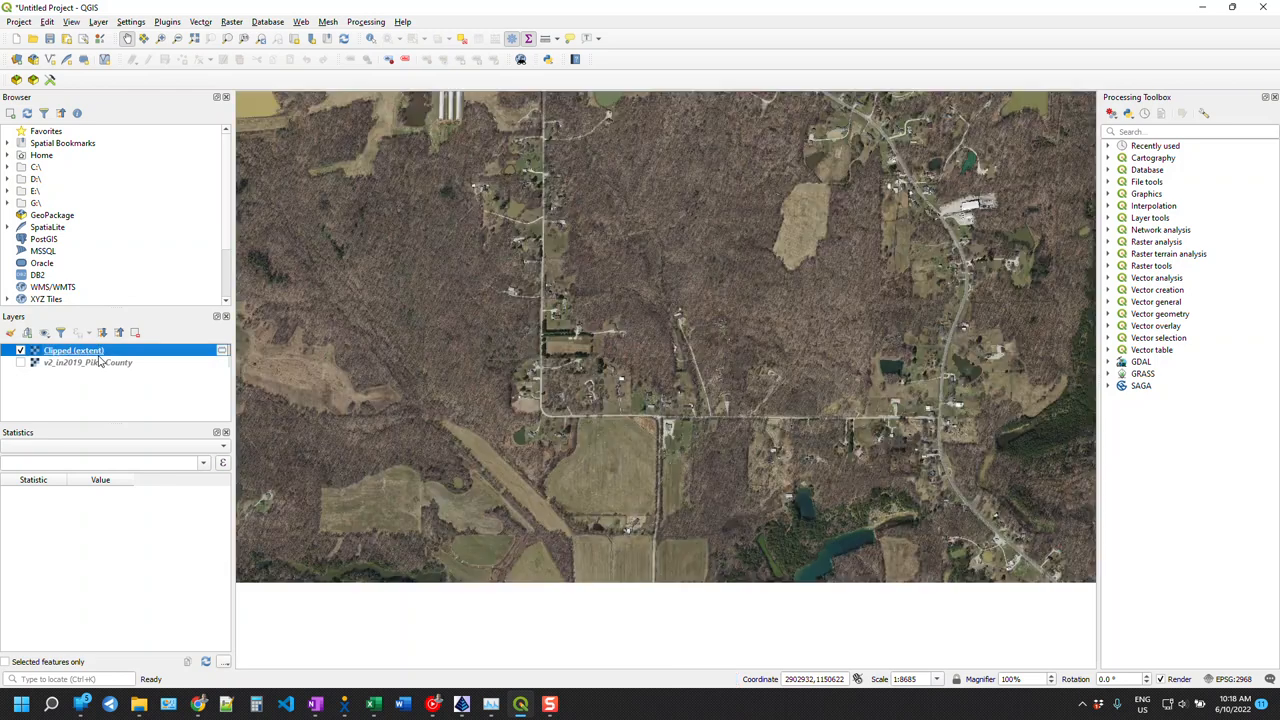
mouse_move(85, 362)
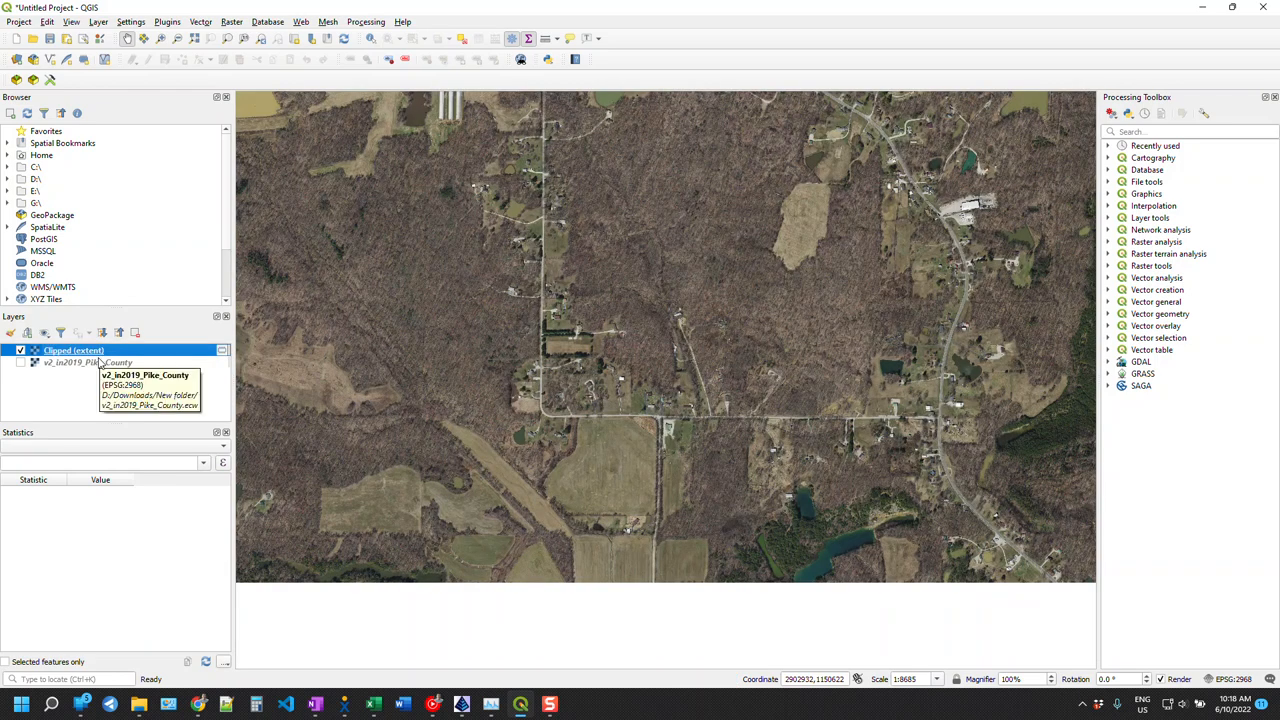
- View Clipped (extent) layer information: 24728 × 15199 pixels, five bands, 1×1 pixel size
right_click(73, 350)
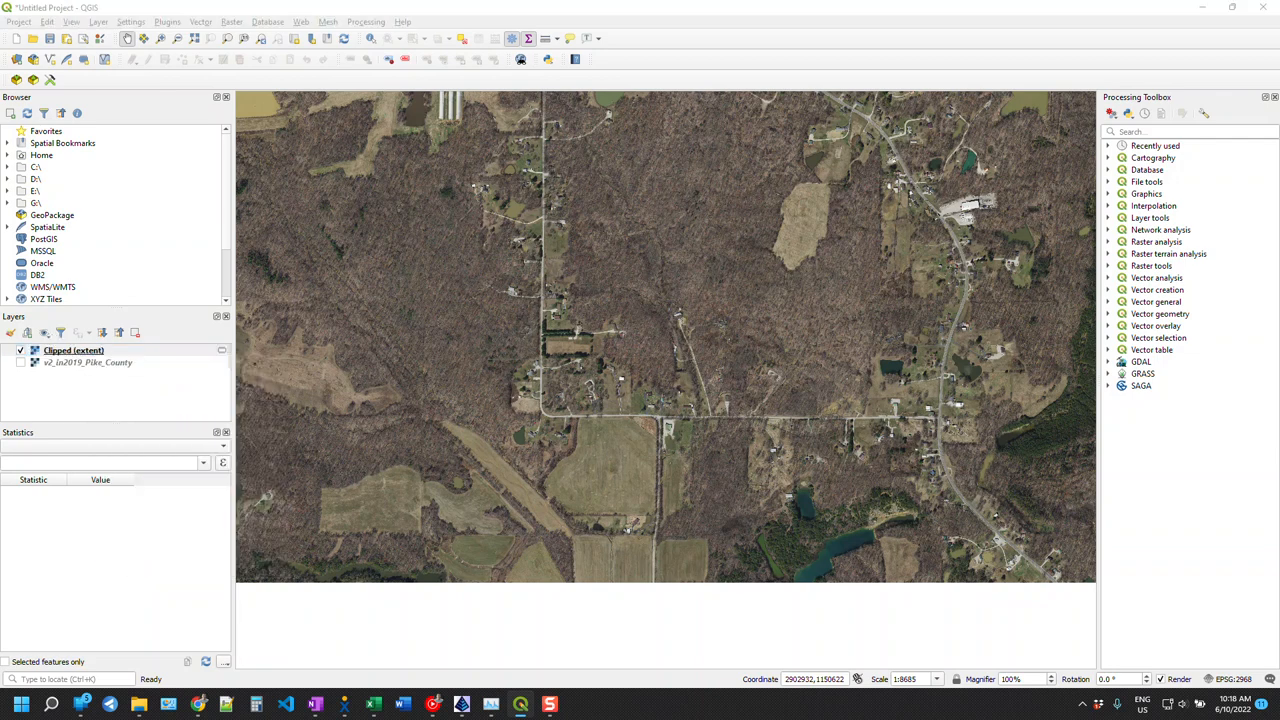
double_click(73, 350)
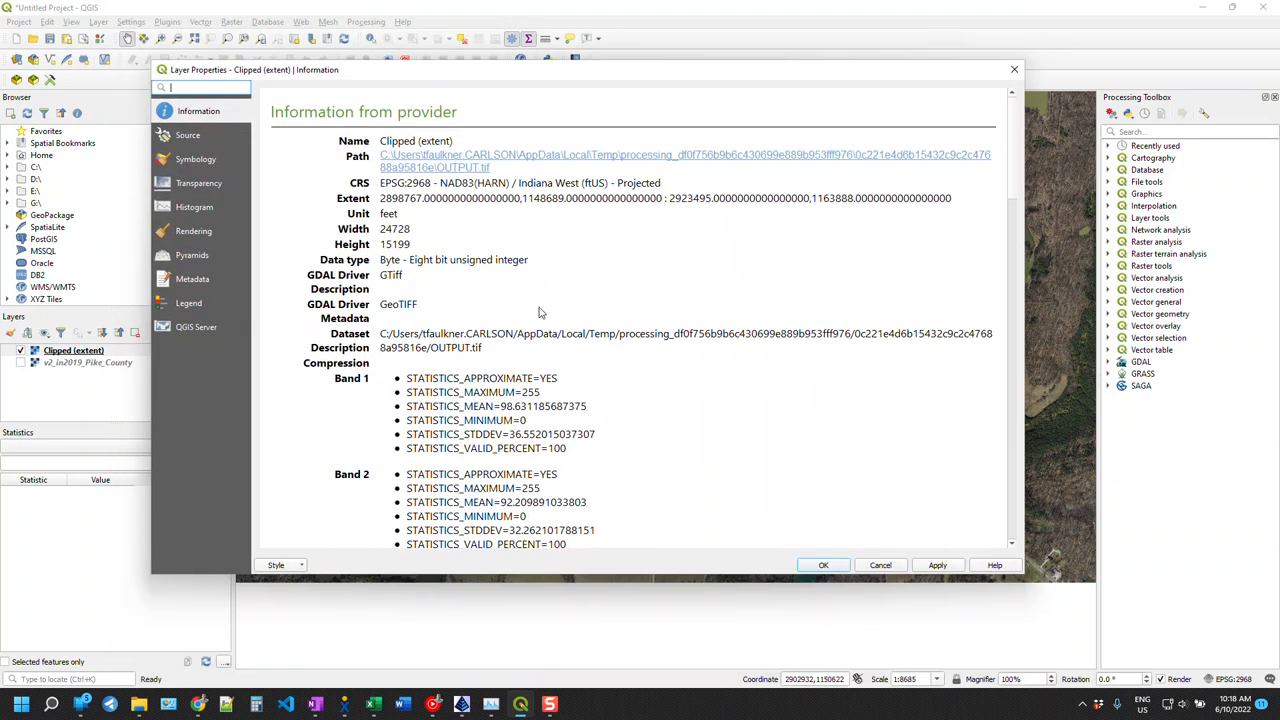
scroll("down", 3)
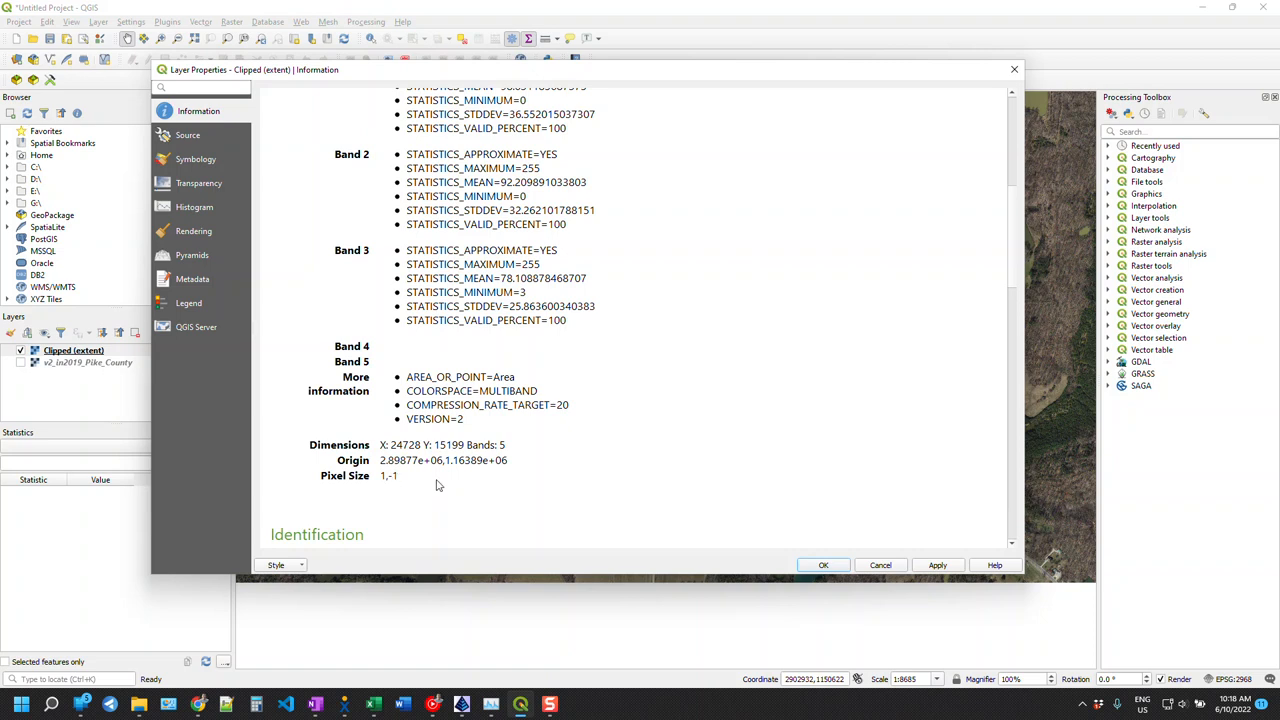
scroll("down", 3)
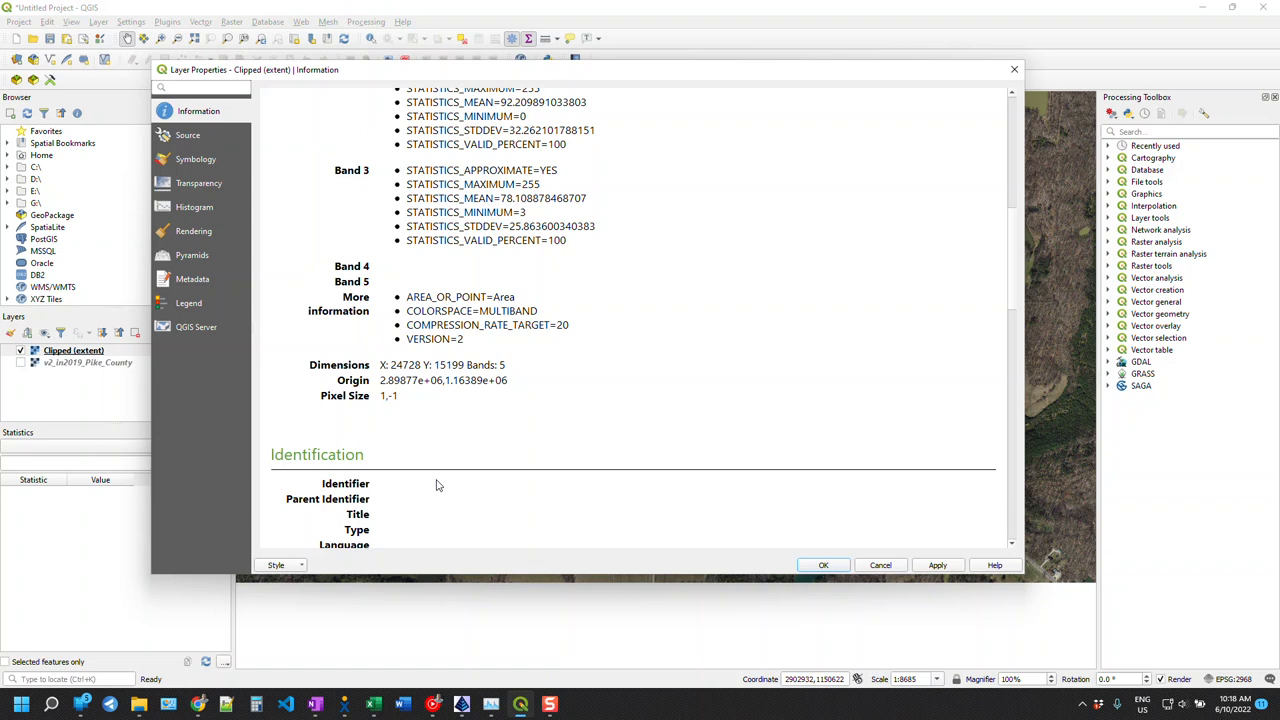
scroll("down", 3)
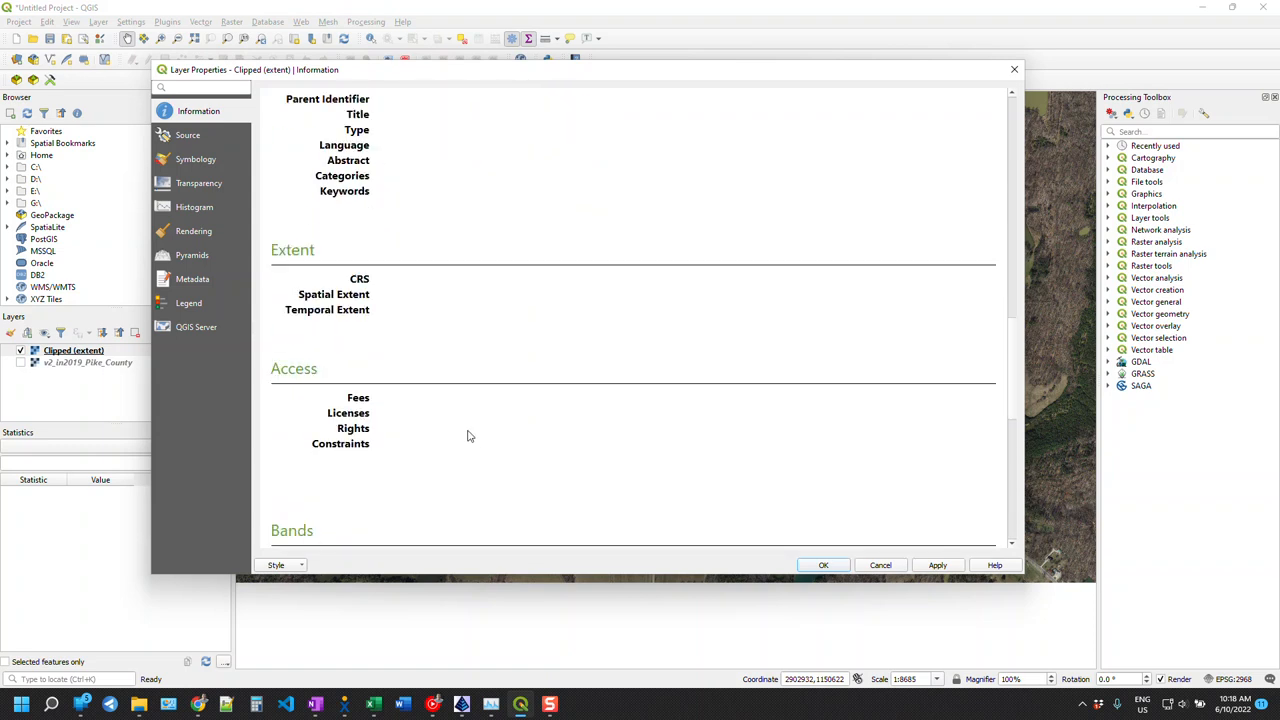
scroll("up", 3)
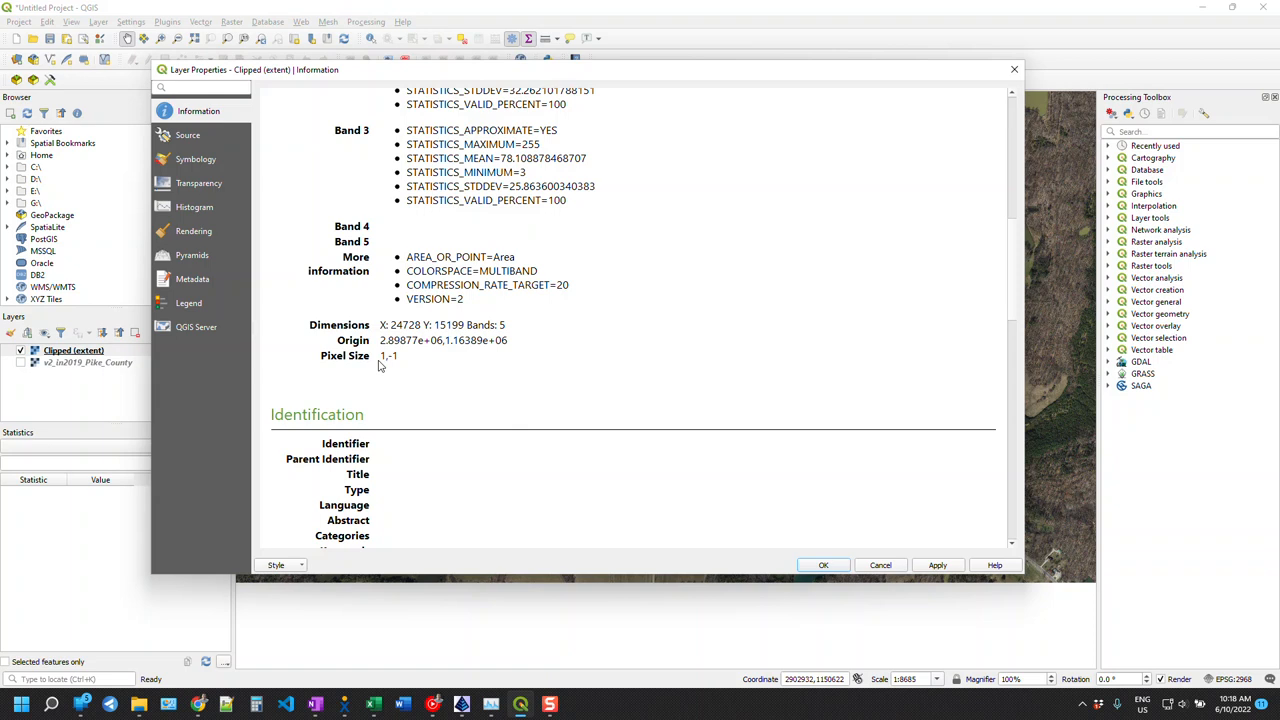
mouse_move(786, 132)
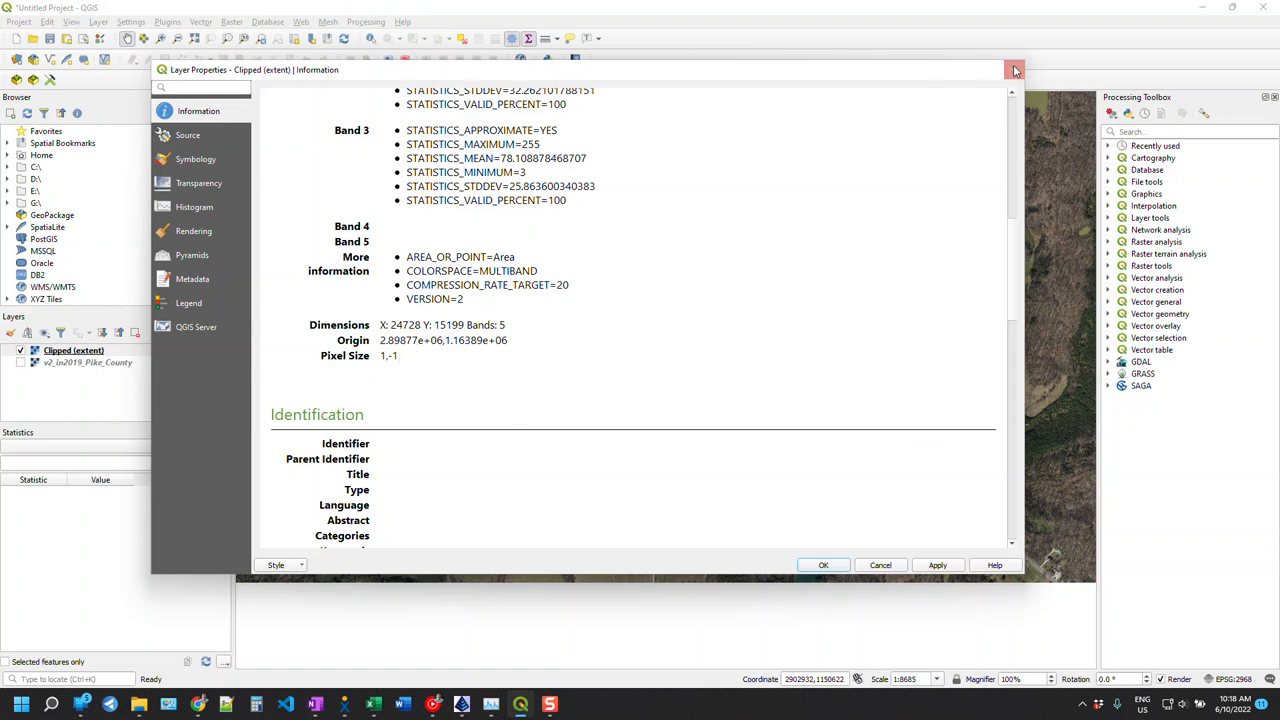
- Close Layer Properties and launch Raster > Align Rasters
left_click(1014, 70)
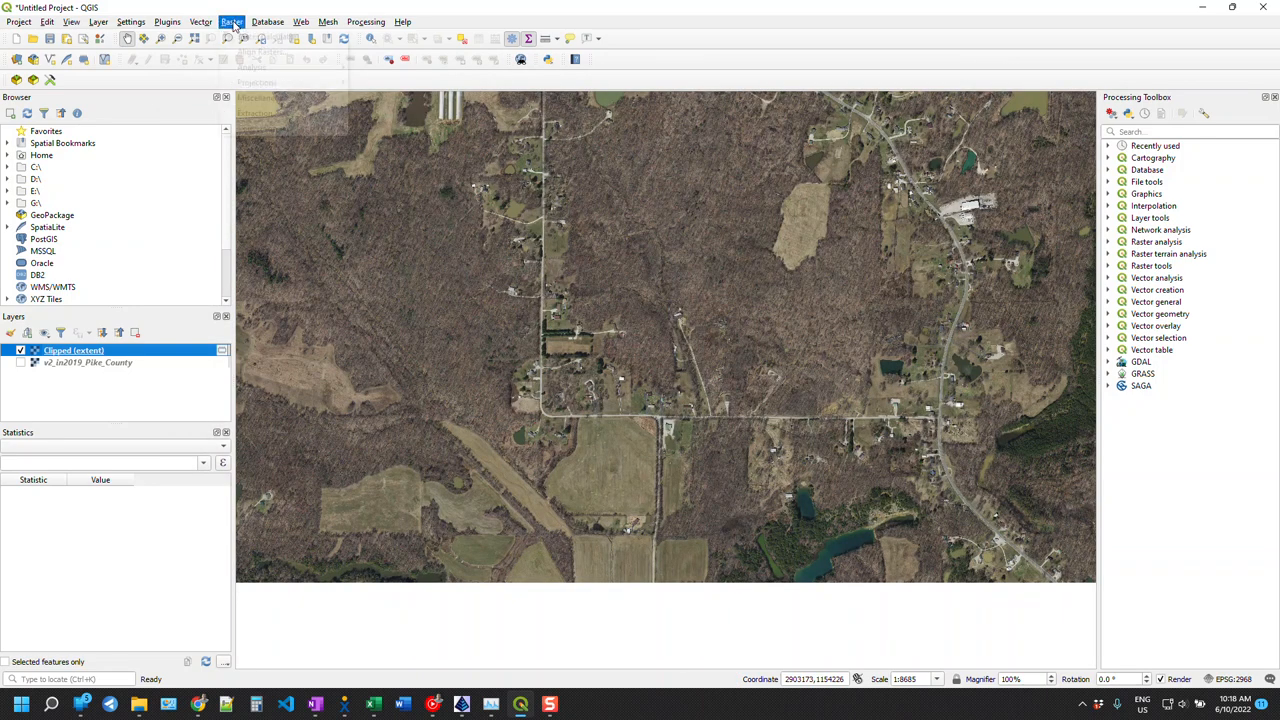
left_click(231, 21)
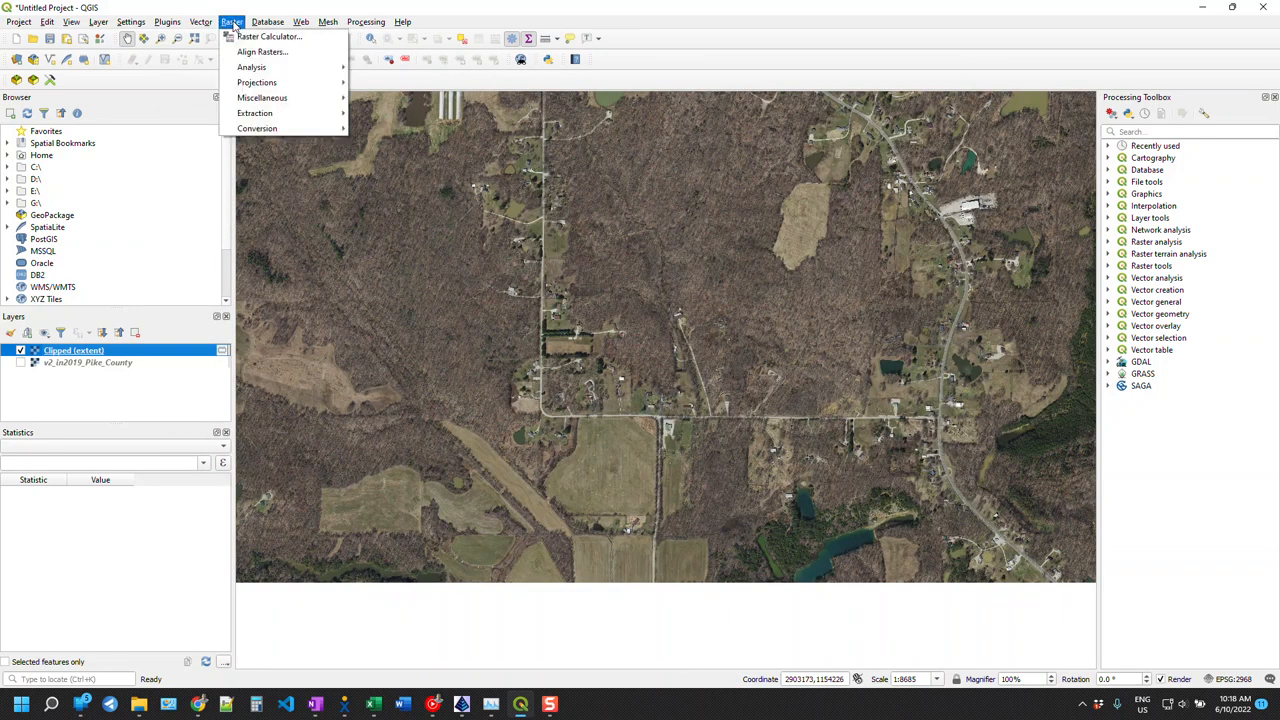
mouse_move(263, 51)
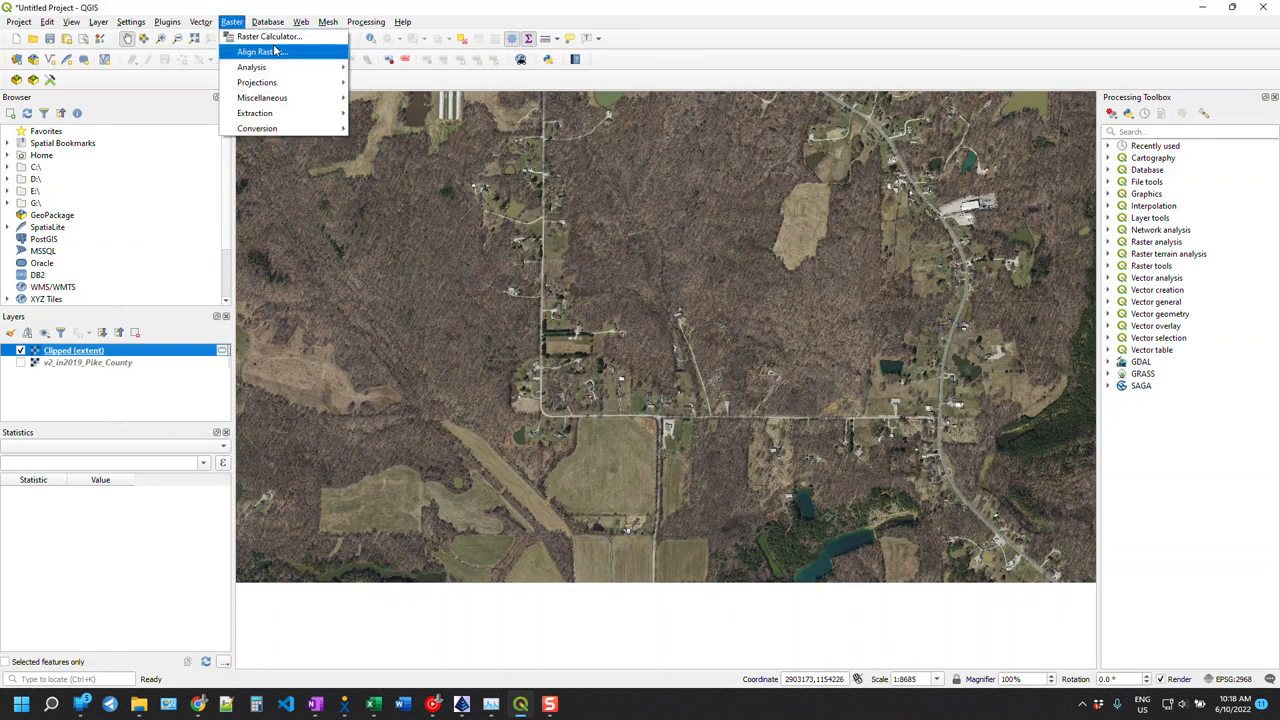
mouse_move(305, 52)
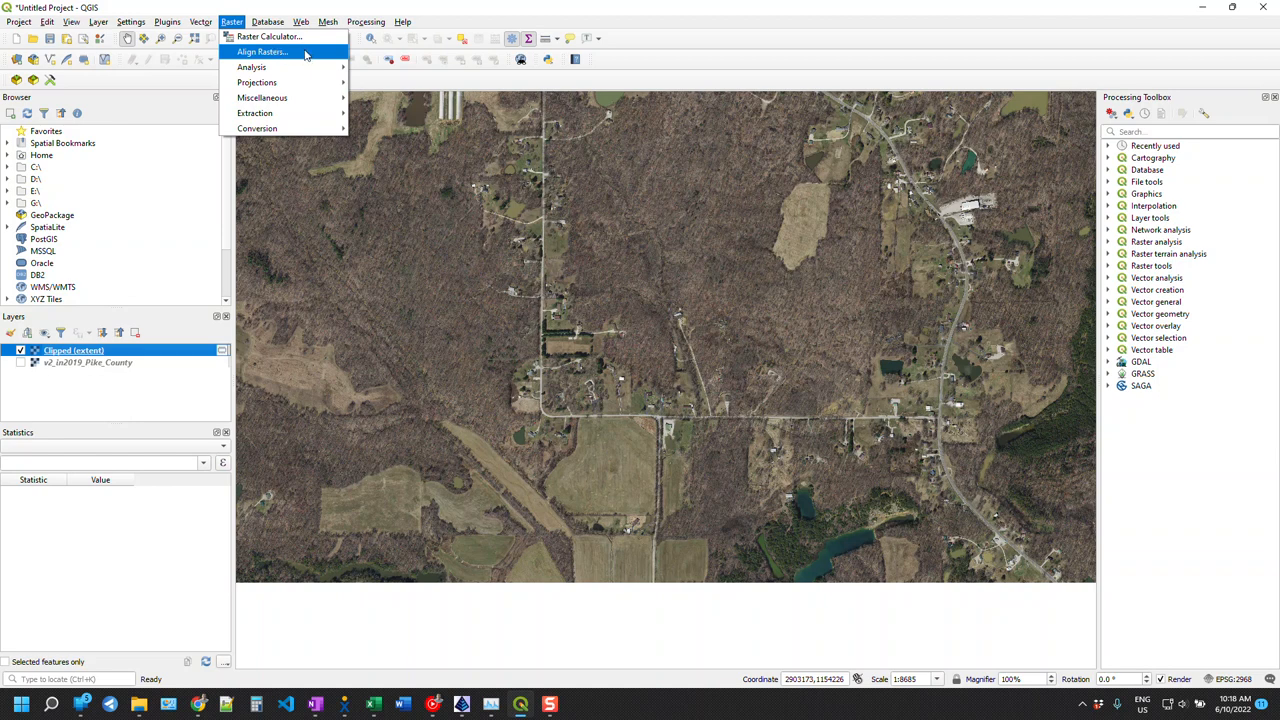
left_click(263, 52)
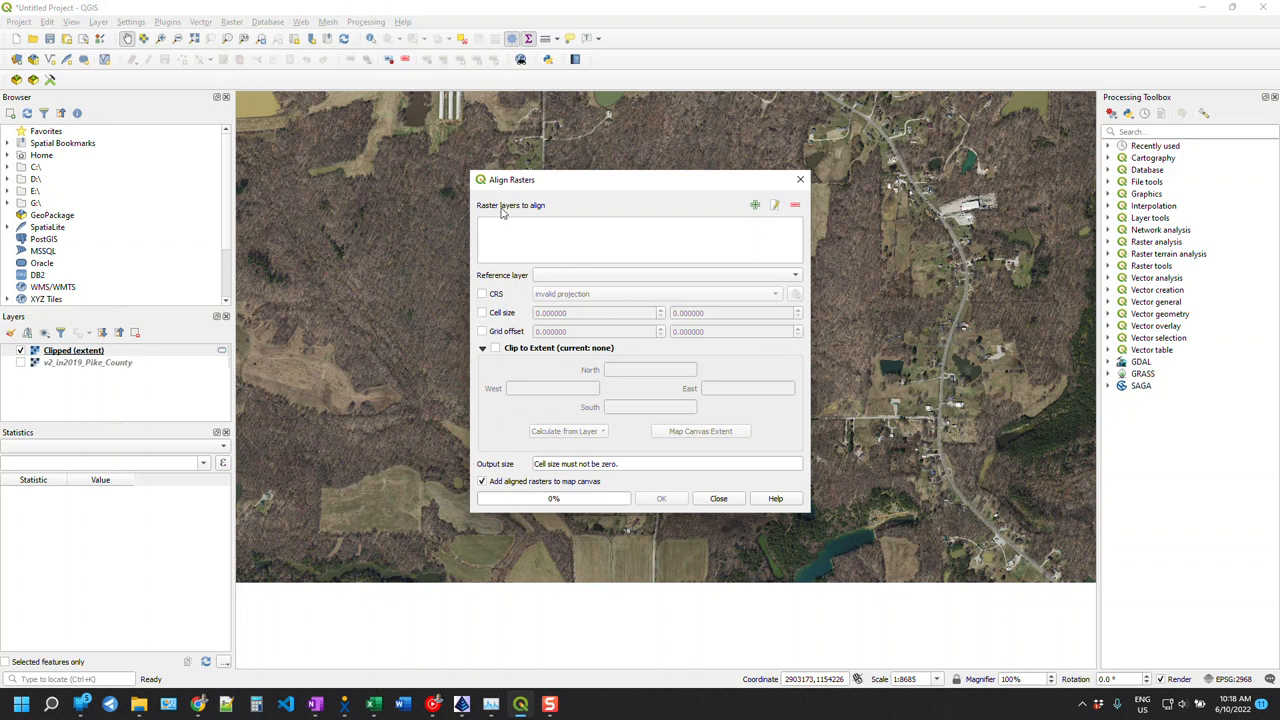
- Add Clipped (extent) as input, outputting export2.tif in New folder with nearest neighbour resampling
left_click(755, 205)
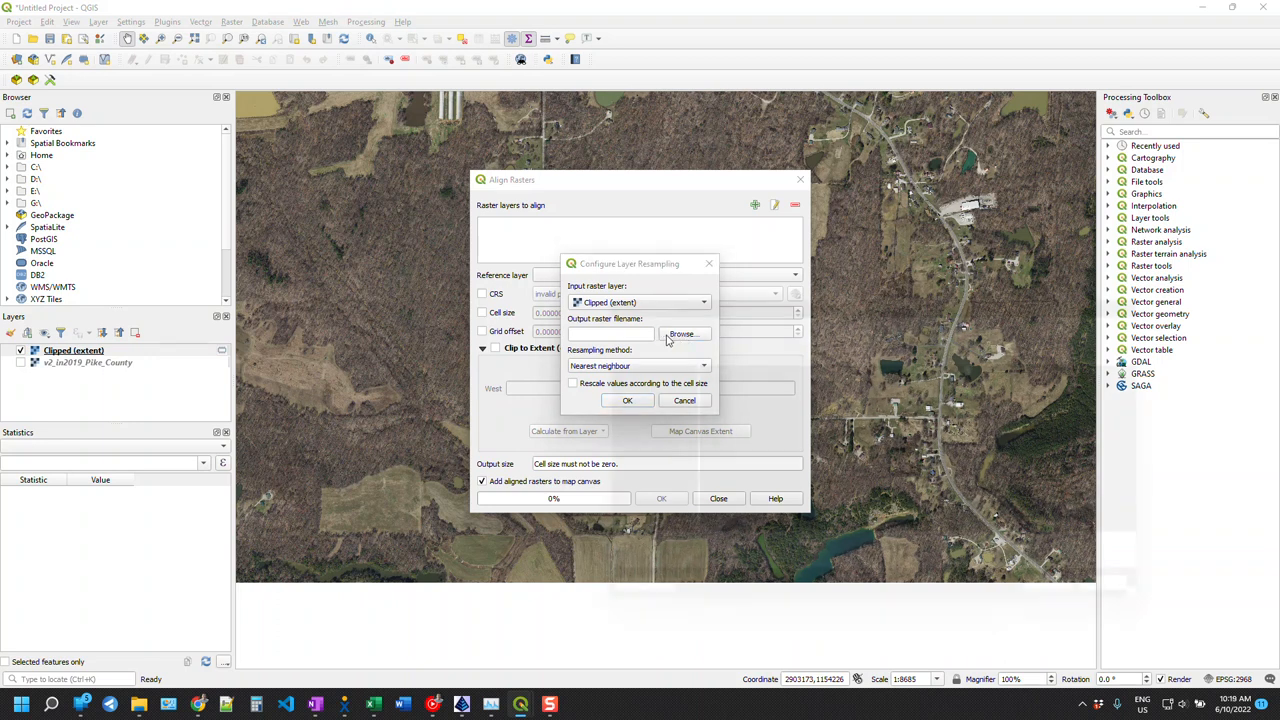
left_click(683, 333)
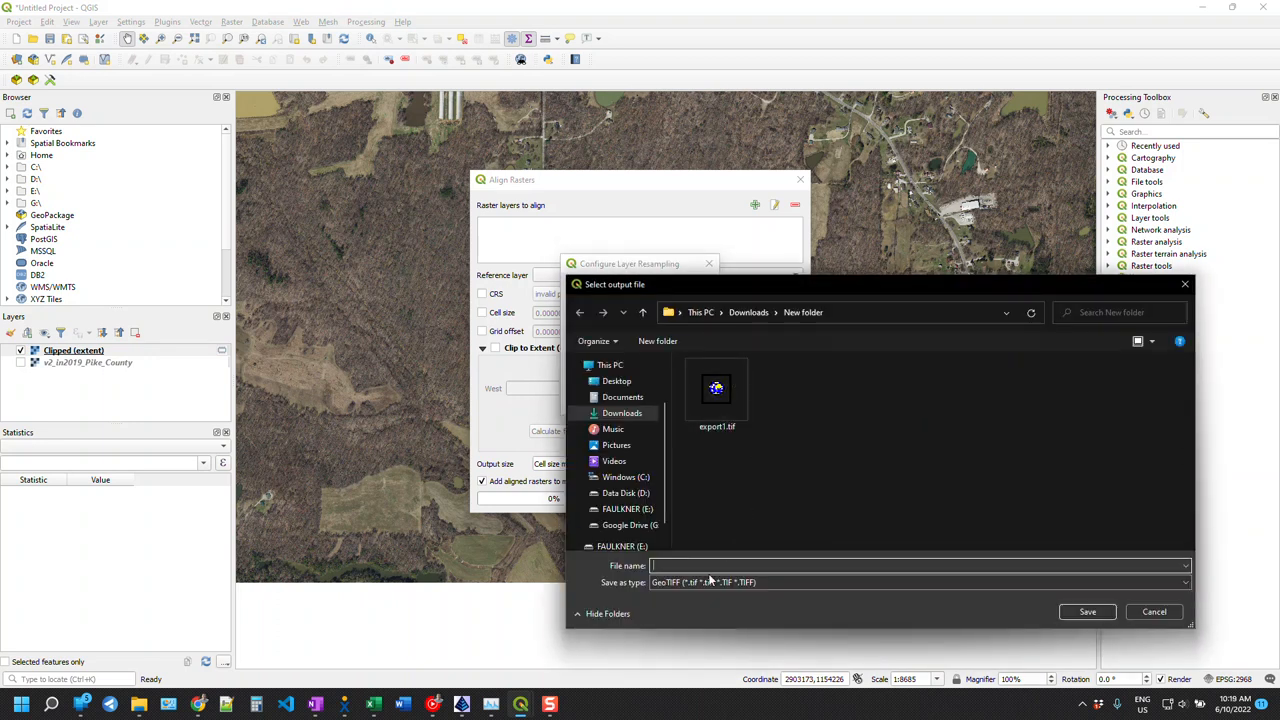
type("export")
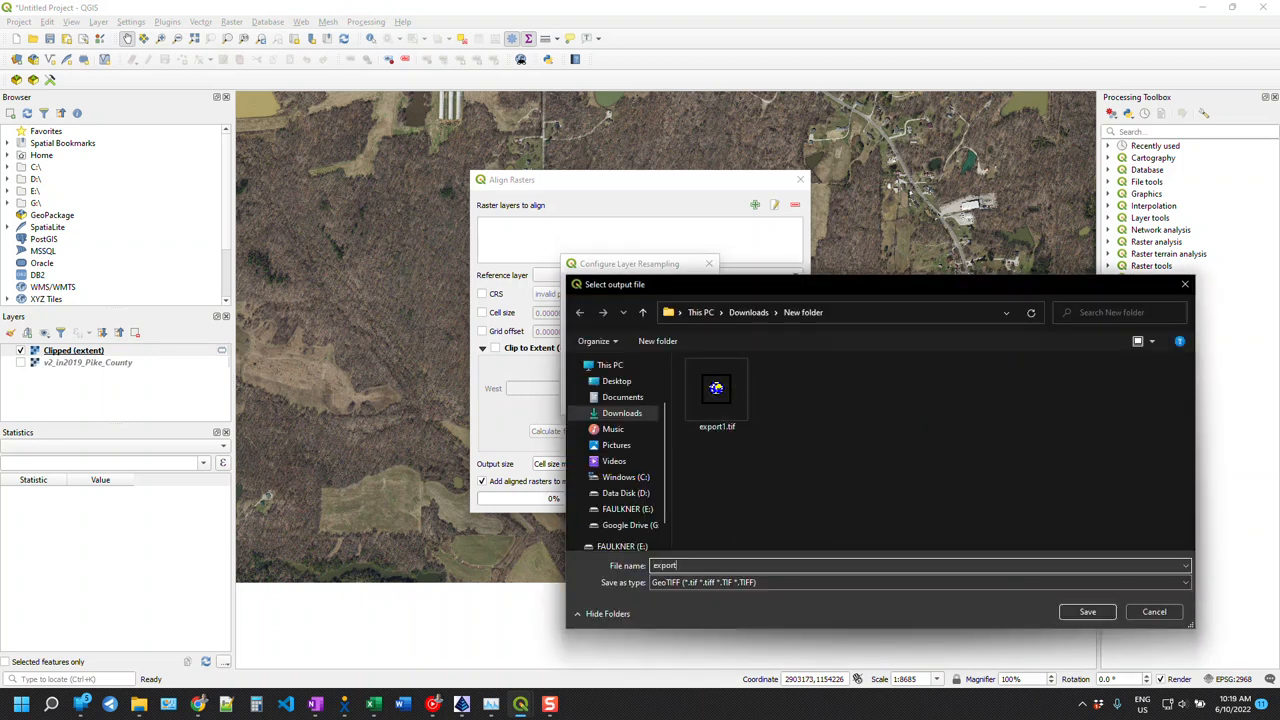
type("export2")
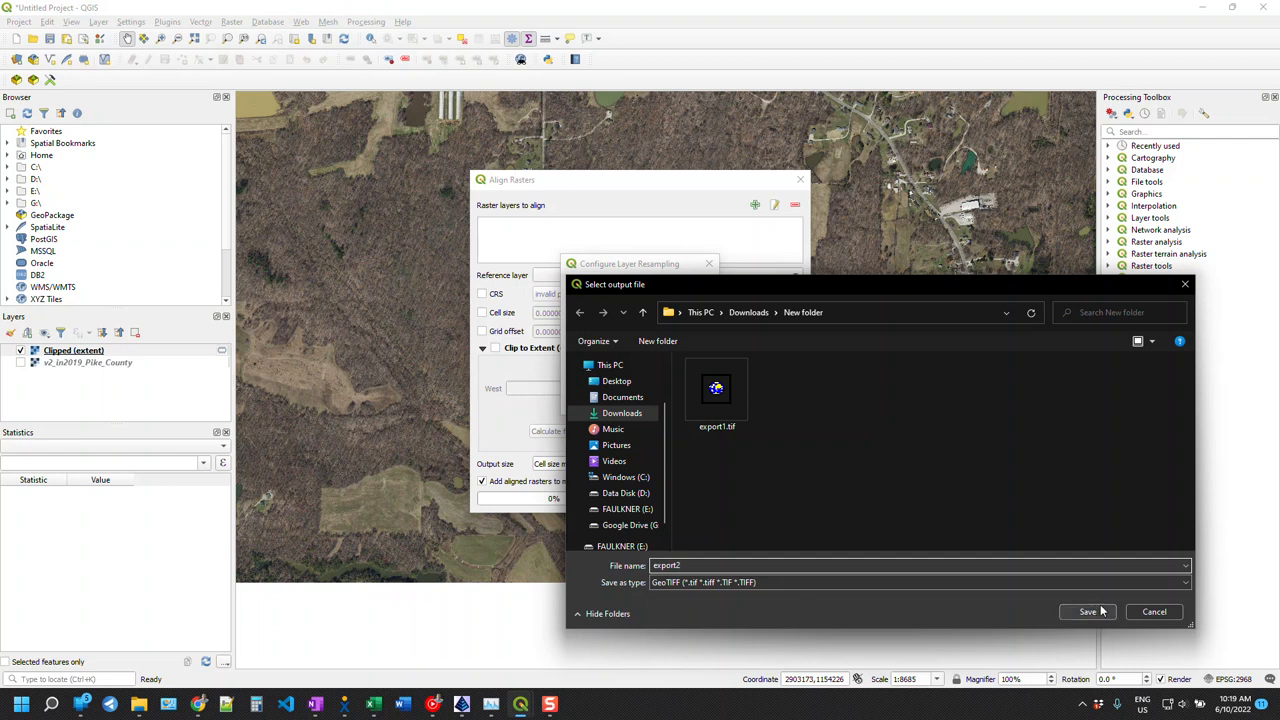
left_click(1087, 611)
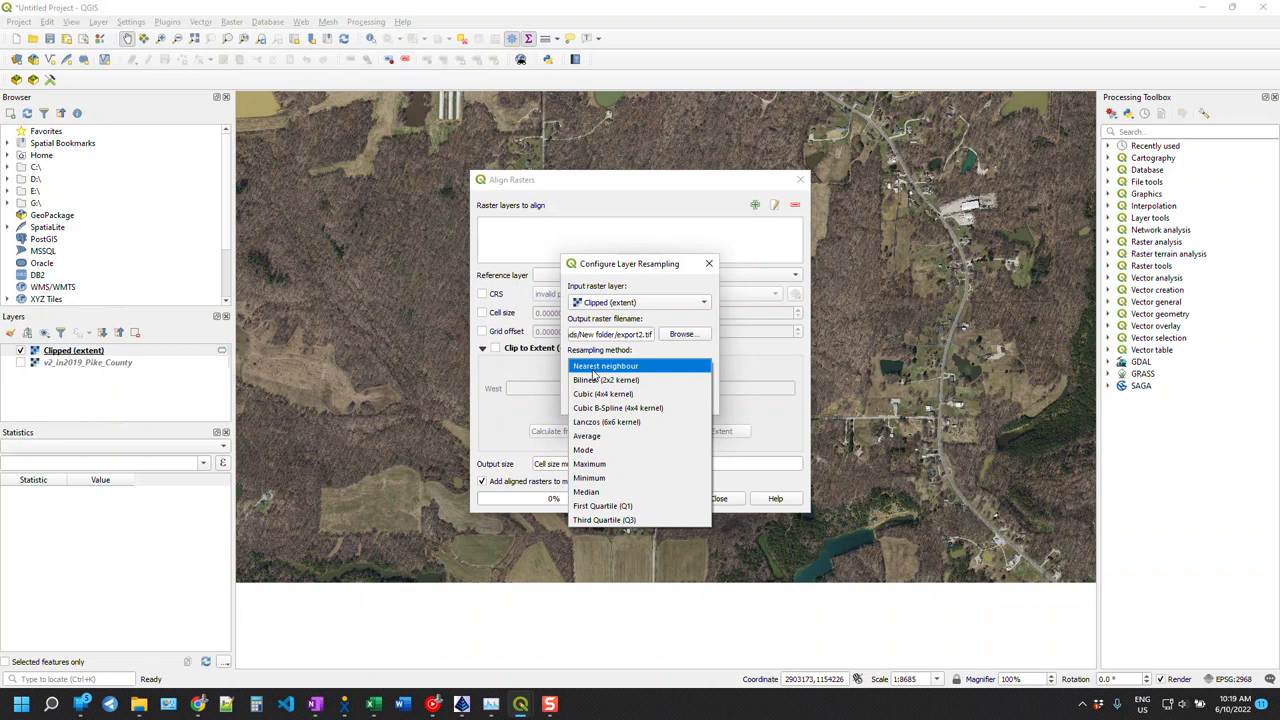
left_click(605, 365)
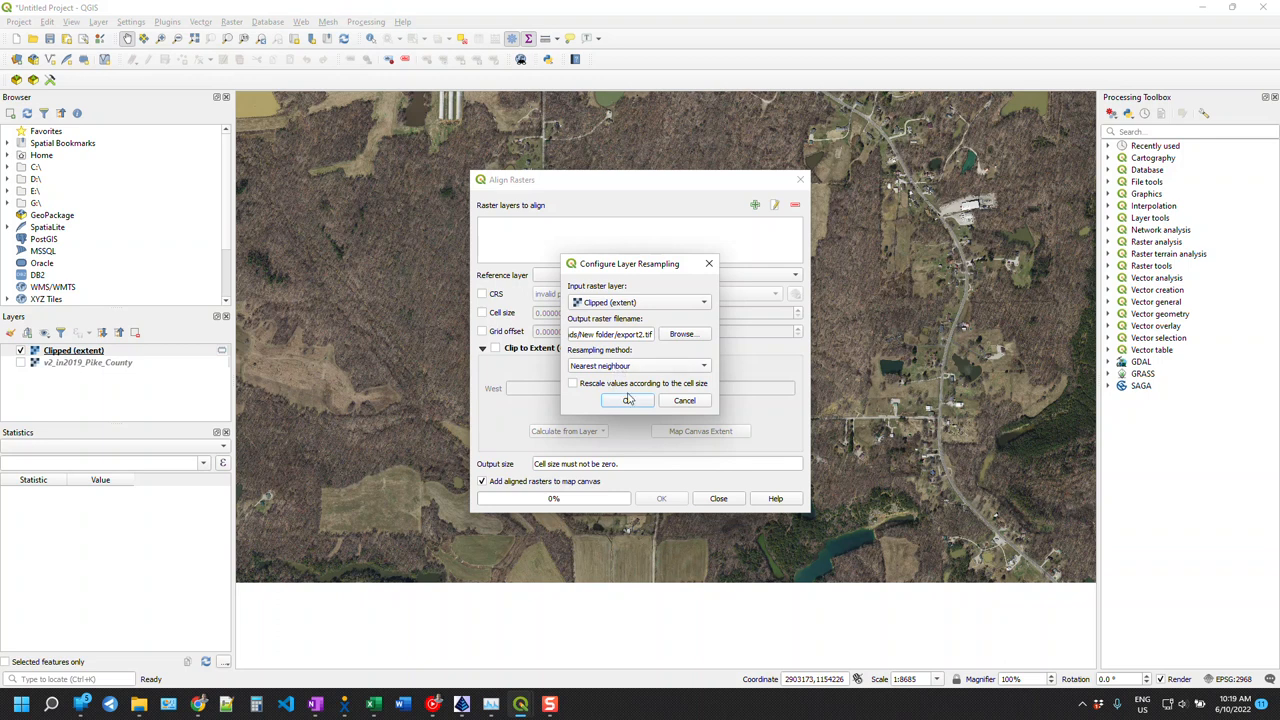
- Align with a 2×2 cell size to create export2 (12364 × 7599), then close the tool
left_click(627, 400)
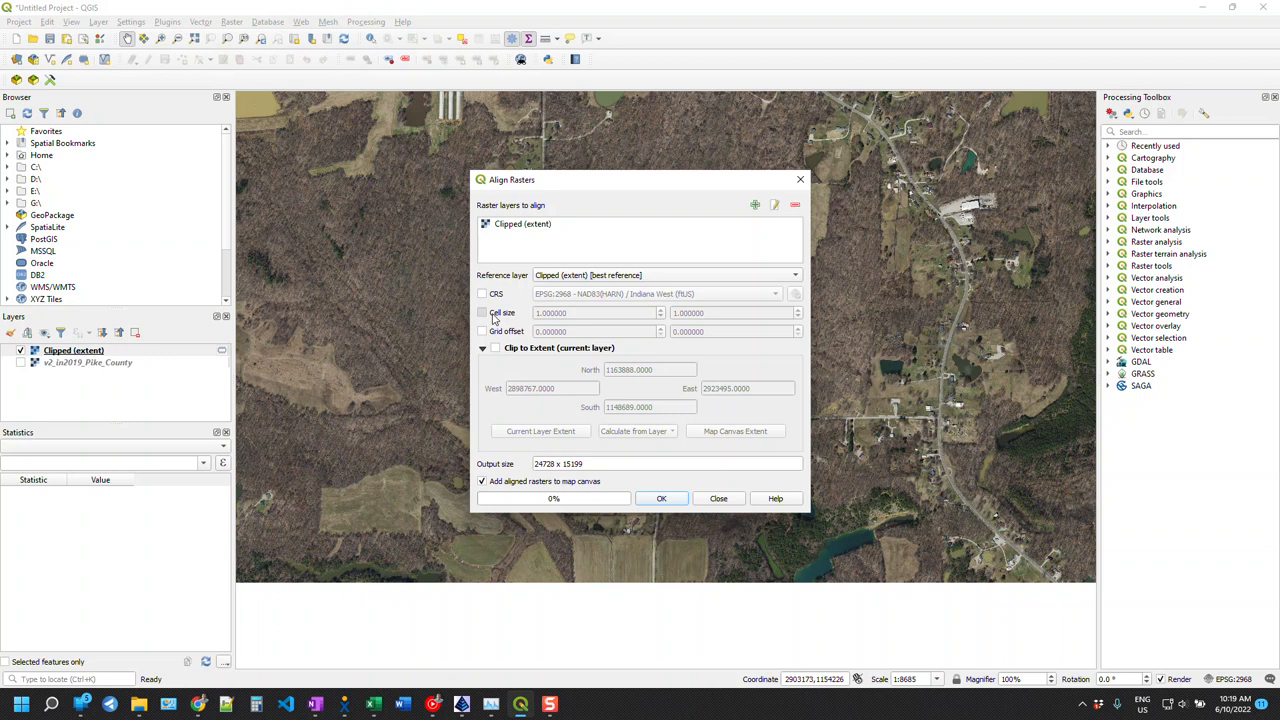
left_click(482, 313)
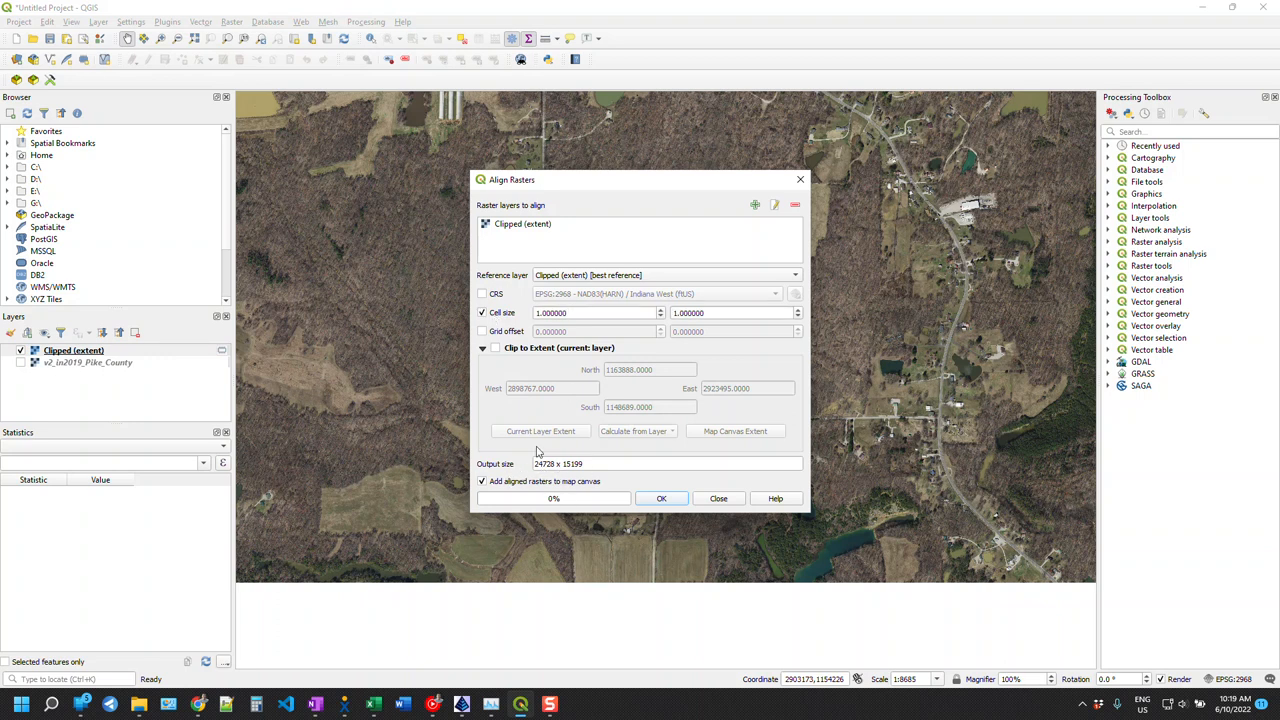
triple_click(595, 313)
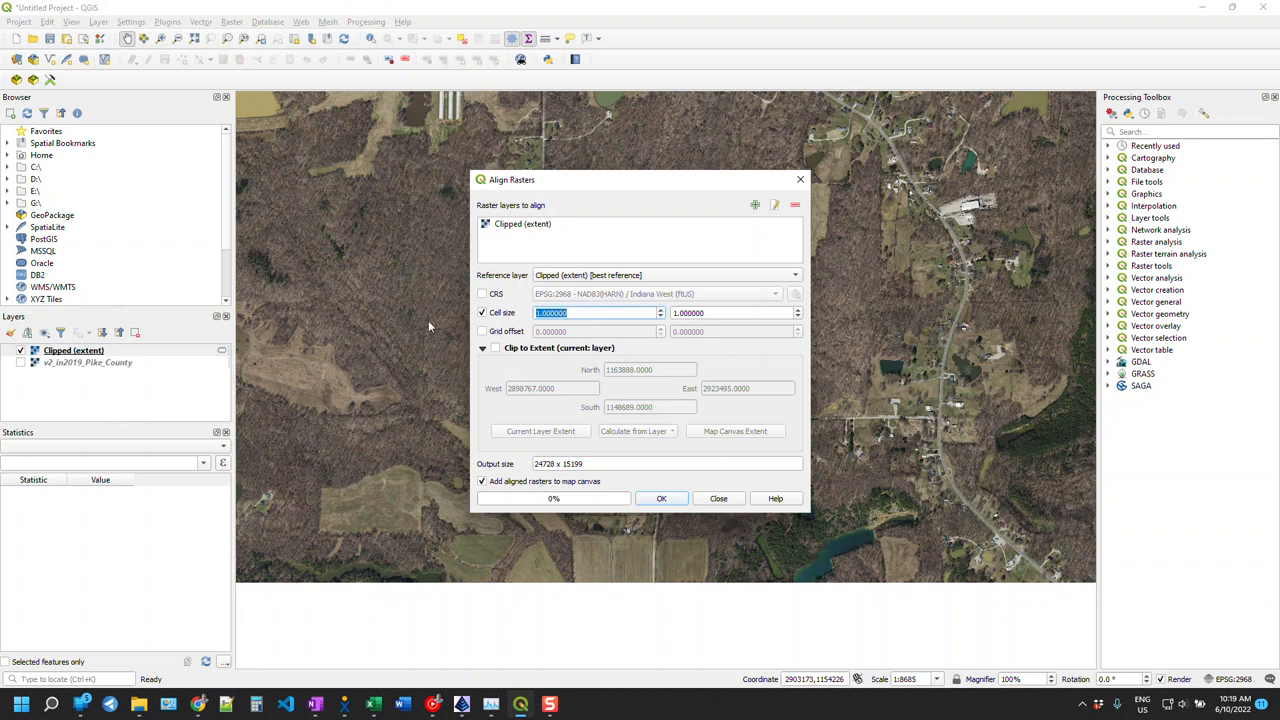
type("2")
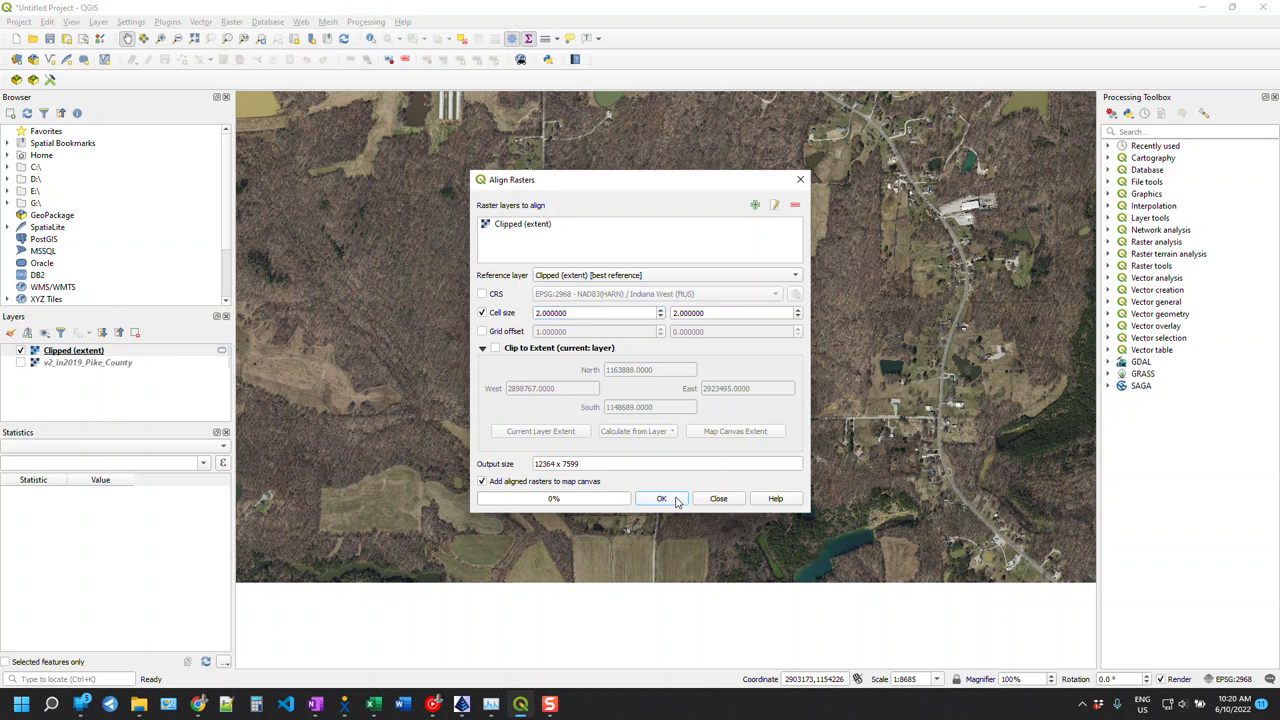
left_click(661, 498)
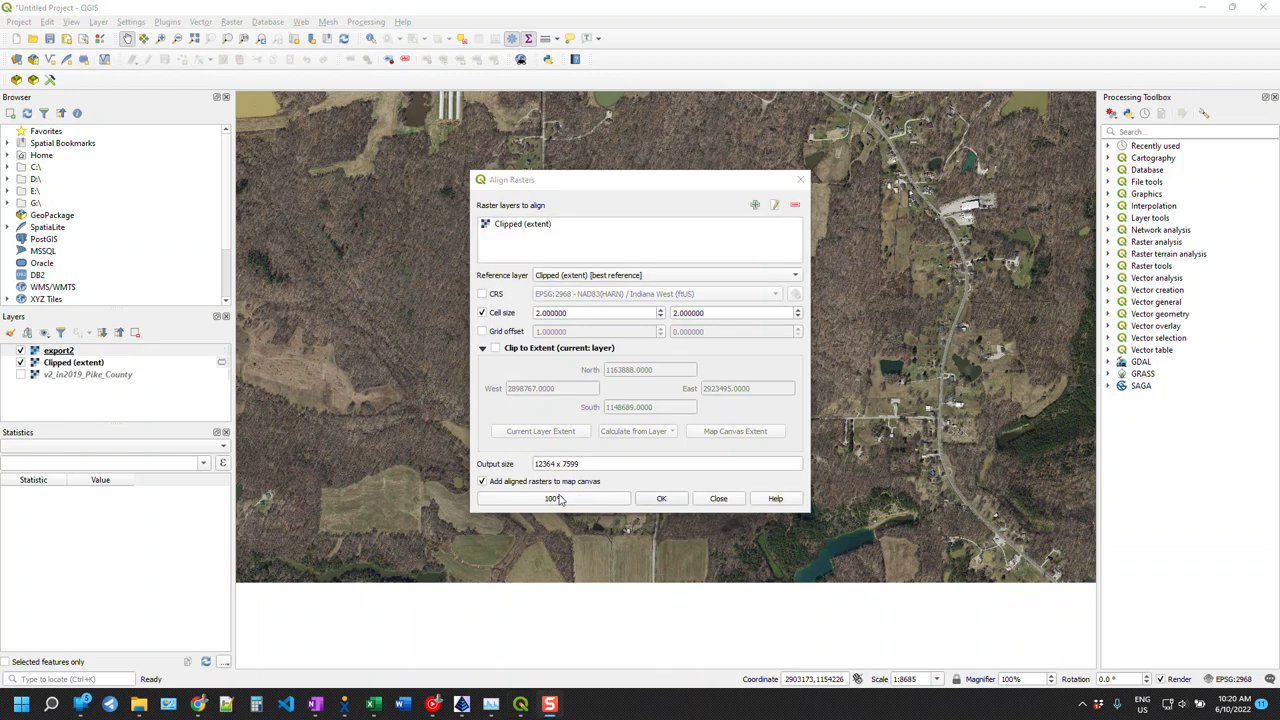
mouse_move(732, 503)
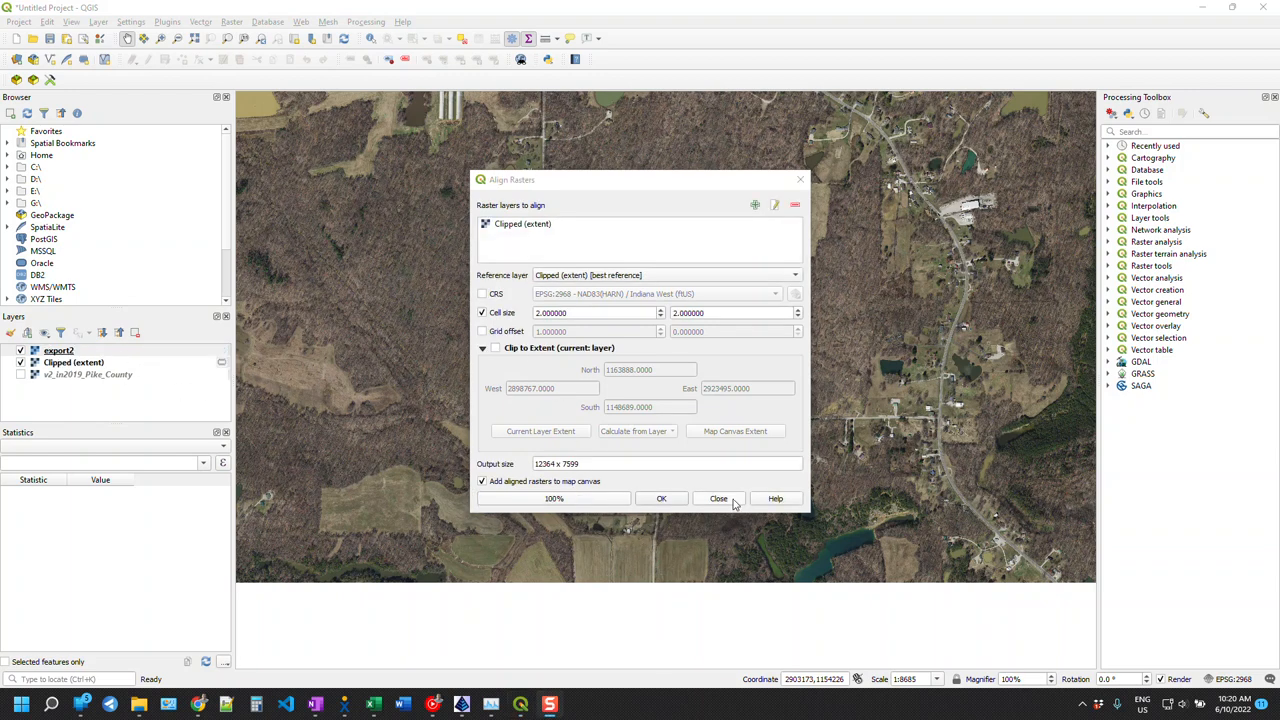
left_click(718, 498)
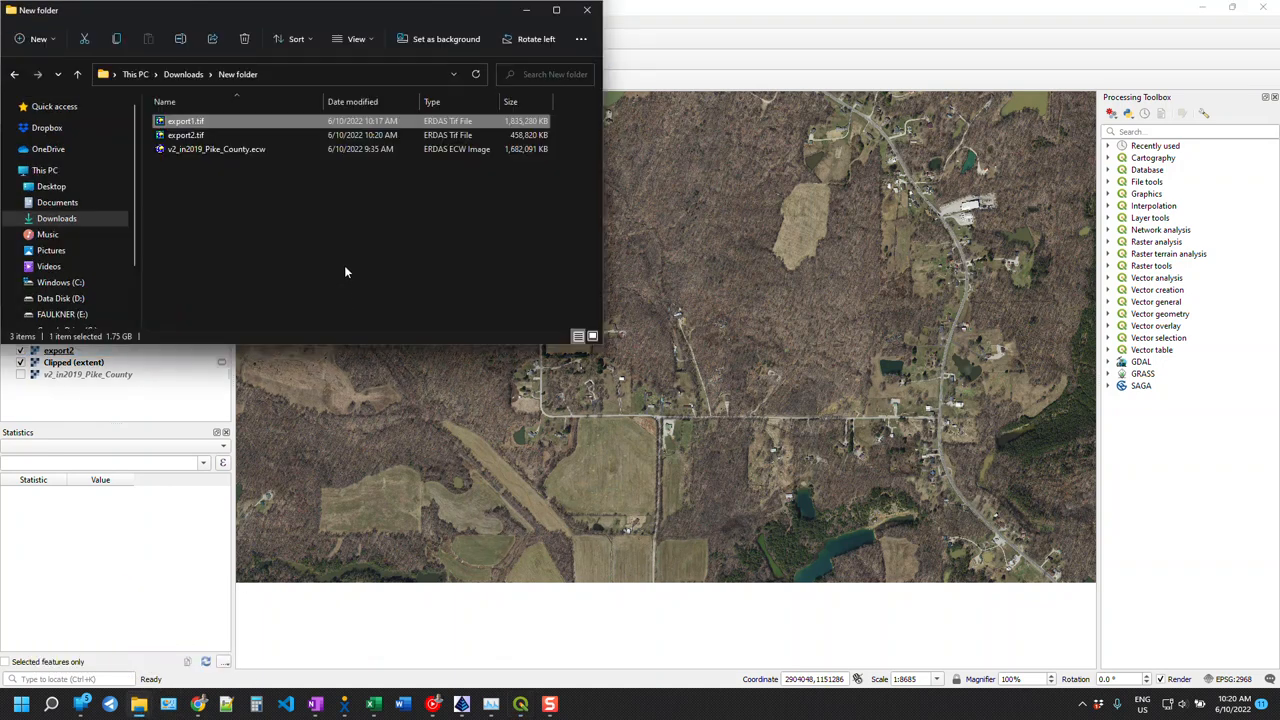
- Compare export2.tif (458,820 KB) against export1.tif (1,835,280 KB) in the New folder
left_click(185, 135)
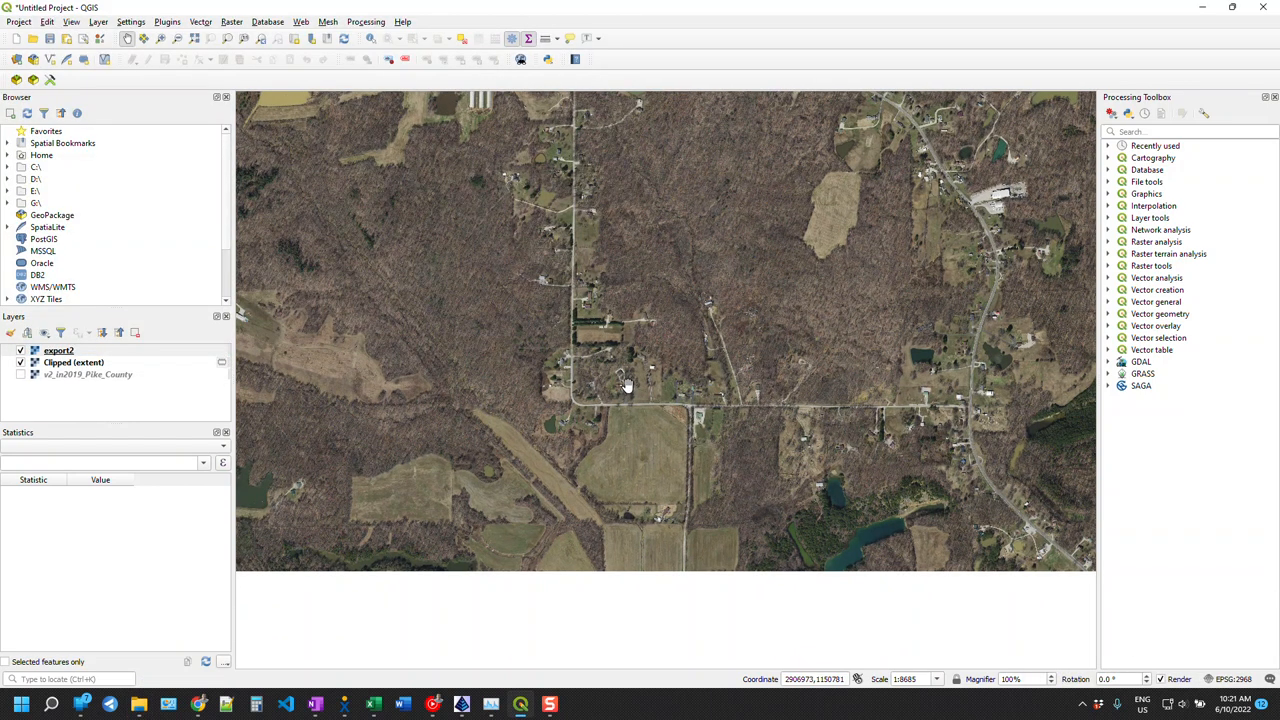
- Zoom in on a house and toggle export2 to compare its coarser pixels with the clipped aerial
left_click(20, 350)
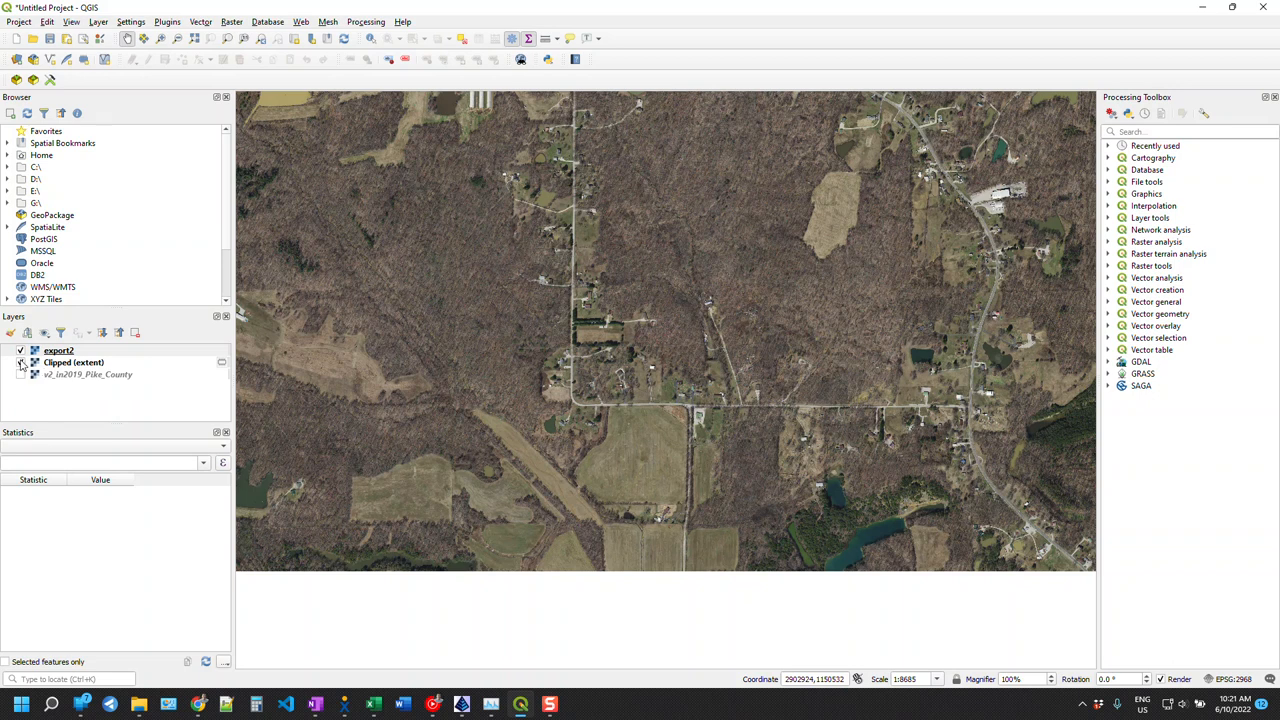
left_click(58, 350)
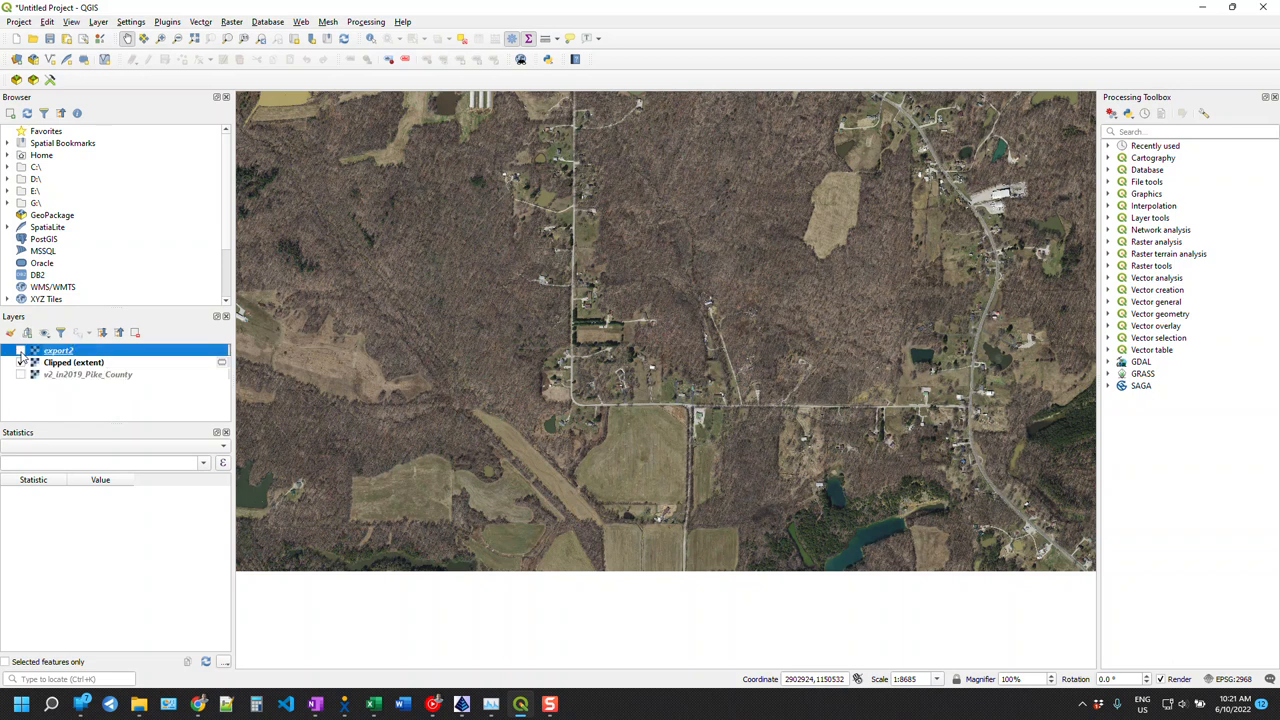
left_click(21, 350)
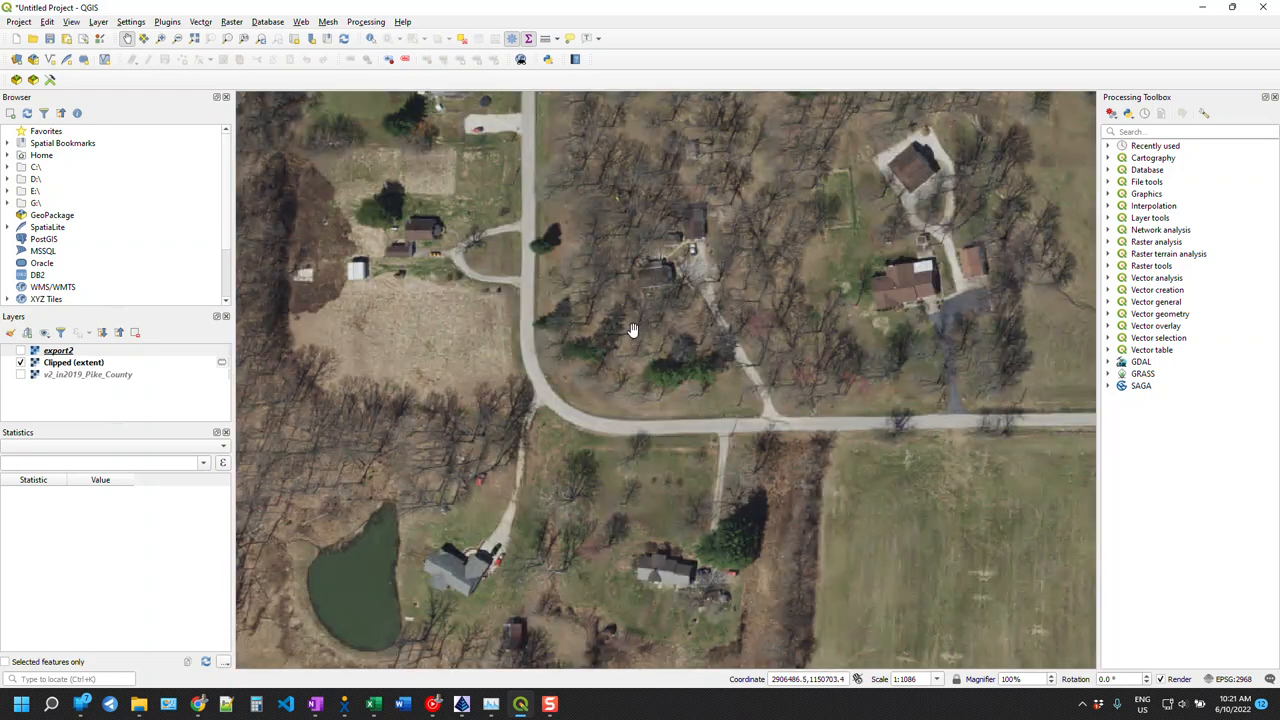
left_click_drag(632, 330, 515, 336)
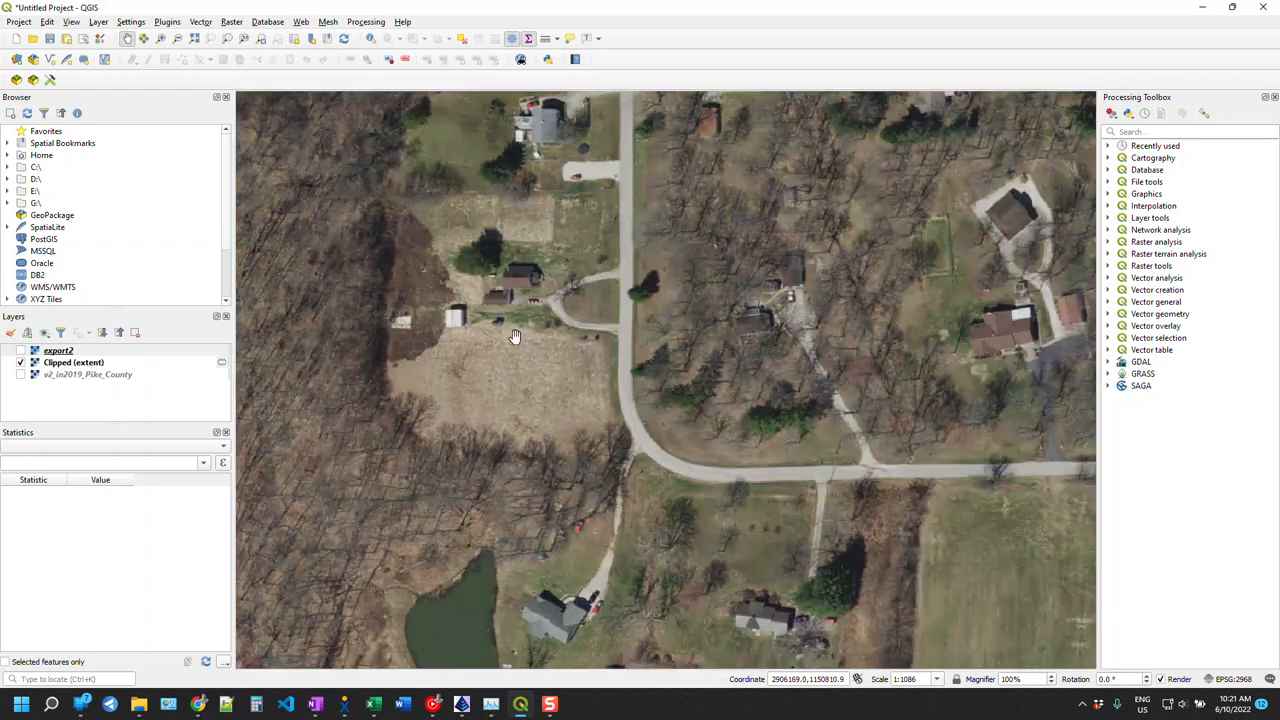
left_click_drag(515, 335, 599, 476)
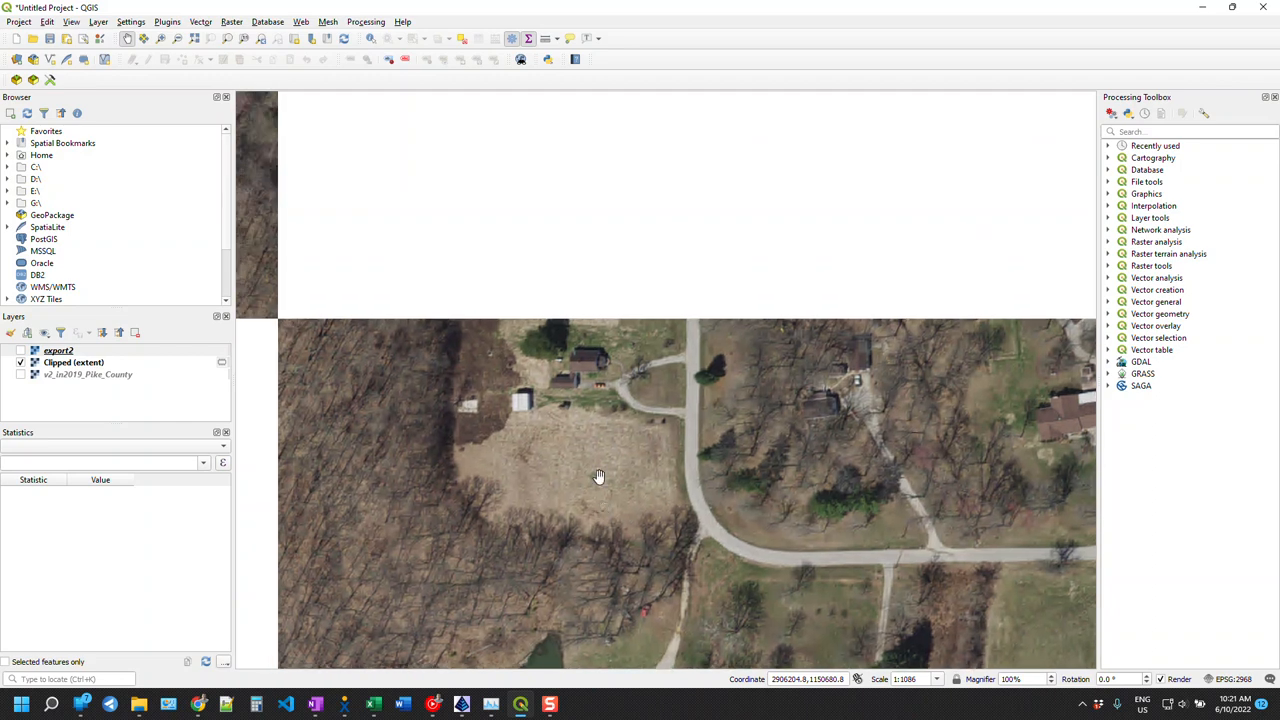
scroll("up", 3)
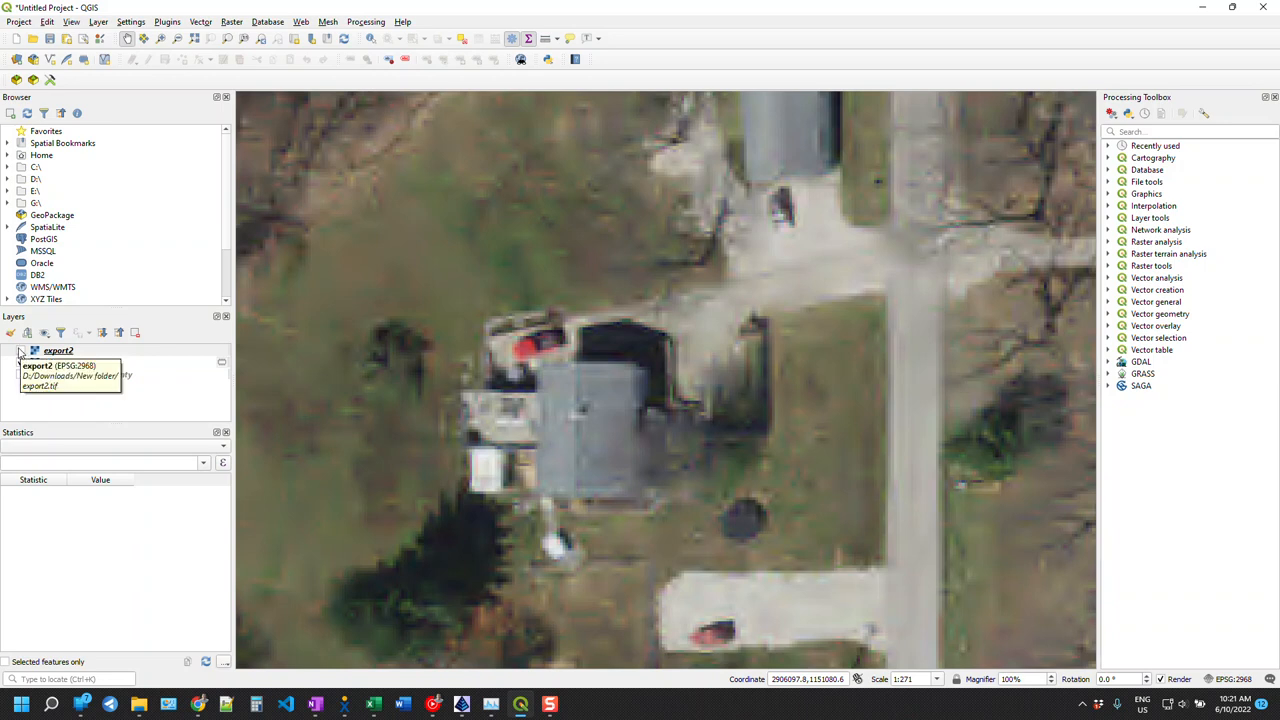
left_click(58, 350)
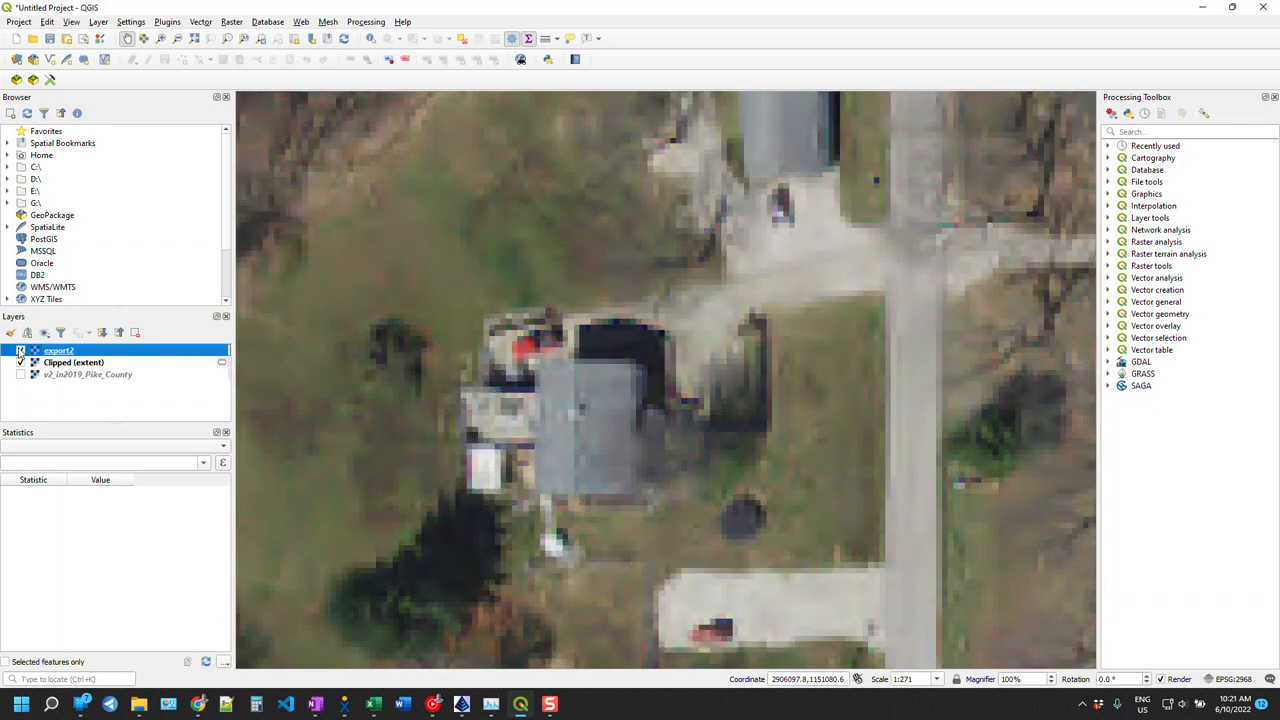
left_click(20, 350)
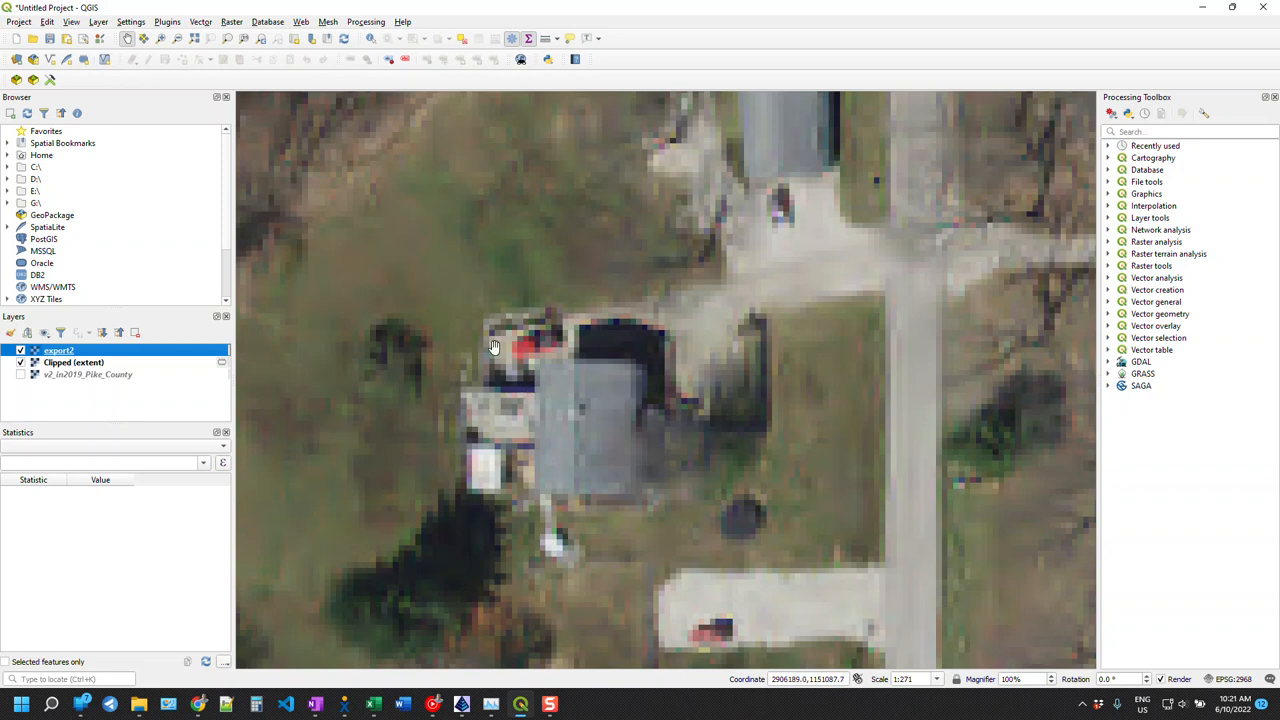
mouse_move(693, 507)
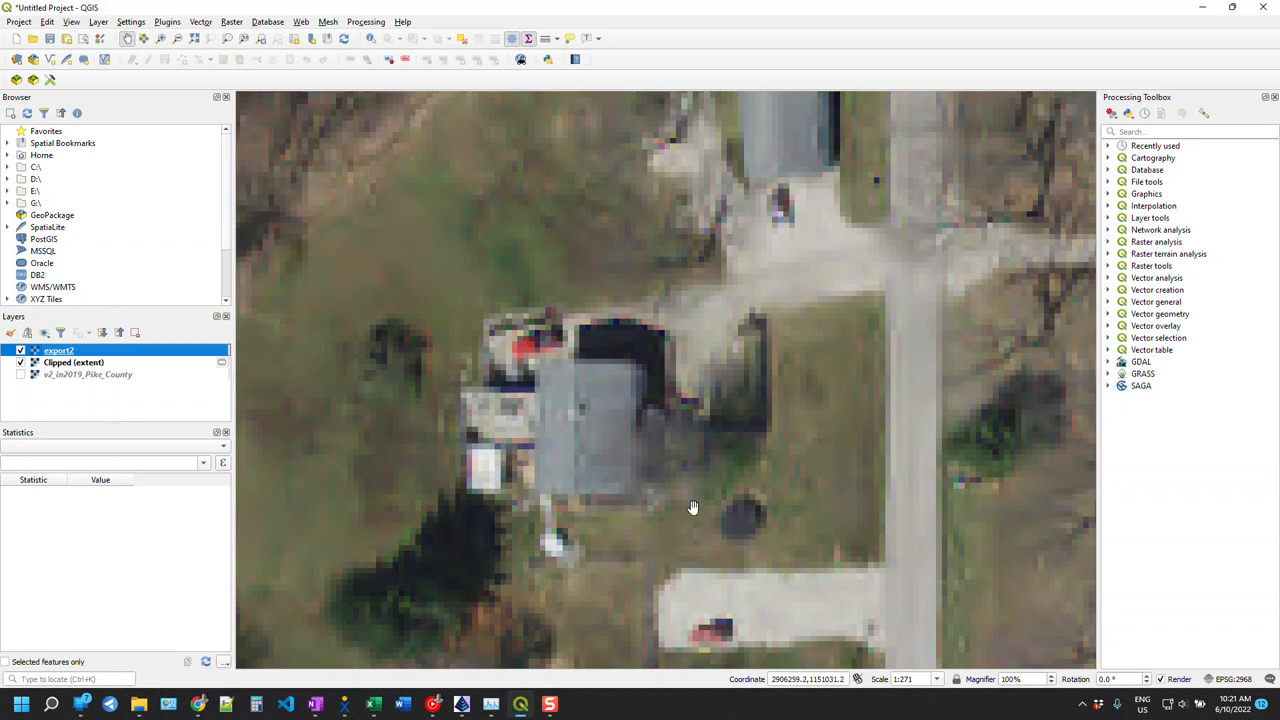